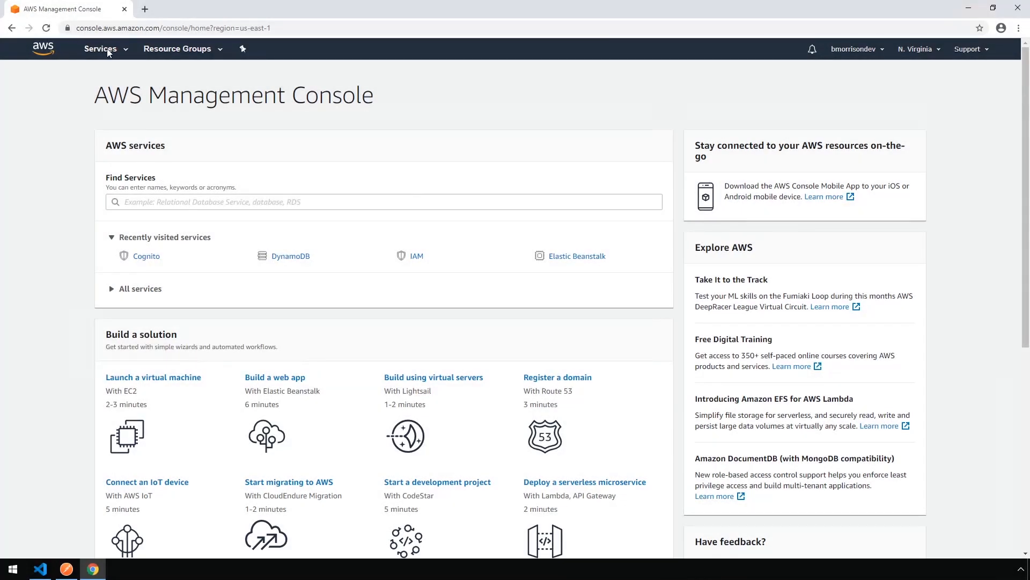
# Navigate from the AWS services list to Cognito's user-pool creation page
pyautogui.click(100, 48)
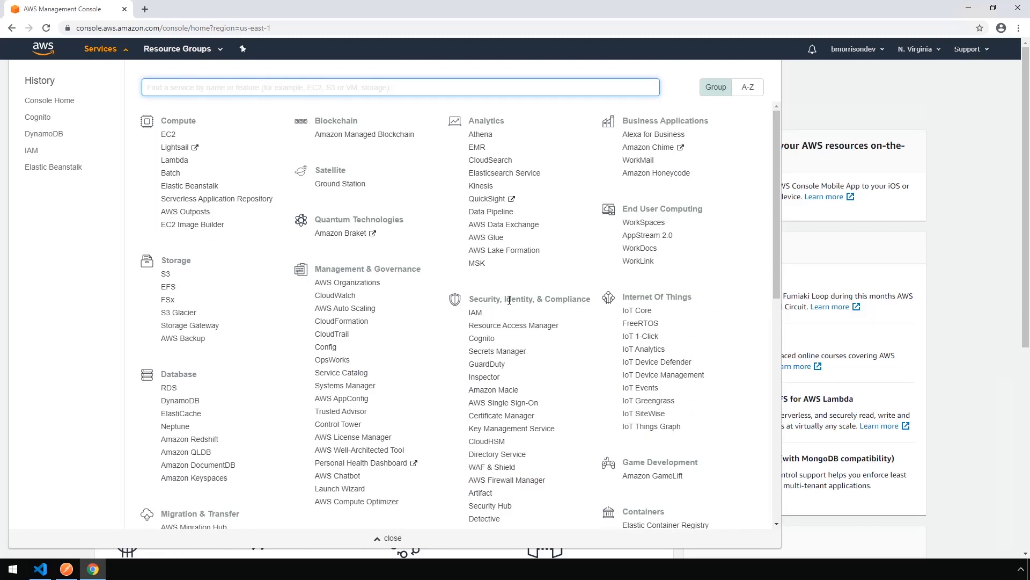
pyautogui.click(482, 338)
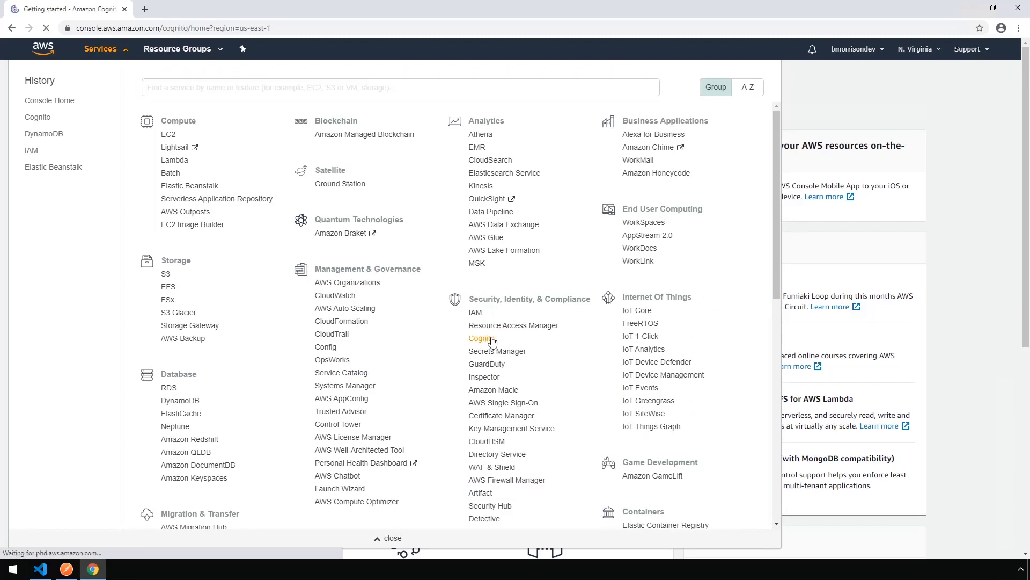
pyautogui.click(480, 338)
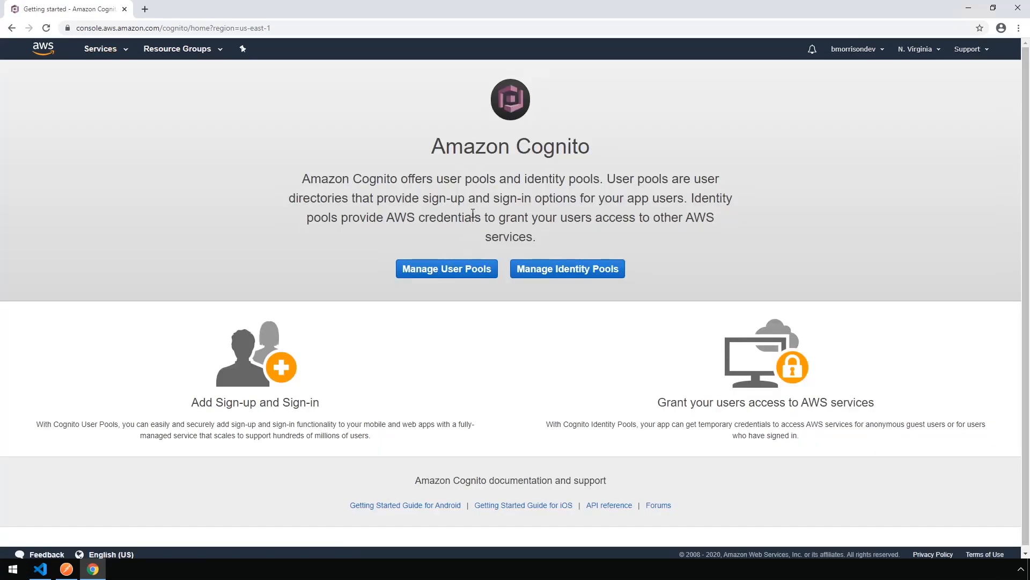
pyautogui.click(446, 268)
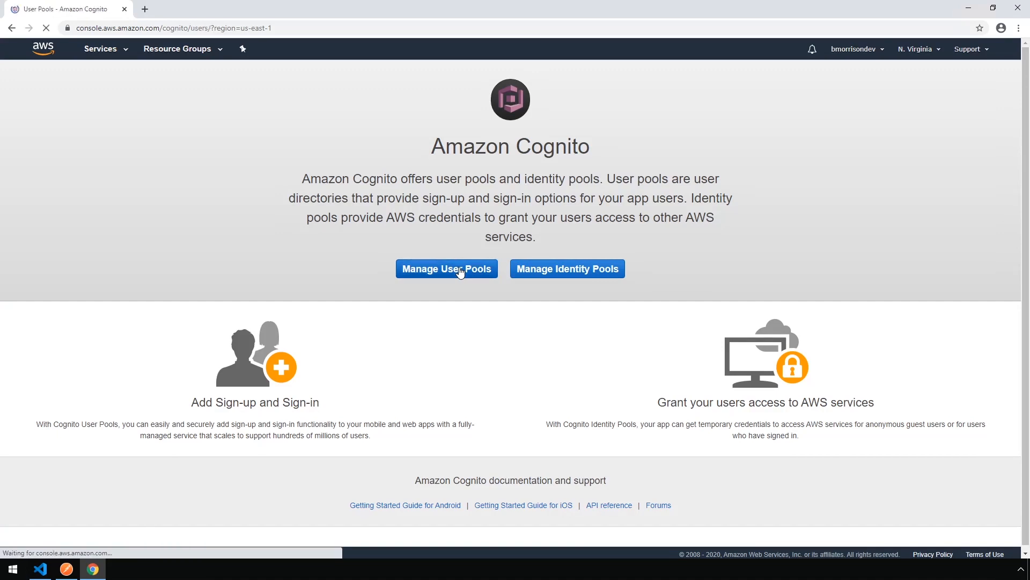
pyautogui.click(446, 269)
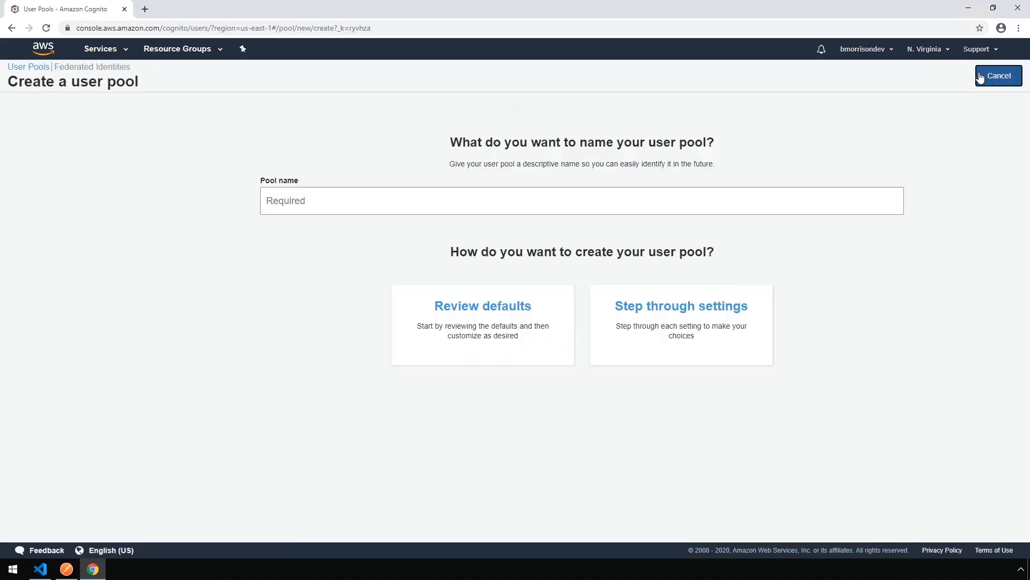
# Name the pool nodejs-api-userpool, create it with defaults and select its Pool Id
pyautogui.click(580, 201)
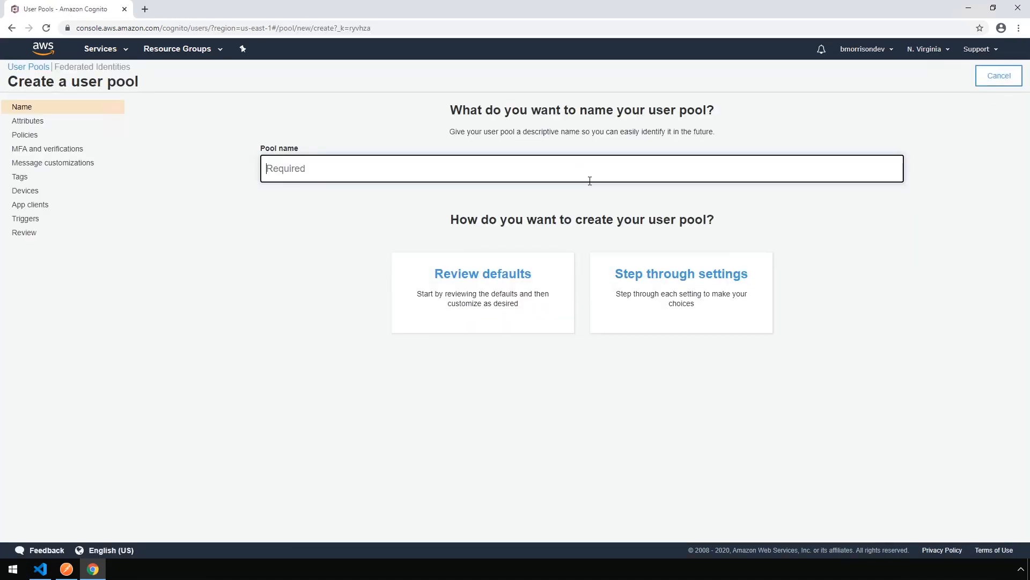
pyautogui.write('nodejs-api')
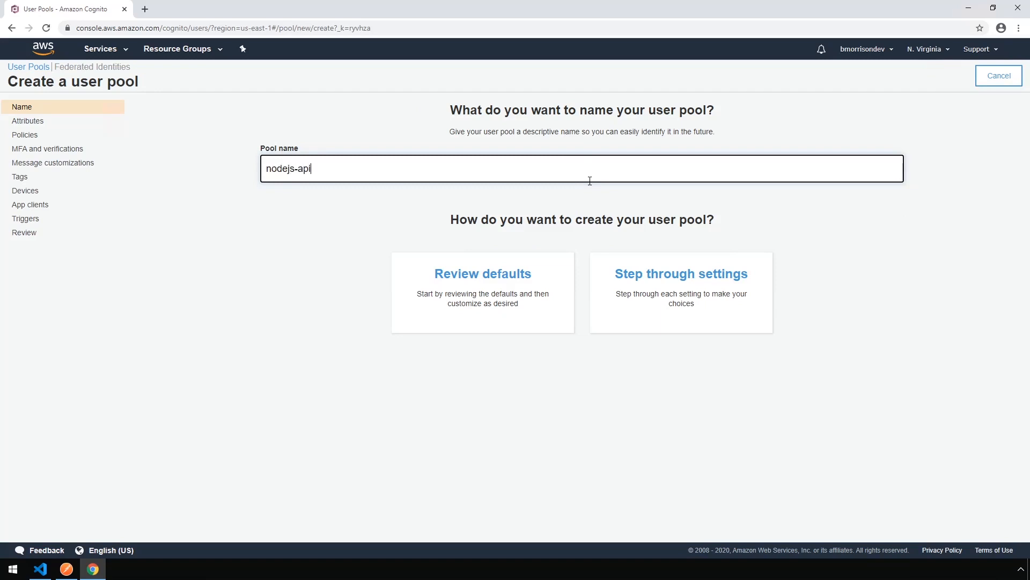
pyautogui.write('-userpool')
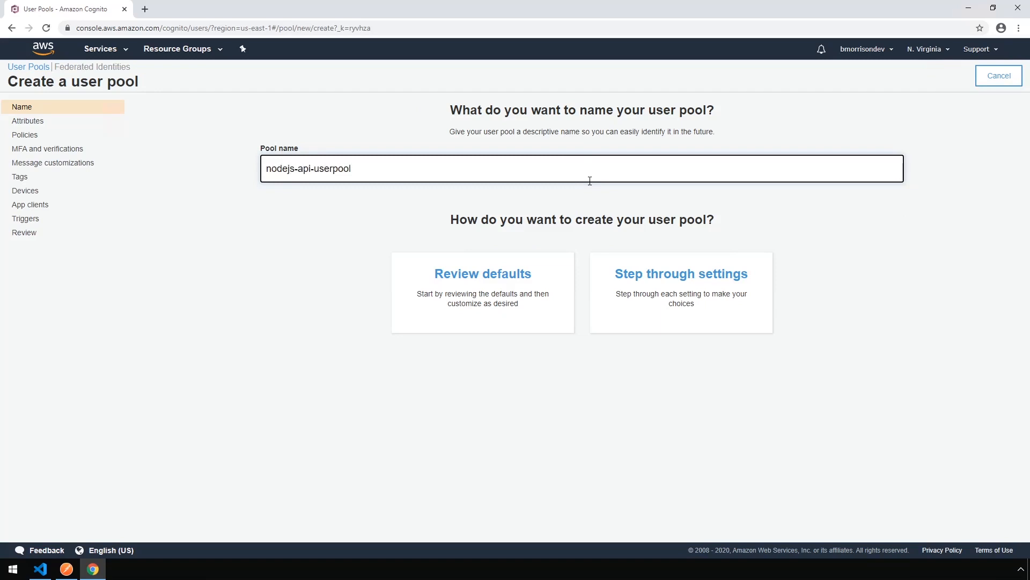
pyautogui.click(482, 274)
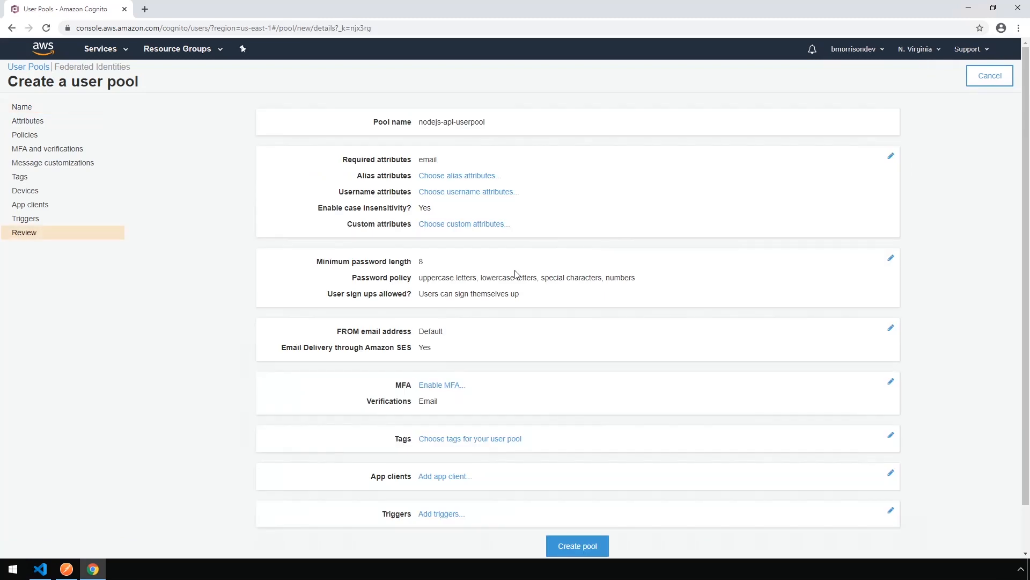
pyautogui.click(576, 545)
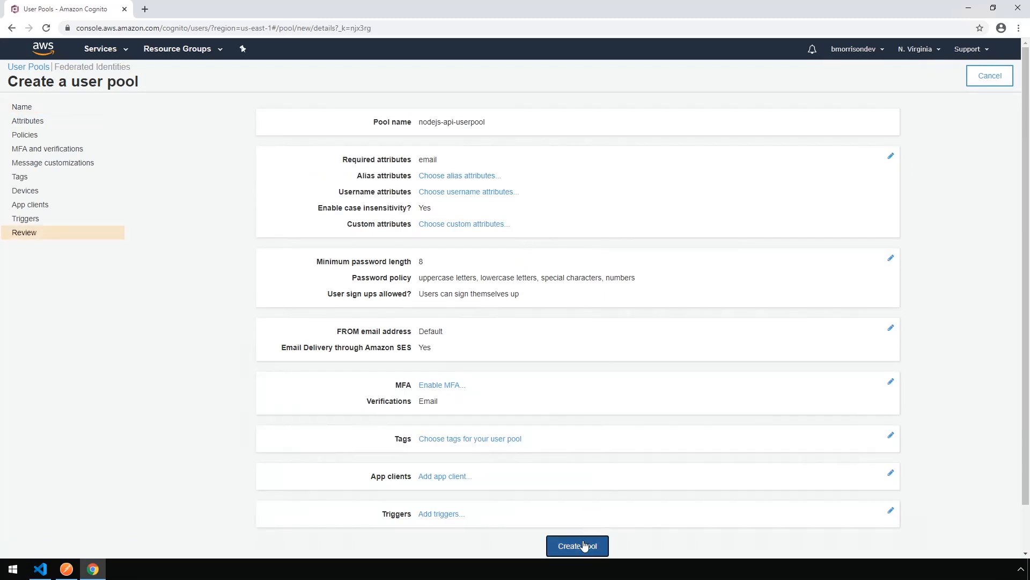
pyautogui.click(578, 545)
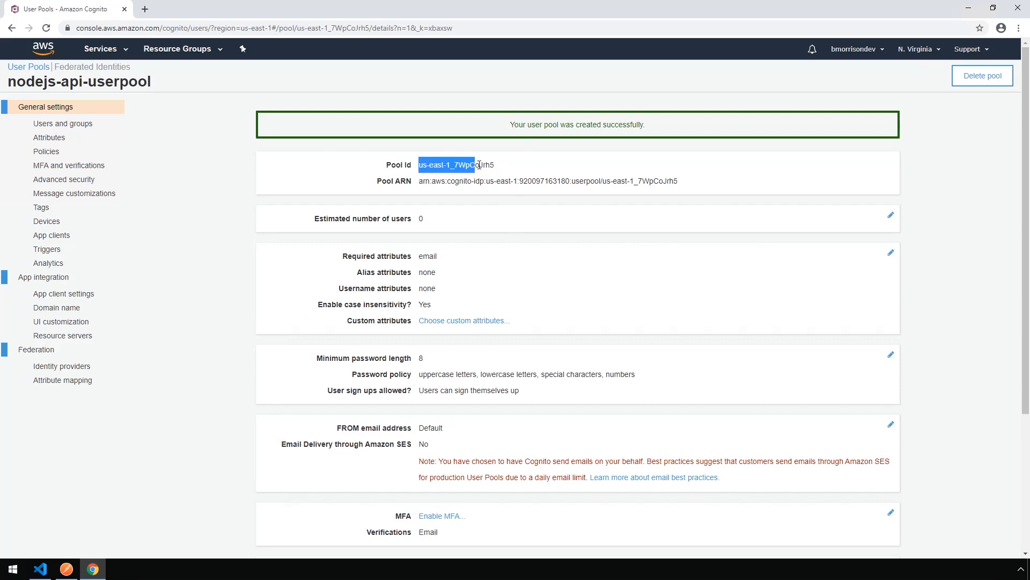
pyautogui.doubleClick(446, 166)
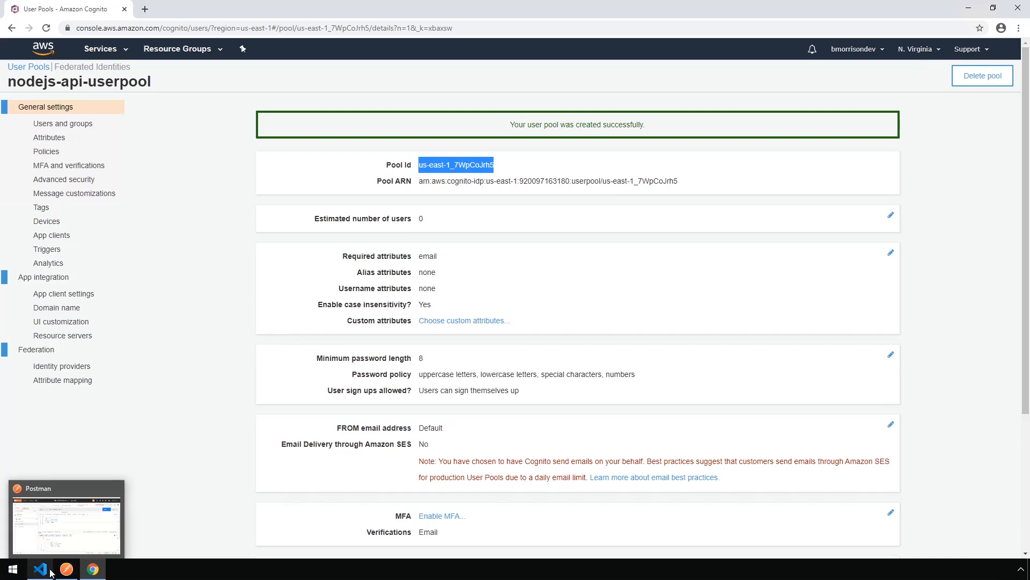
# Add COGNITO_USER_POOL_ID = "us-east-1_7WpCoJrh5" to the .env file
pyautogui.click(40, 569)
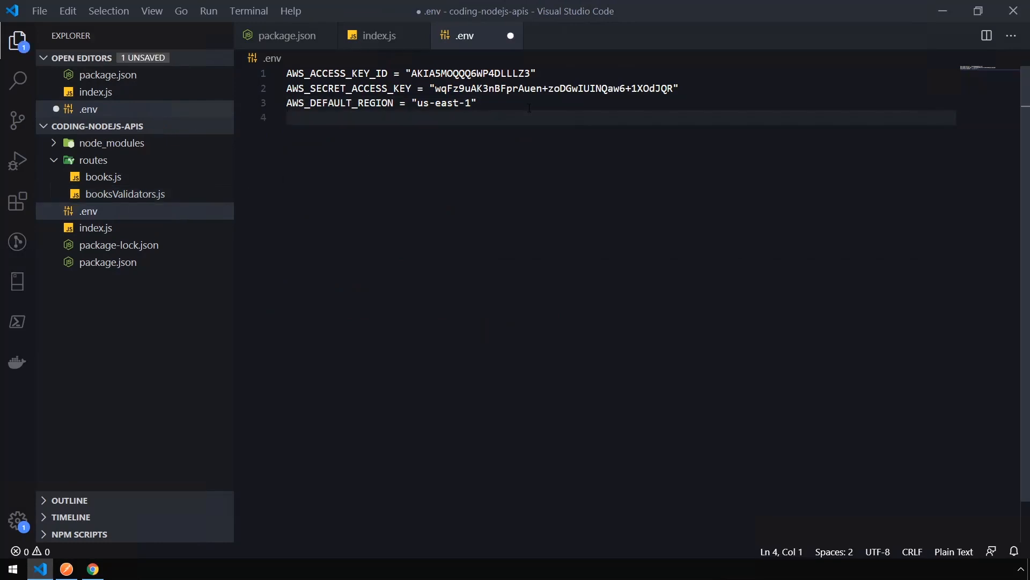
pyautogui.write('COGNITO')
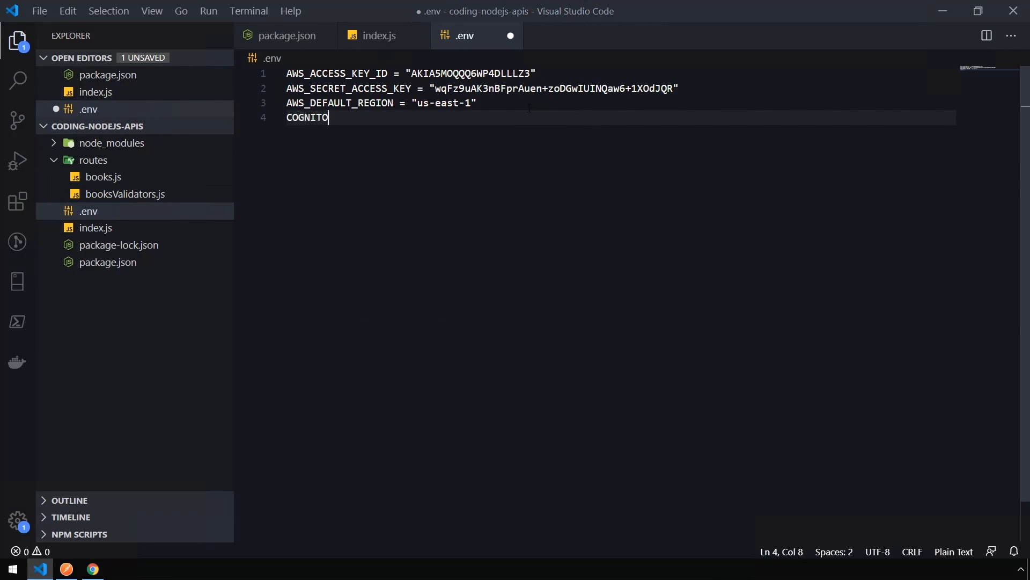
pyautogui.write('_USER_POOL')
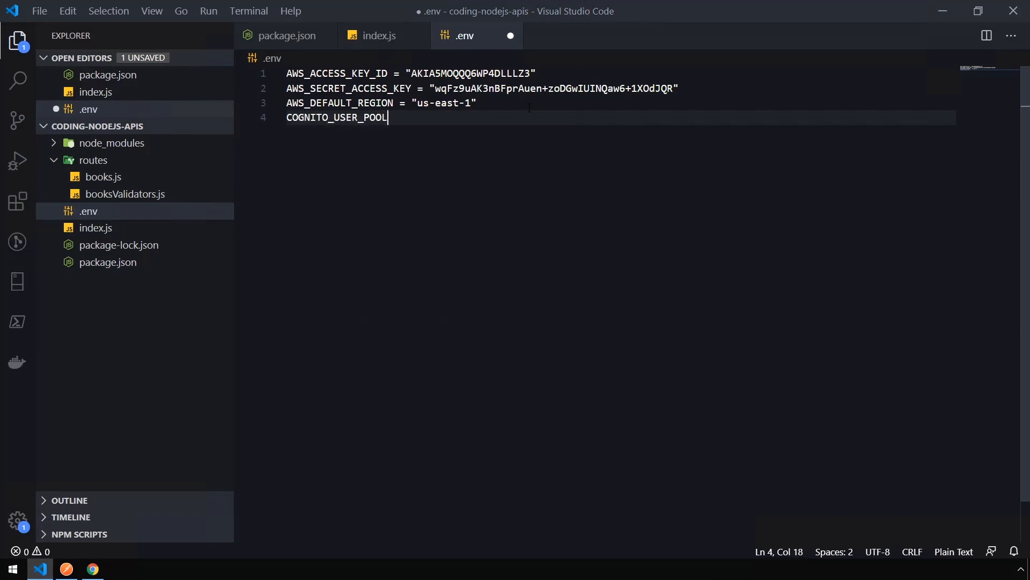
pyautogui.write('_ID = "us-east-1_7WpCoJrh5')
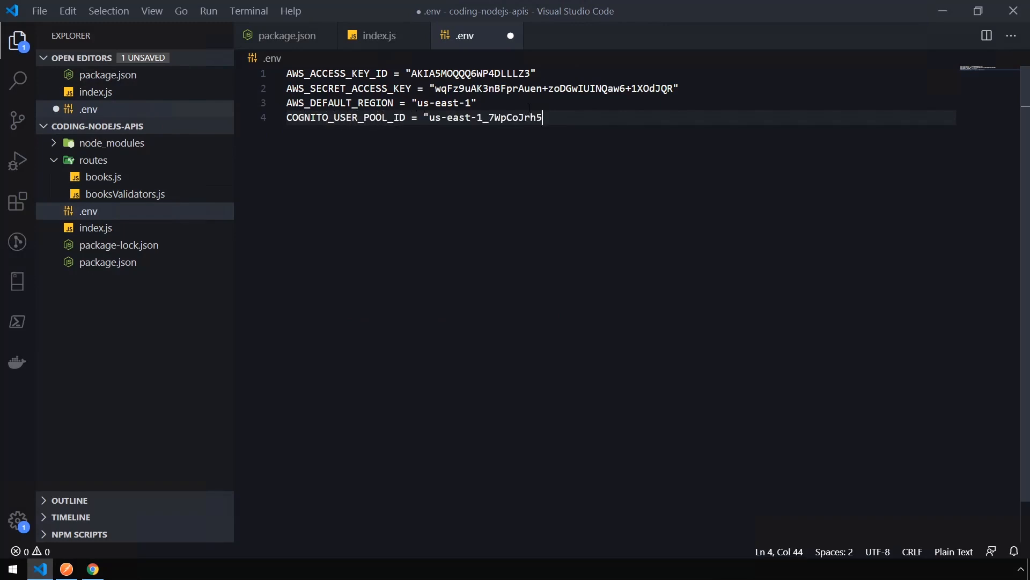
pyautogui.write('"')
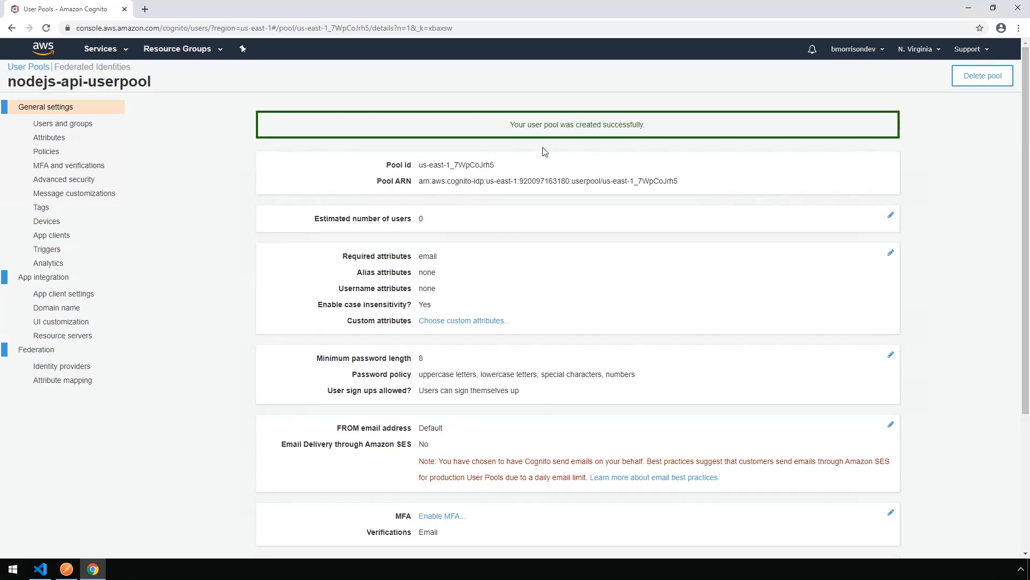
pyautogui.moveTo(88, 229)
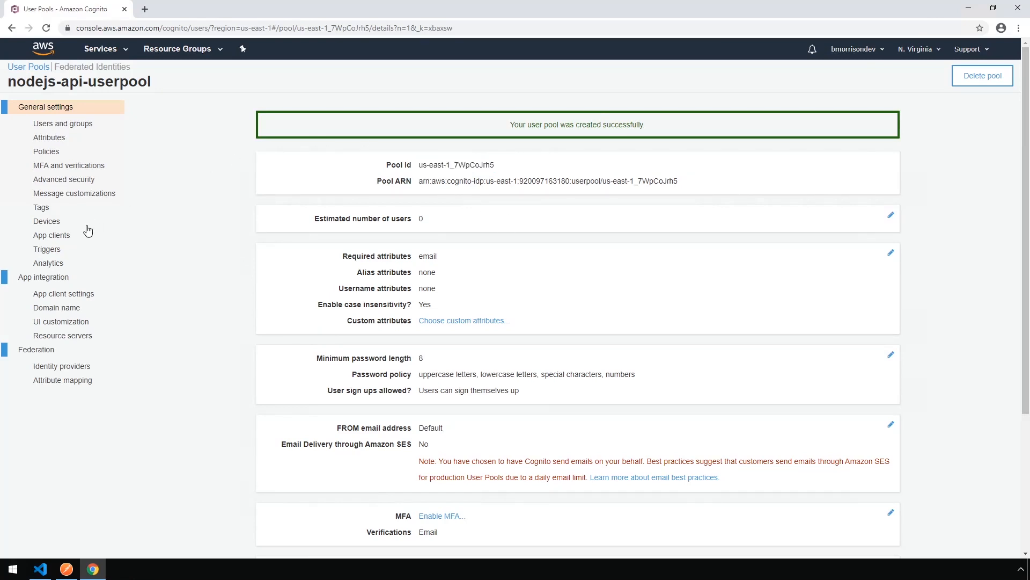
# Create an app client named nodejs-api for the user pool
pyautogui.click(52, 236)
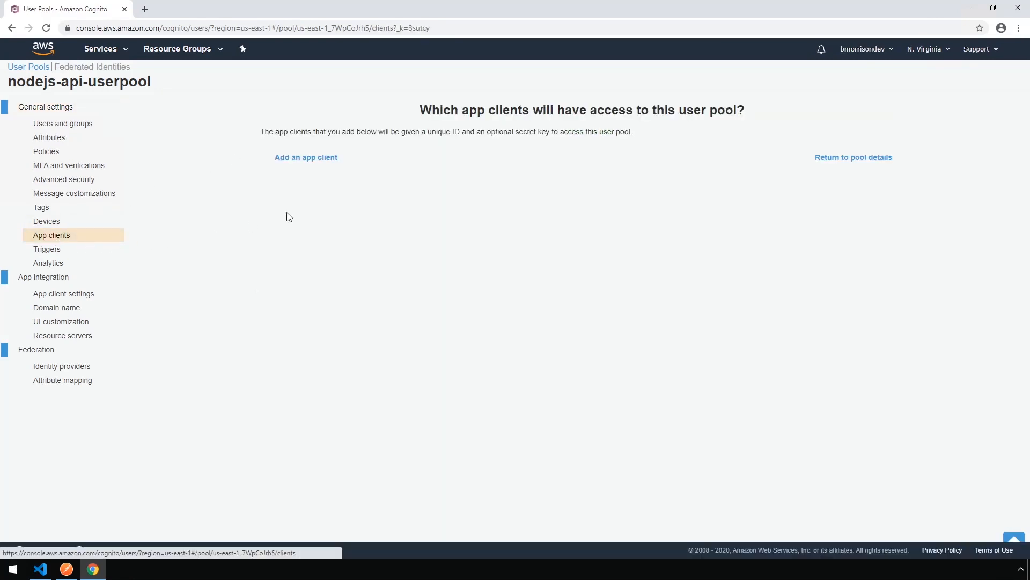
pyautogui.click(305, 157)
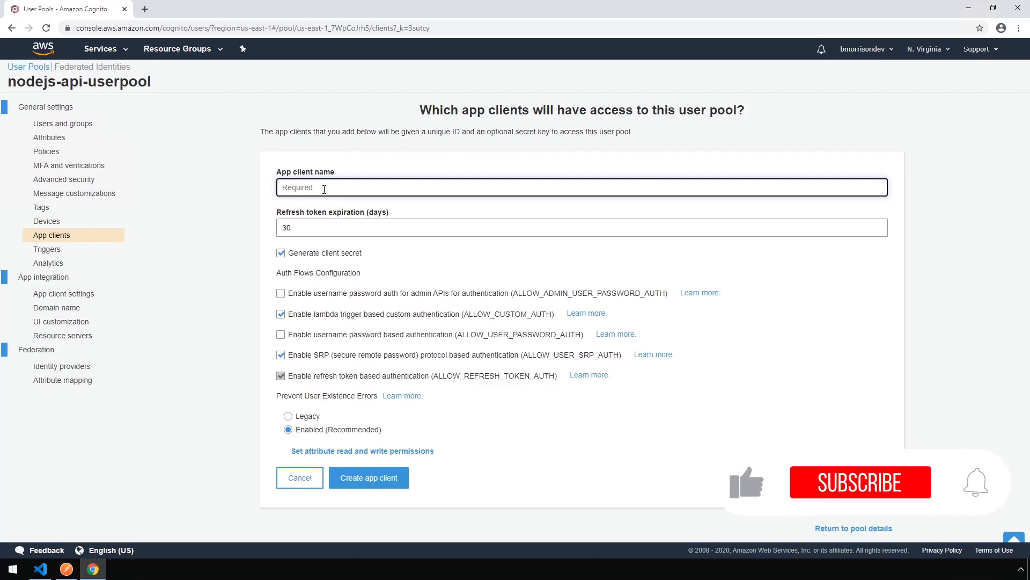
pyautogui.write('nodejs-api')
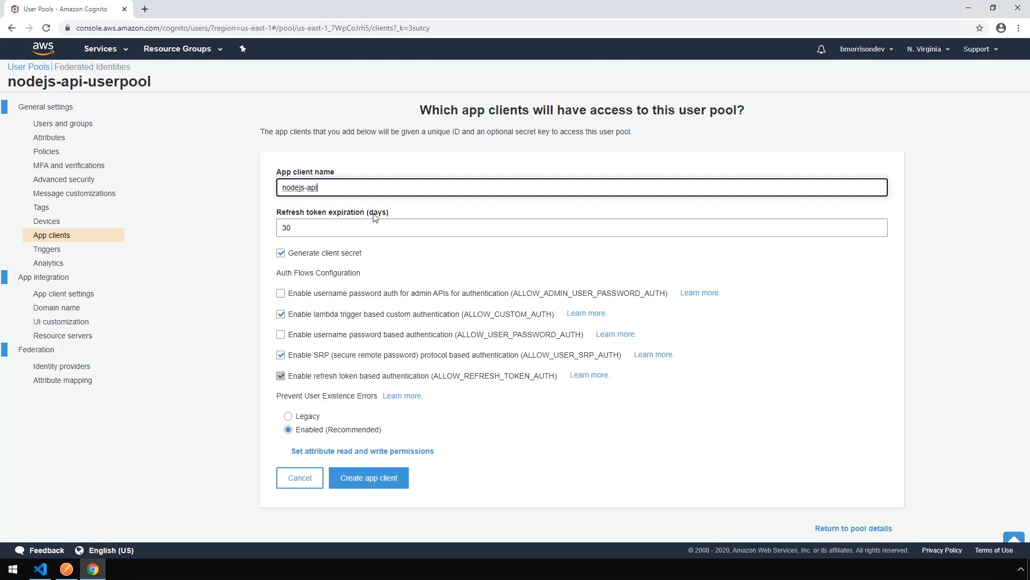
pyautogui.click(368, 476)
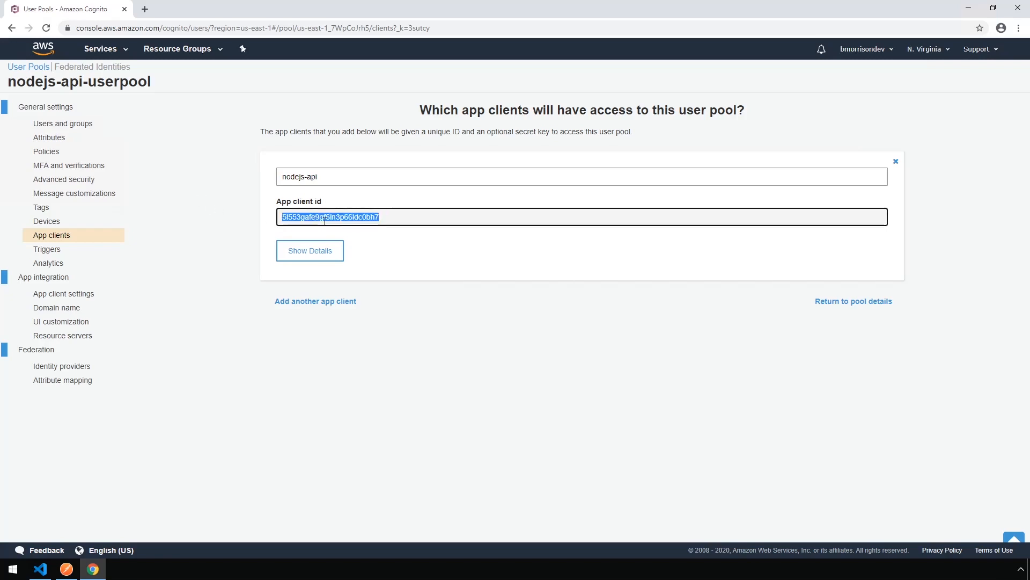
# Note the client id 5l553gafe9gf6ln3p66ldc0bh7 in a new VS Code scratch file
pyautogui.click(40, 569)
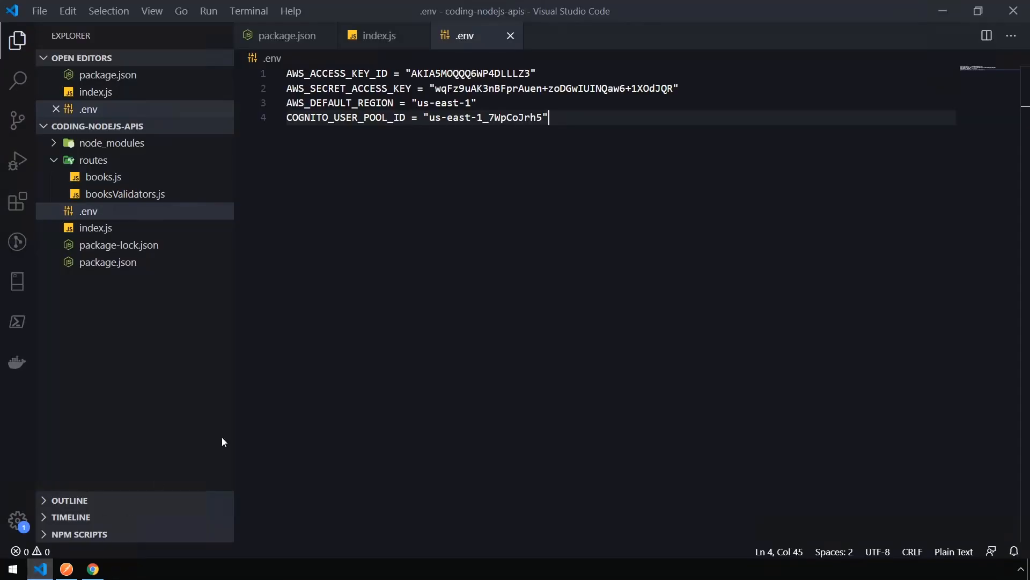
pyautogui.press('ctrl+n')
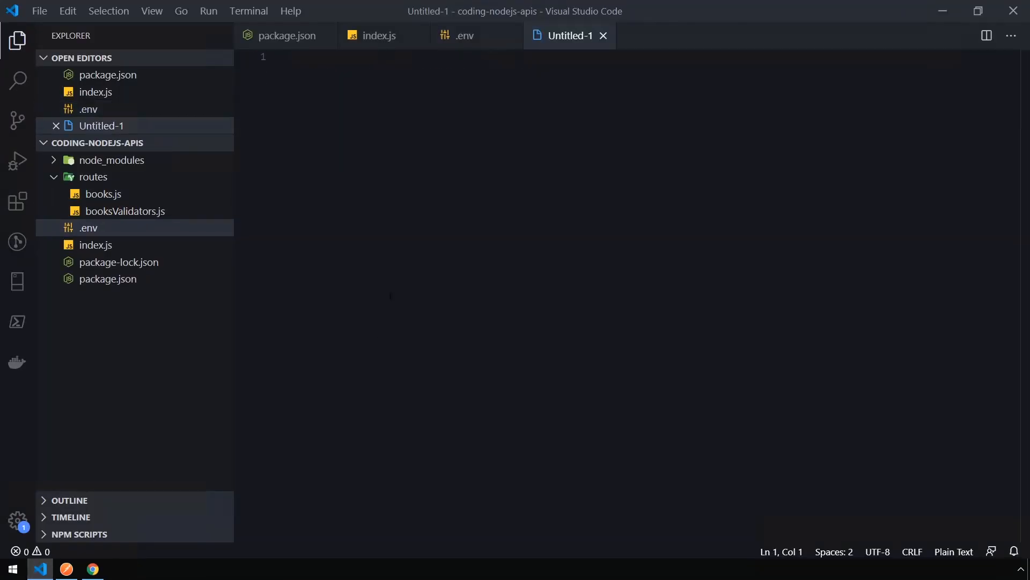
pyautogui.write('5l553gafe9gf6ln3p66ldc0bh7')
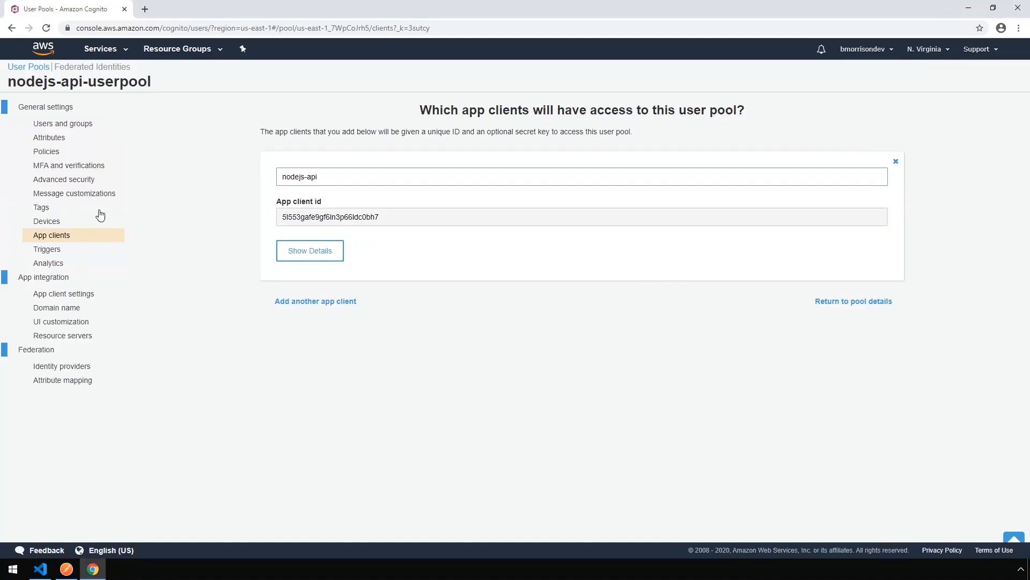
pyautogui.moveTo(63, 293)
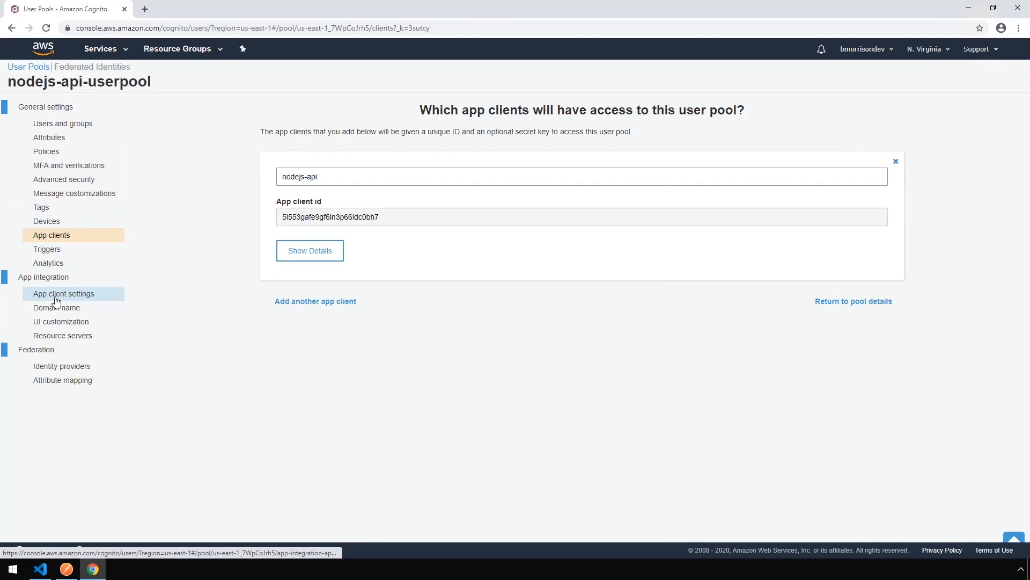
pyautogui.click(63, 293)
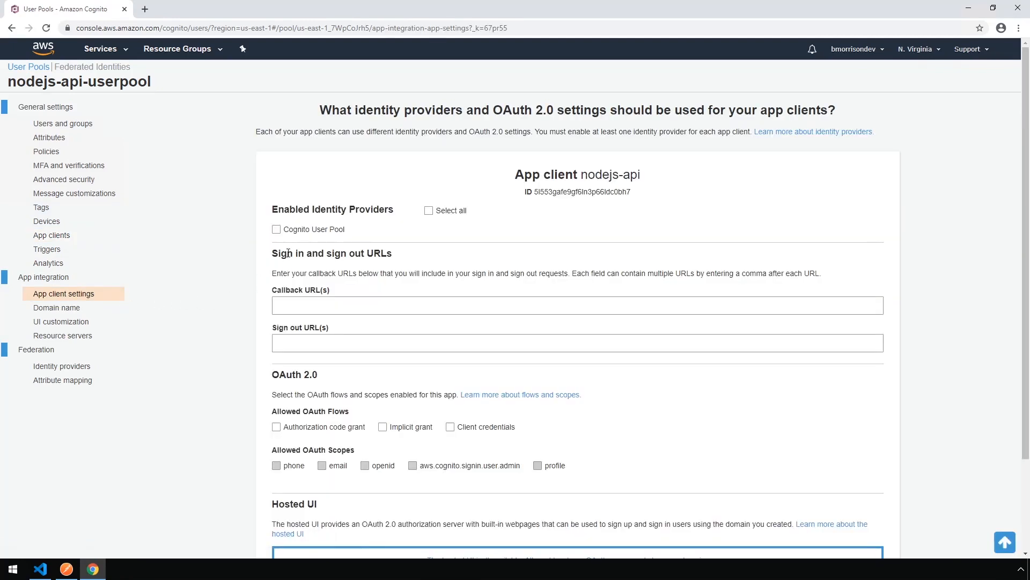
pyautogui.moveTo(267, 250)
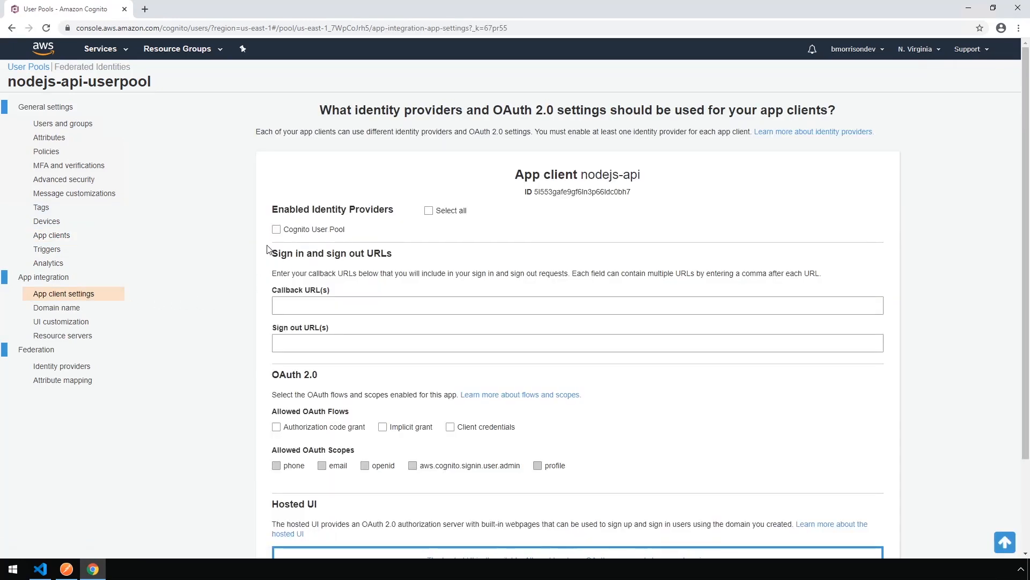
pyautogui.click(428, 211)
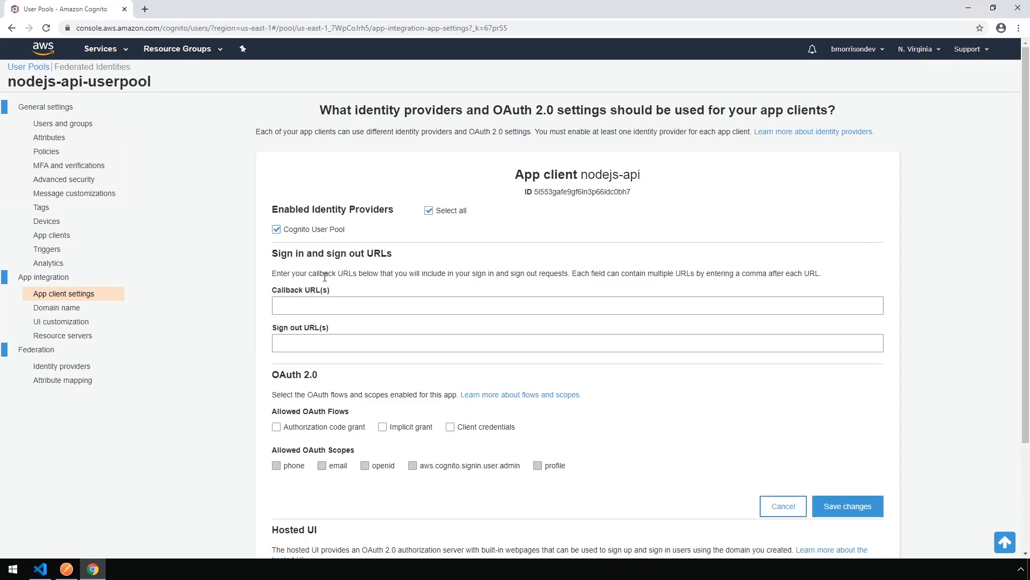
pyautogui.click(578, 305)
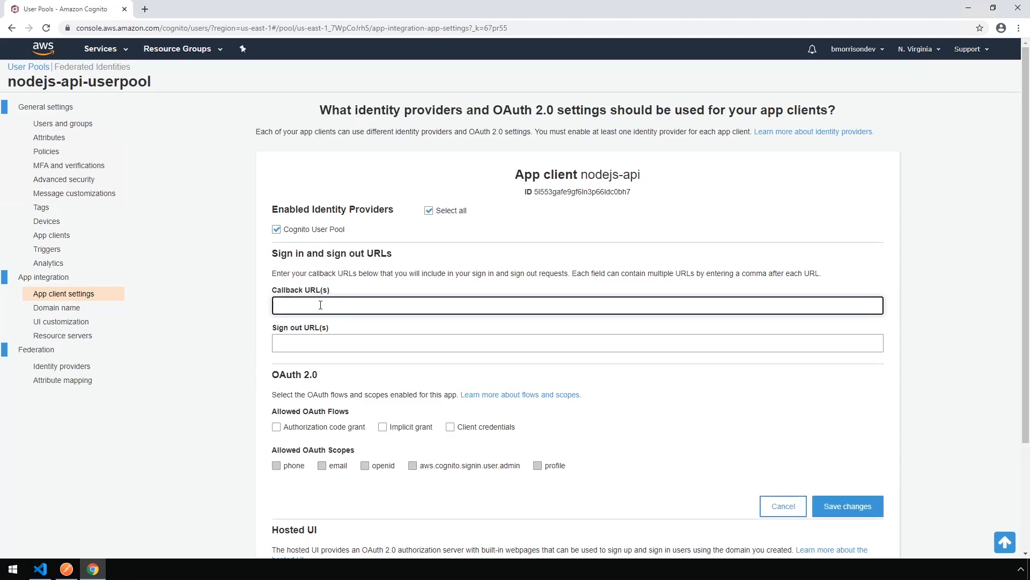
pyautogui.write('http://loc')
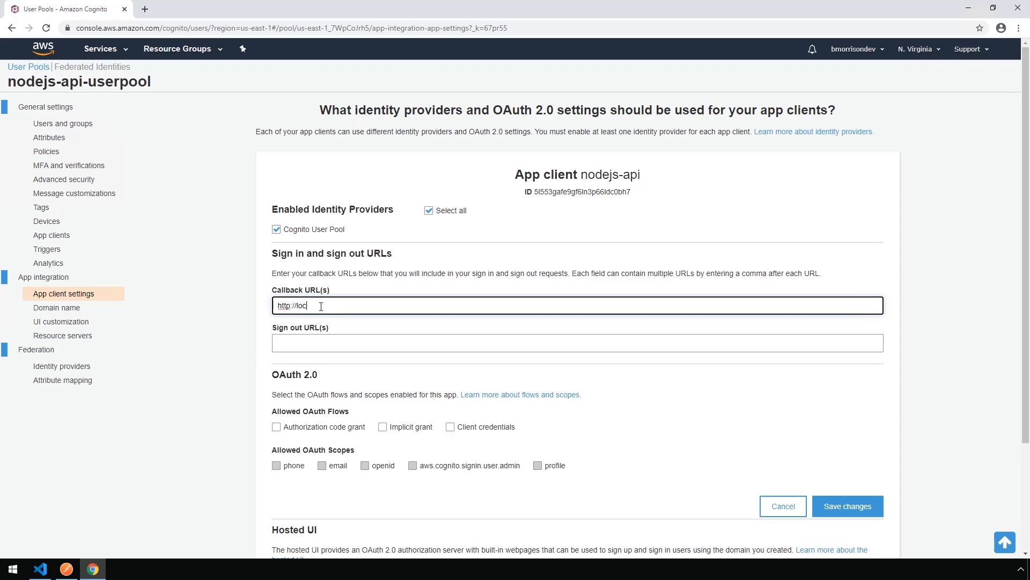
pyautogui.write('alhost')
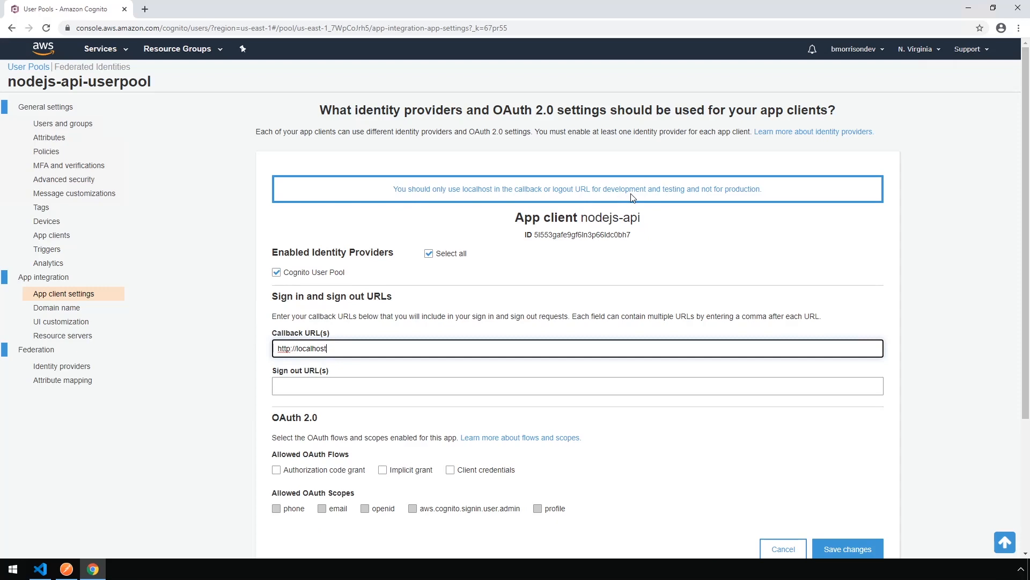
# Allow the implicit grant OAuth flow and the email scope
pyautogui.scroll(-3)
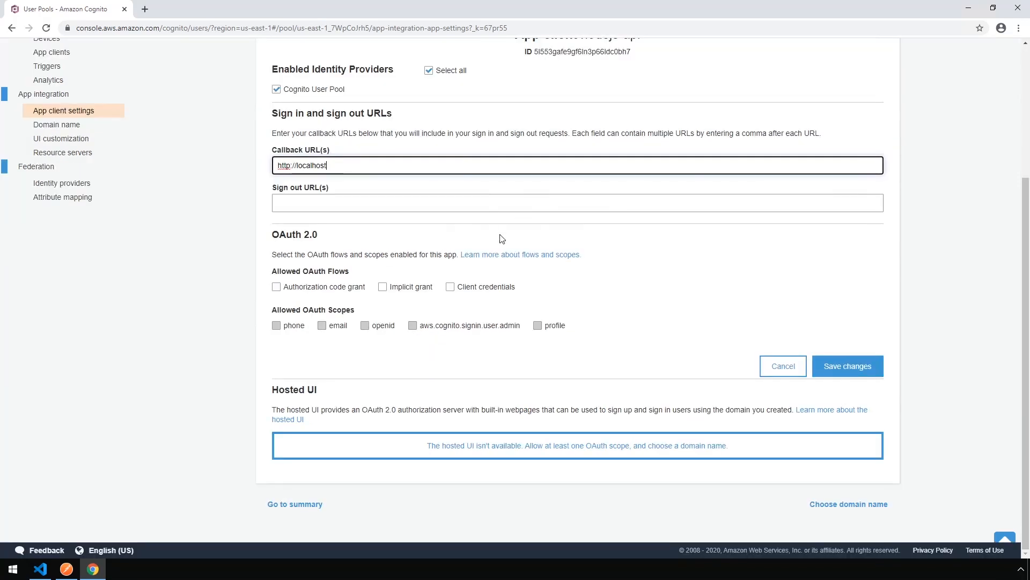
pyautogui.click(383, 287)
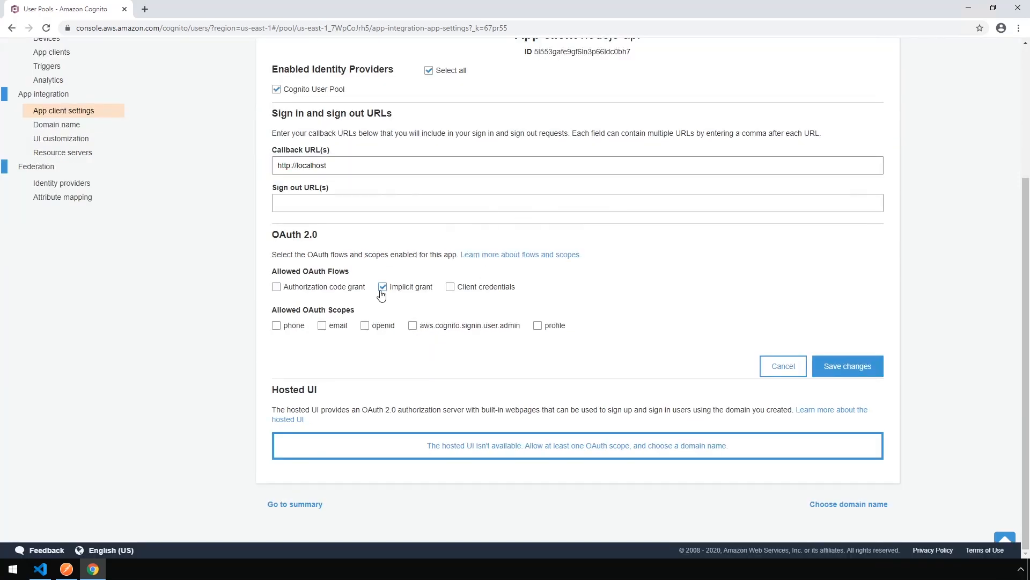
pyautogui.click(322, 325)
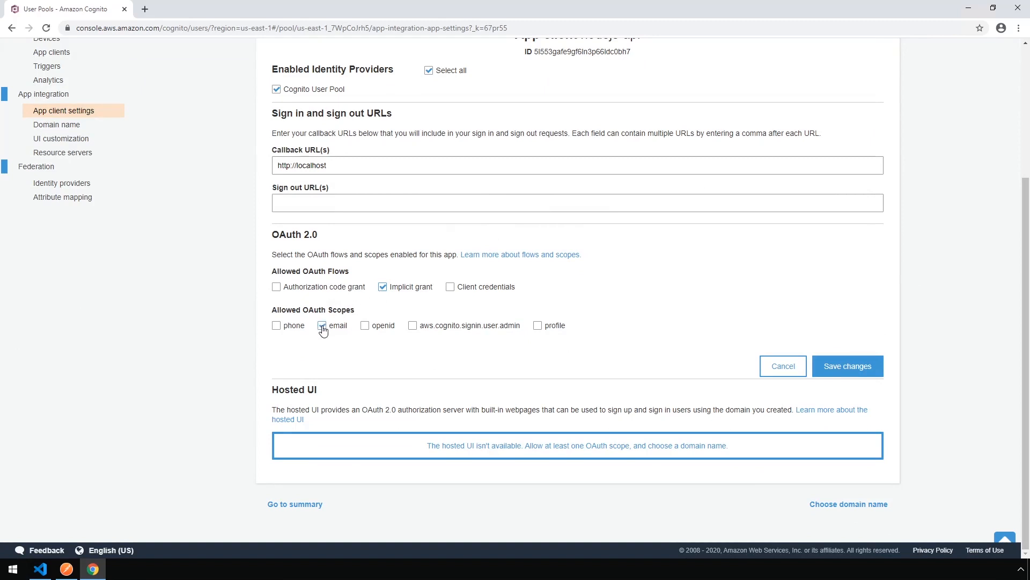
pyautogui.click(365, 324)
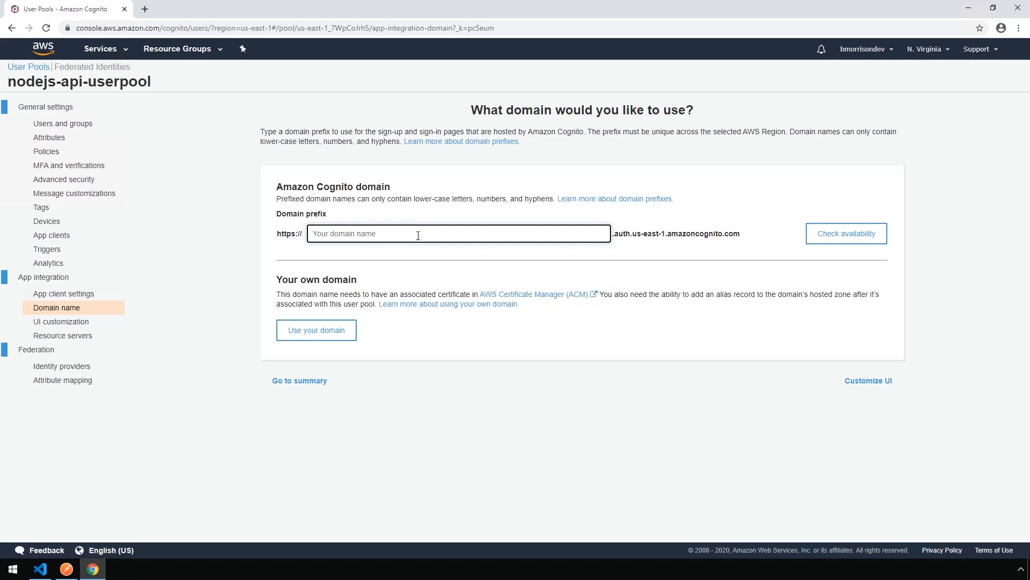
# Save the domain prefix nodejs-api-1234 after checking its availability
pyautogui.write('nodejs-api-1234')
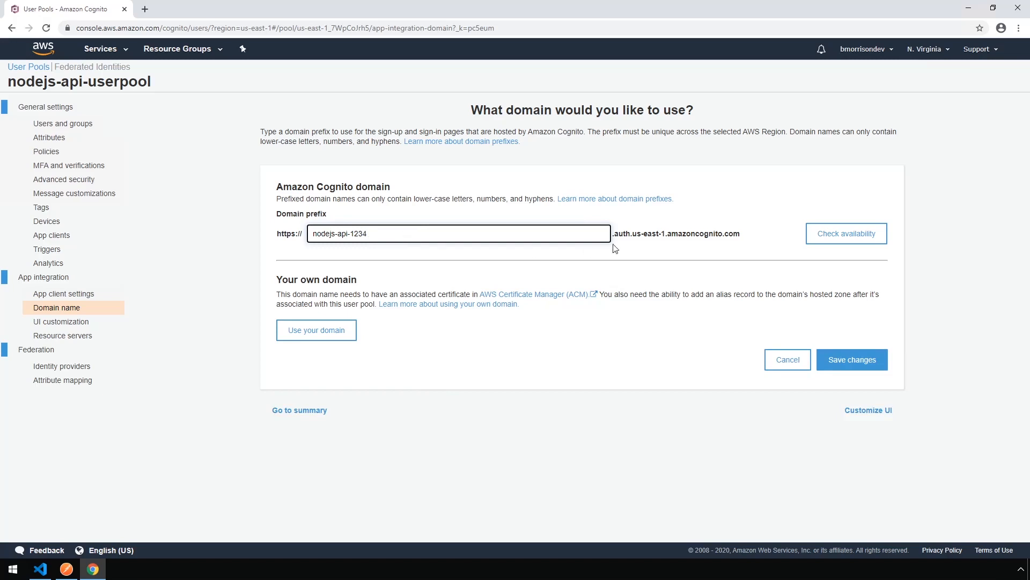
pyautogui.click(846, 233)
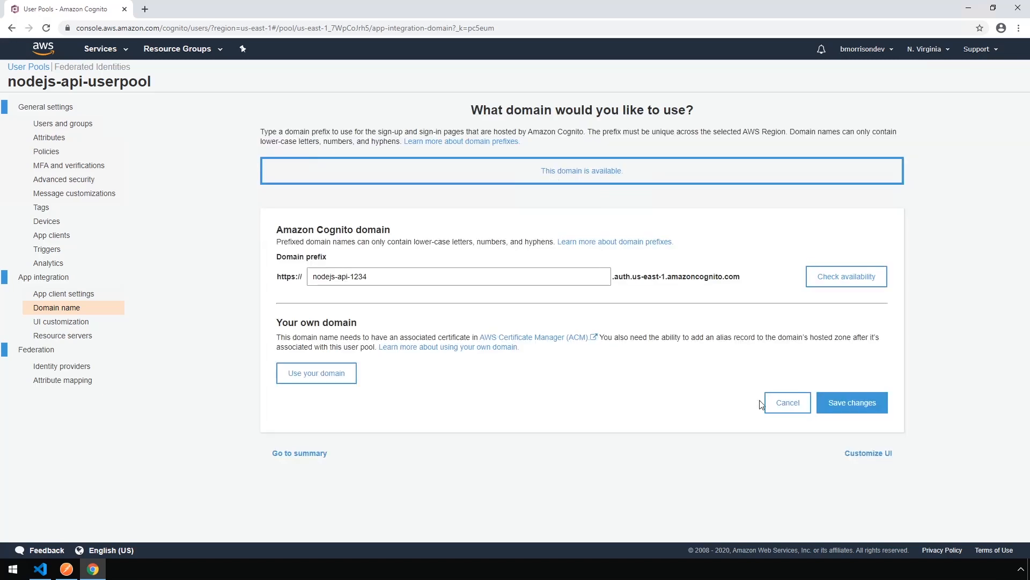
pyautogui.click(850, 402)
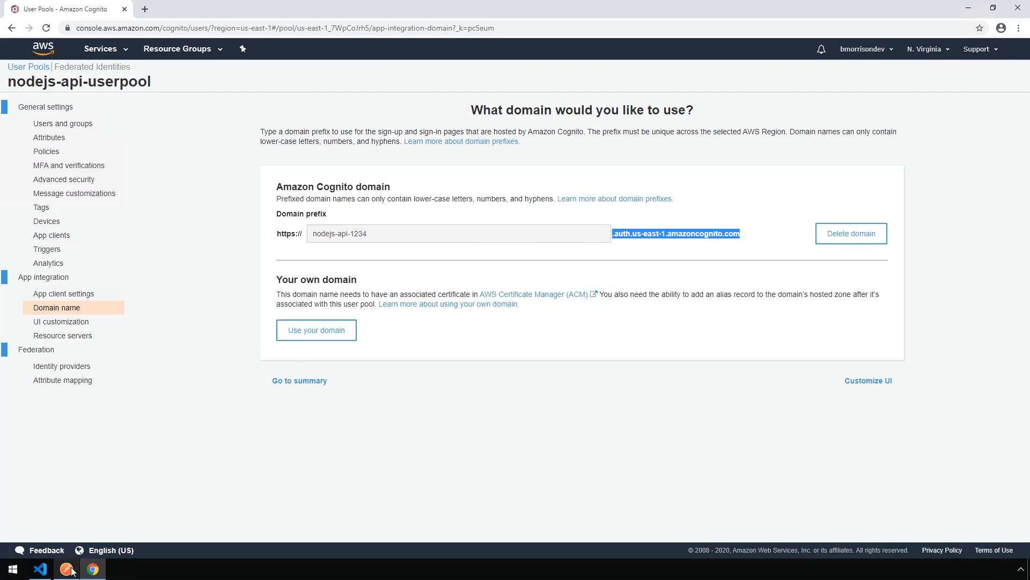
pyautogui.click(40, 569)
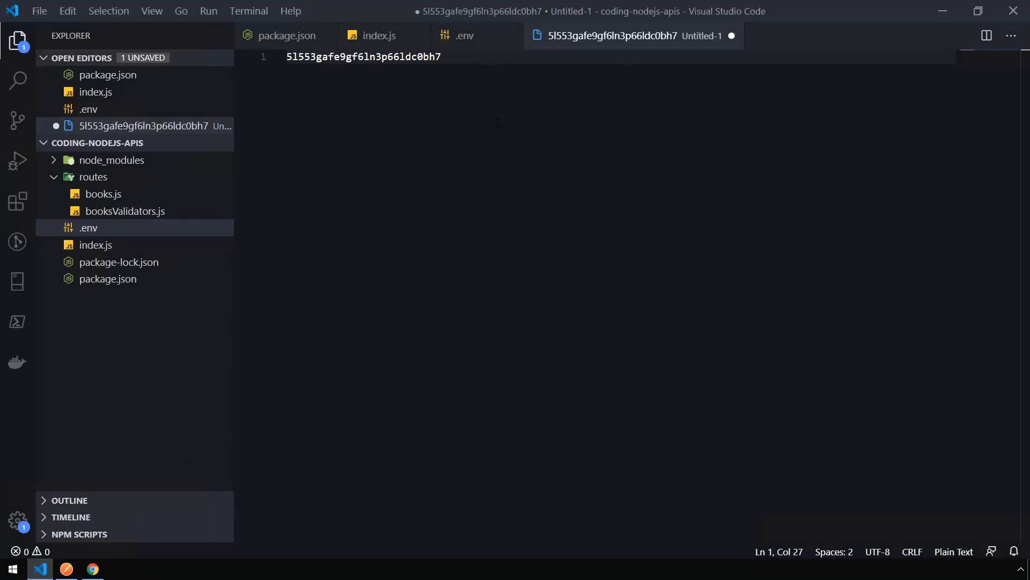
pyautogui.write('h')
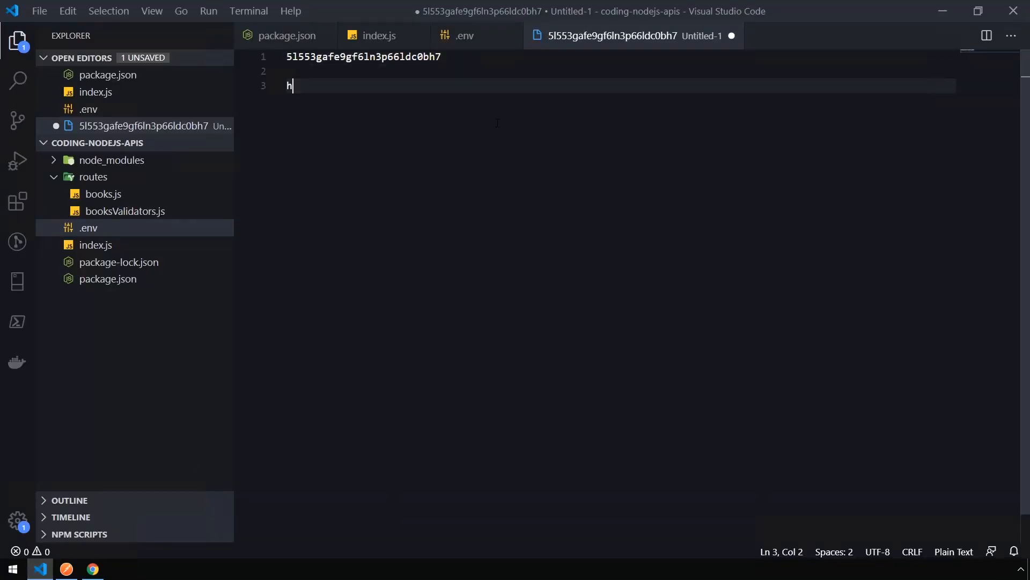
pyautogui.write('ttps://')
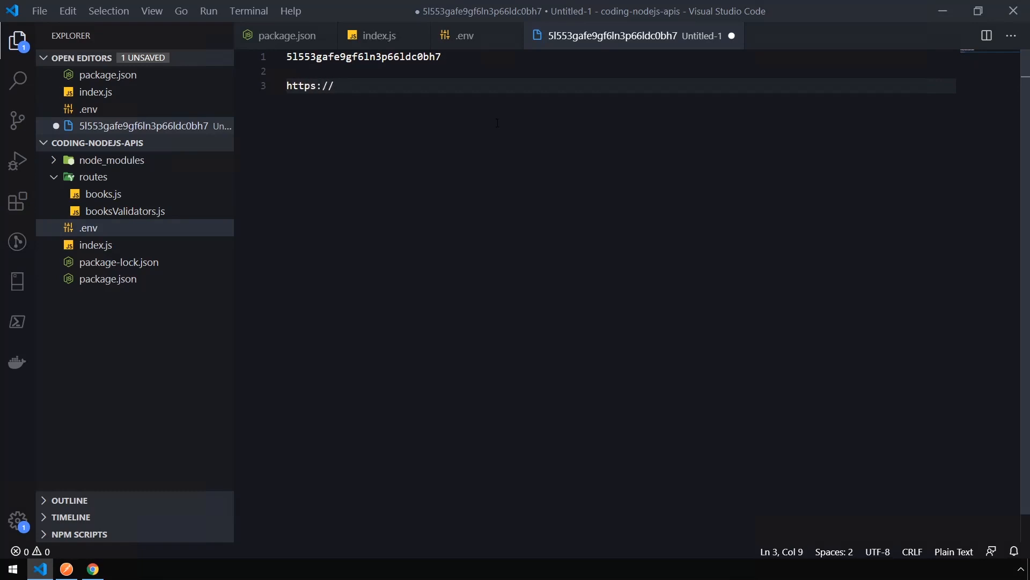
pyautogui.write('nodejs-api')
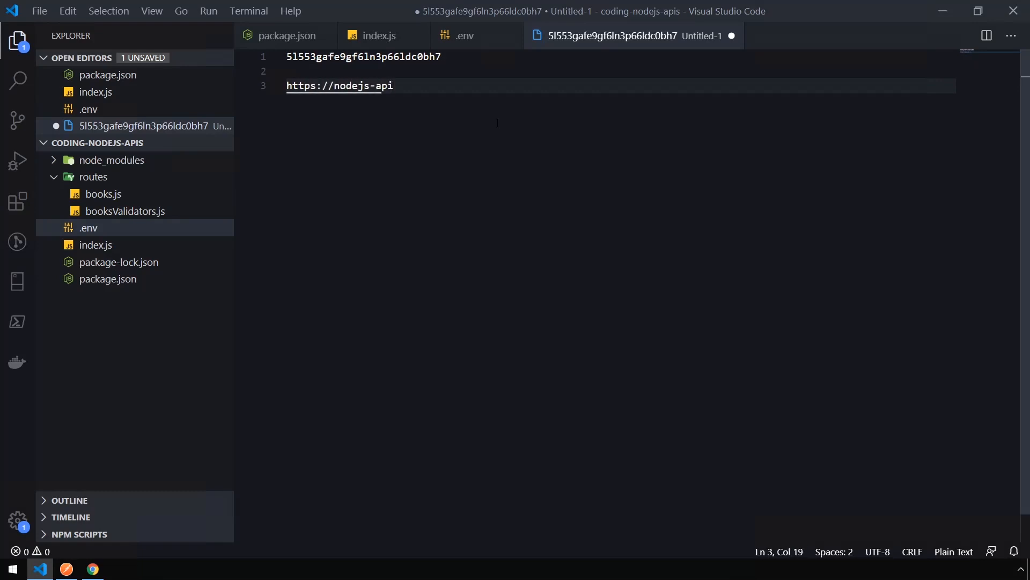
pyautogui.write('-1234.')
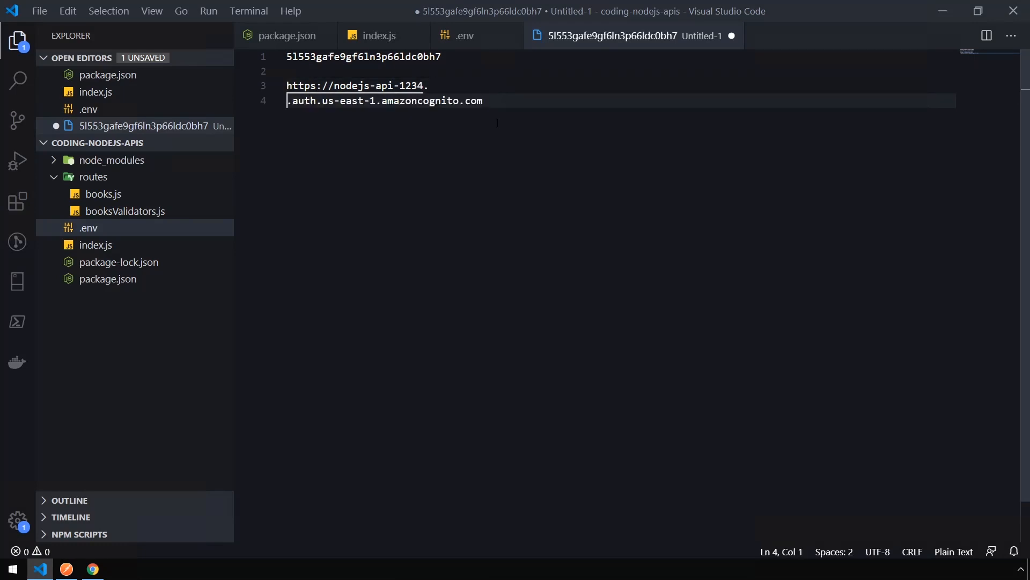
pyautogui.press('Backspace')
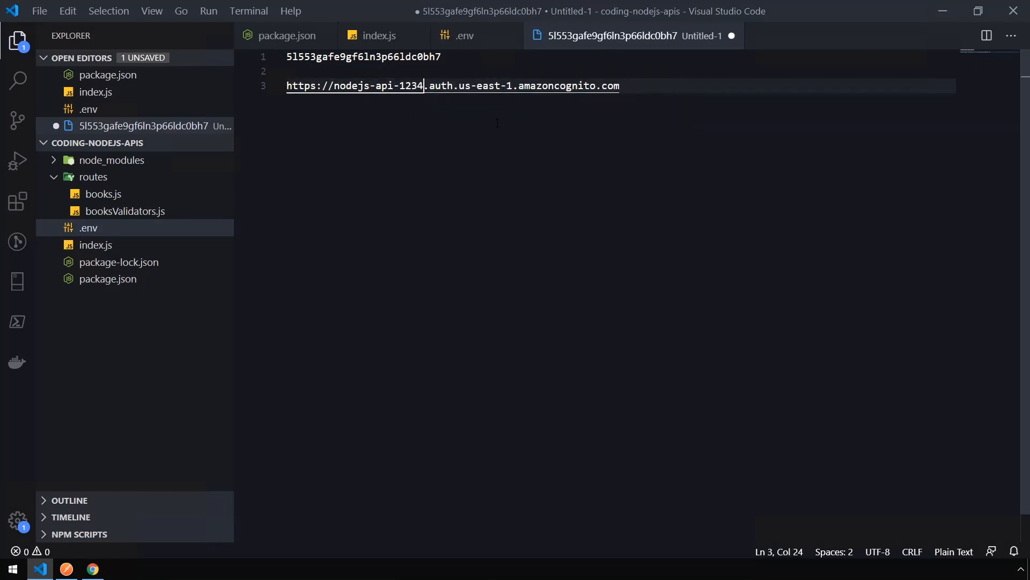
# Return to the Cognito console's users list
pyautogui.click(93, 568)
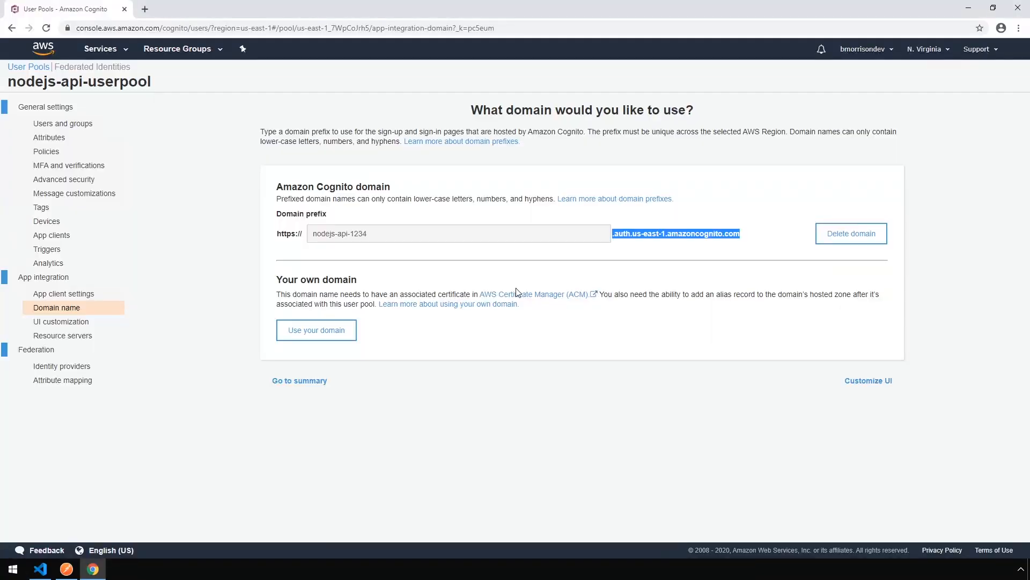
pyautogui.moveTo(62, 124)
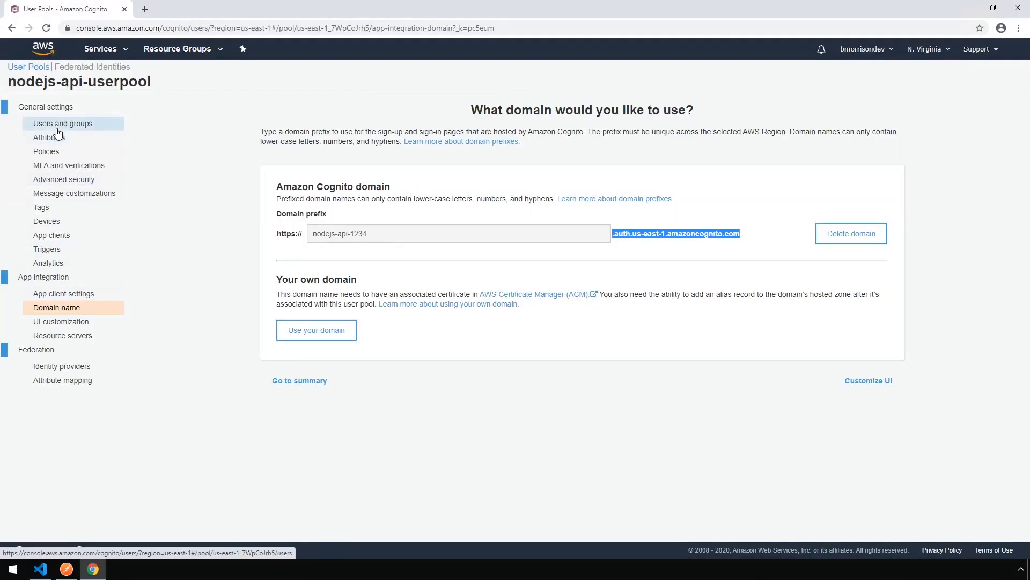
pyautogui.click(63, 124)
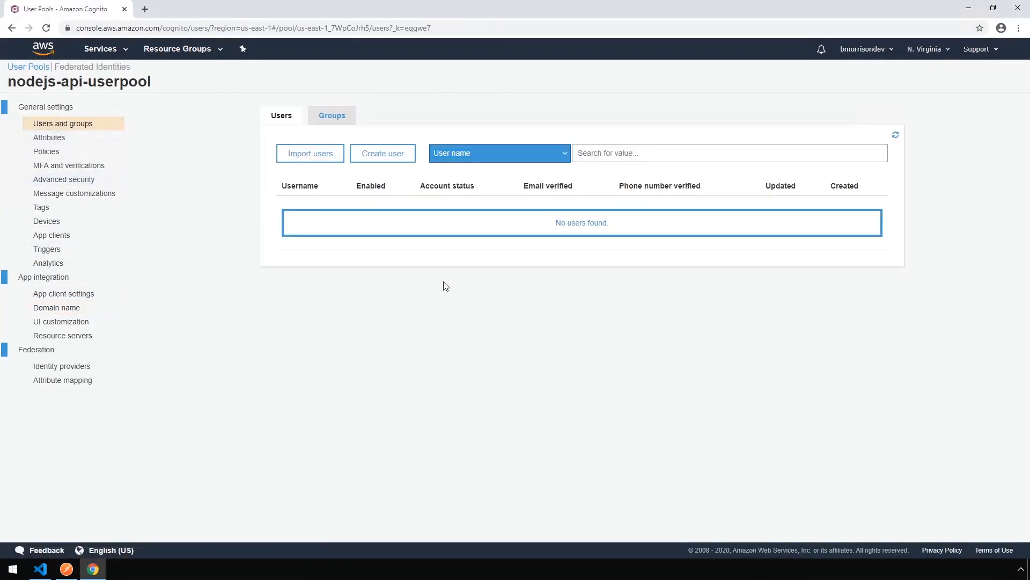
pyautogui.click(382, 153)
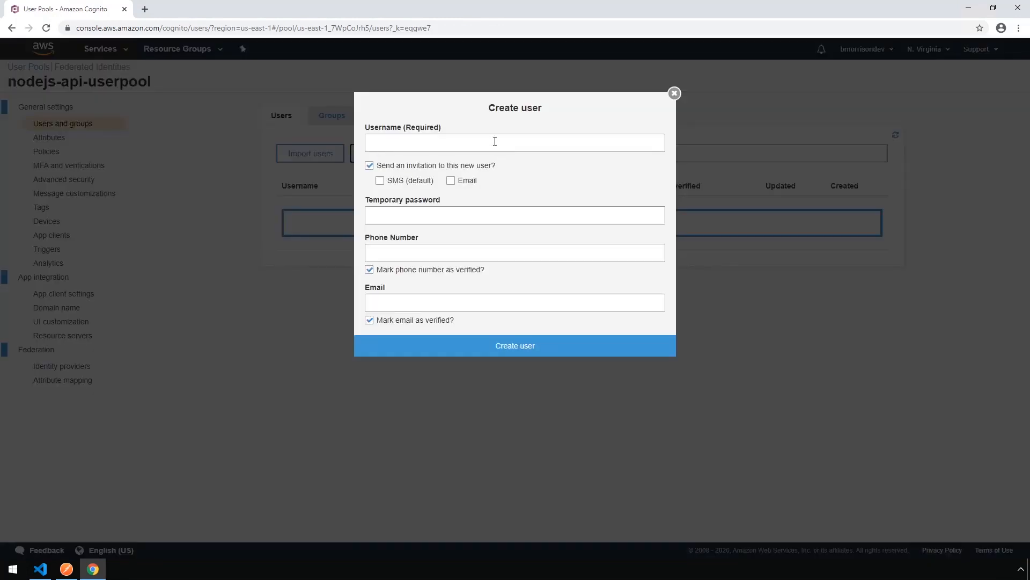
pyautogui.click(514, 141)
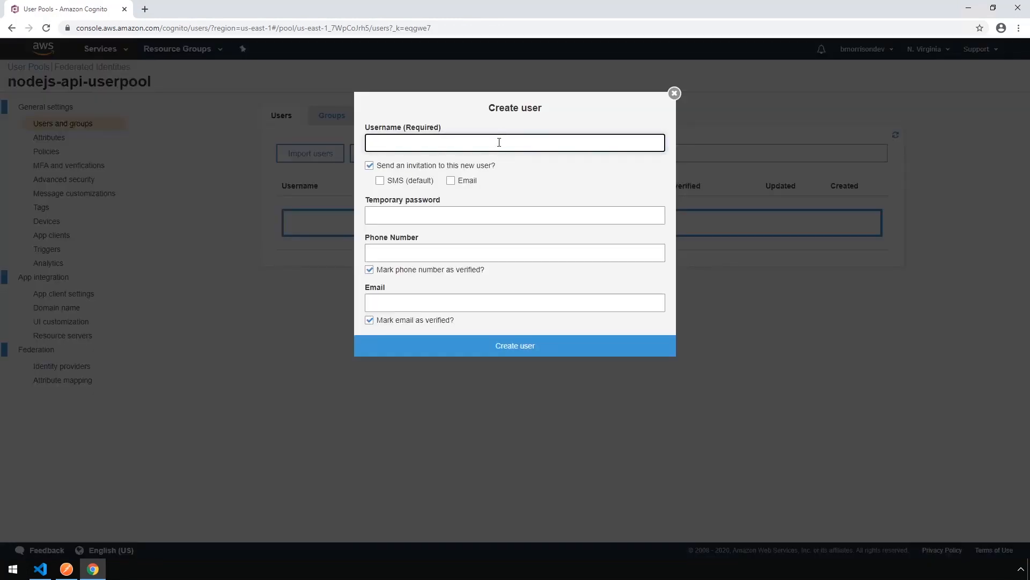
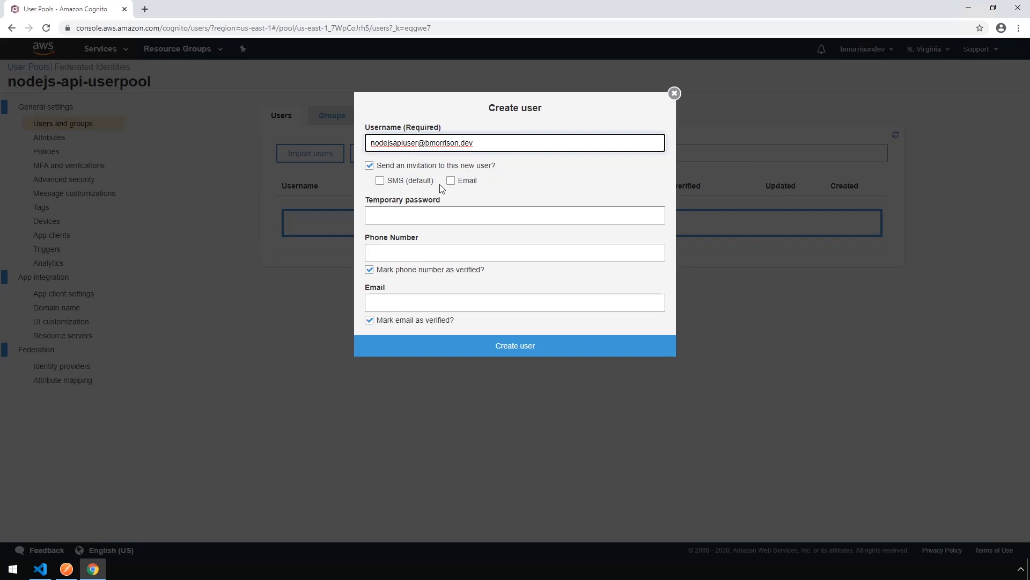
pyautogui.click(368, 165)
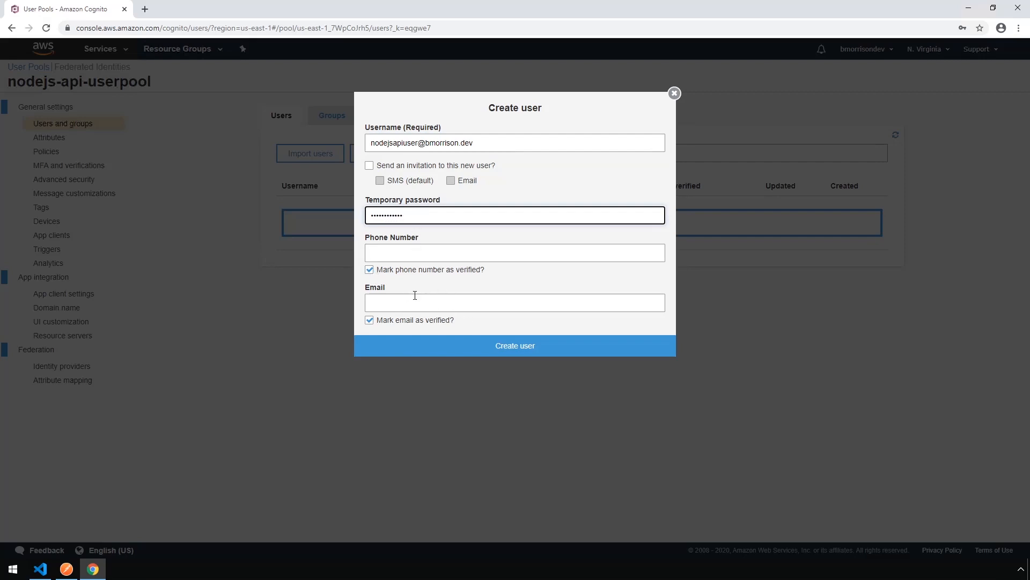
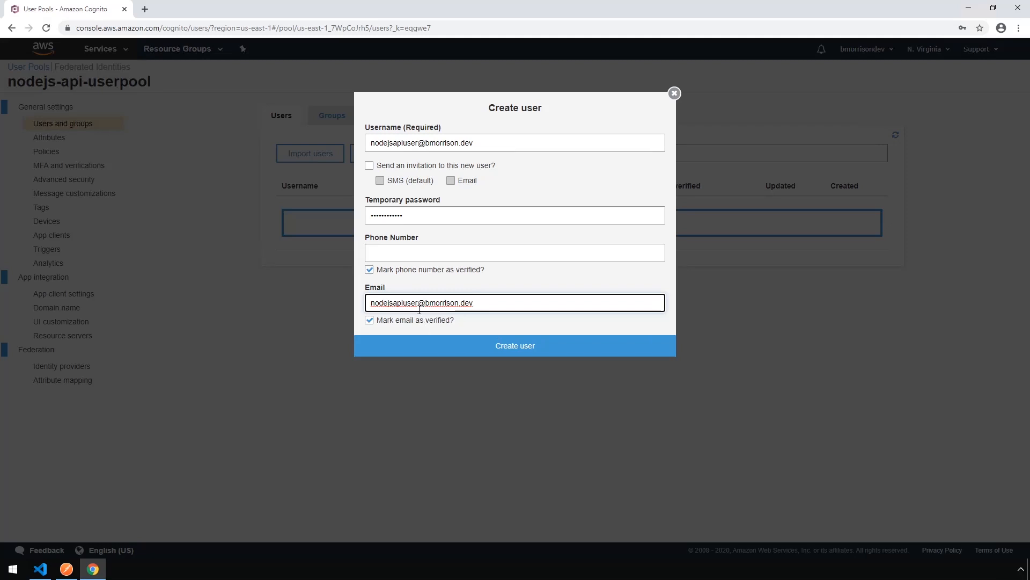
# Give the user a temporary password and email, leaving the phone number unverified
pyautogui.click(369, 269)
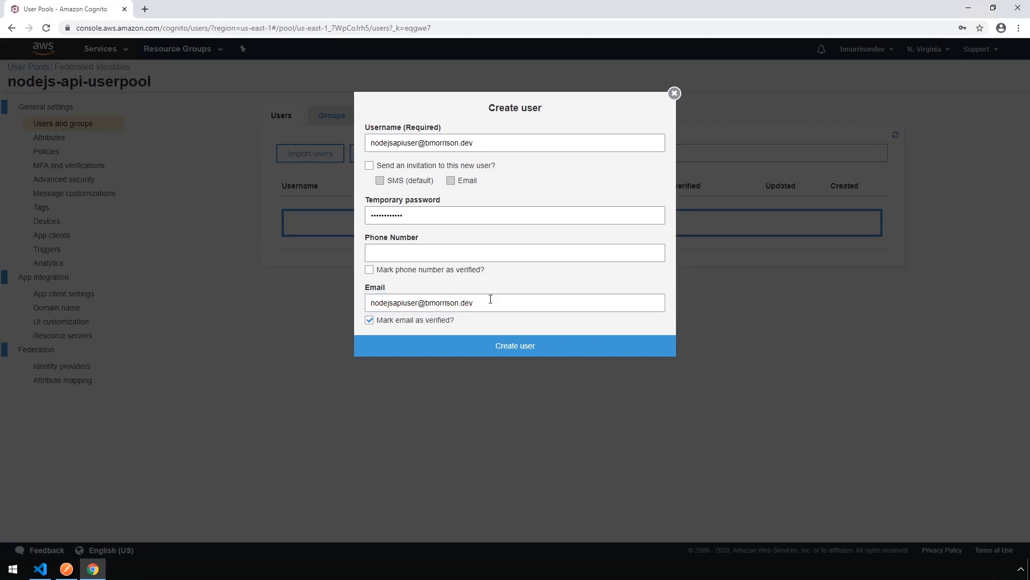
pyautogui.click(515, 345)
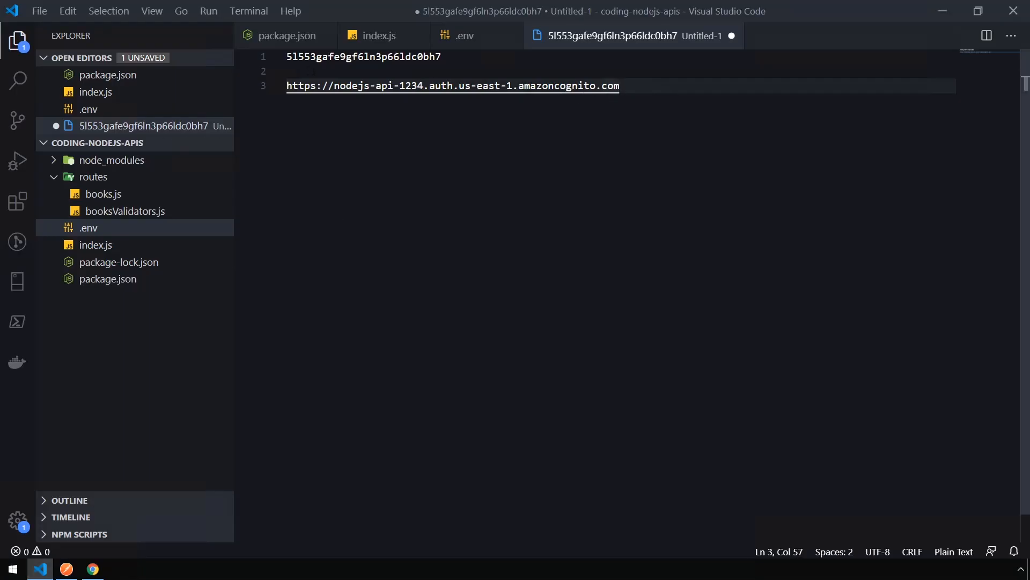
# Extend the domain into /oauth2/authorize?response_type=token&client_id=5l553gafe9gf6ln3p66ldc0bh7
pyautogui.moveTo(322, 85); pyautogui.dragTo(619, 86)
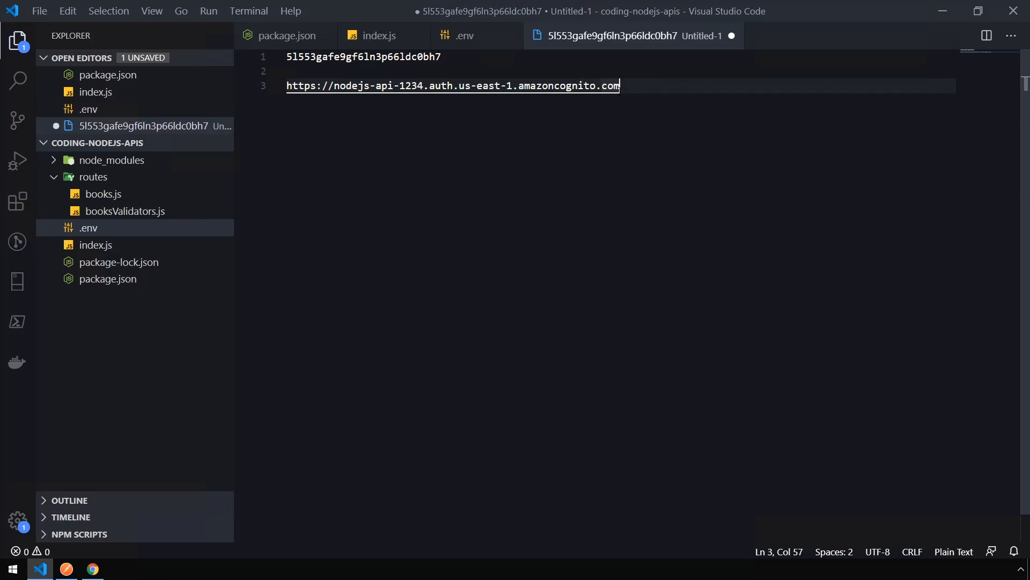
pyautogui.write('/')
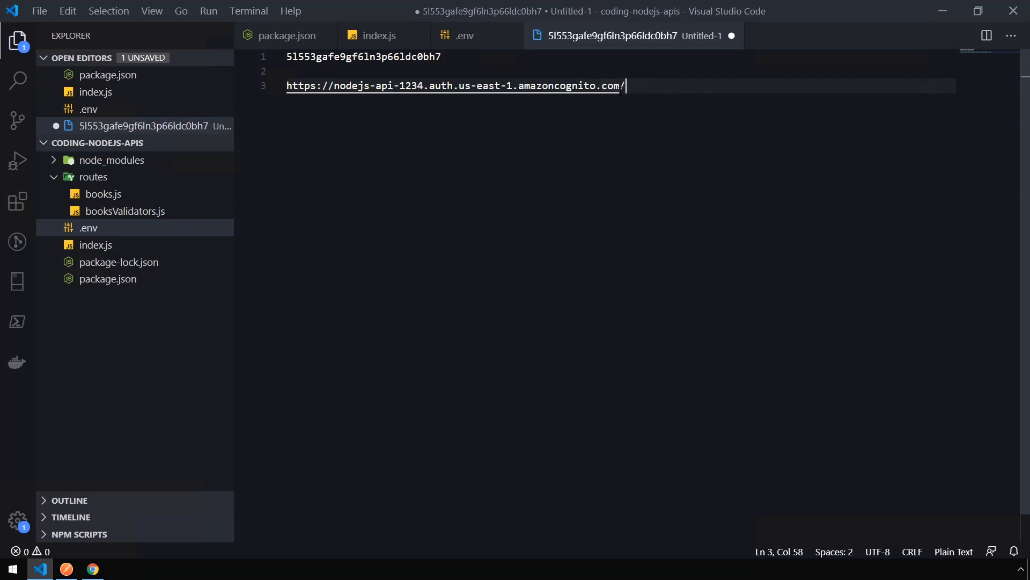
pyautogui.write('oauth2/')
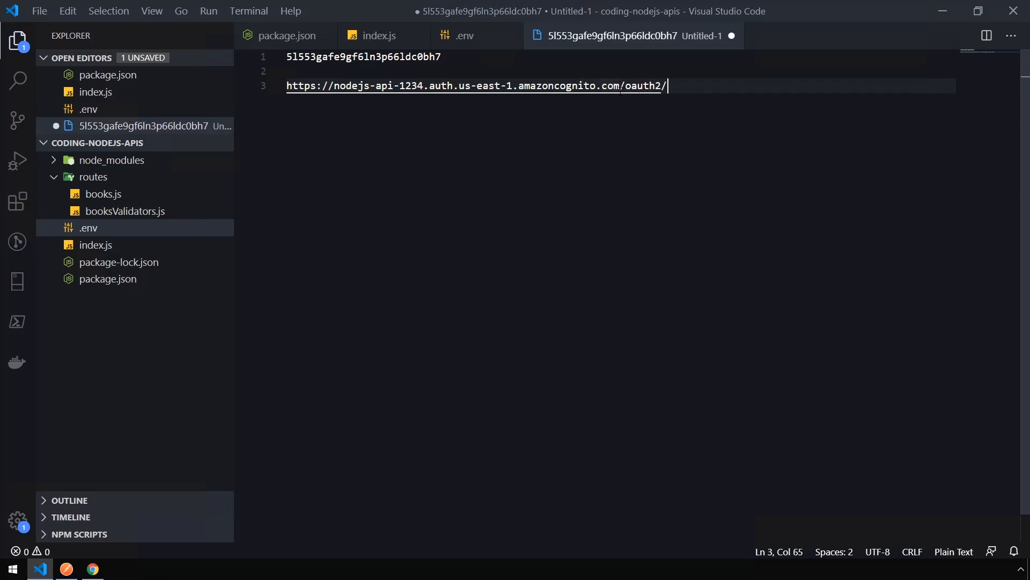
pyautogui.write('authorize')
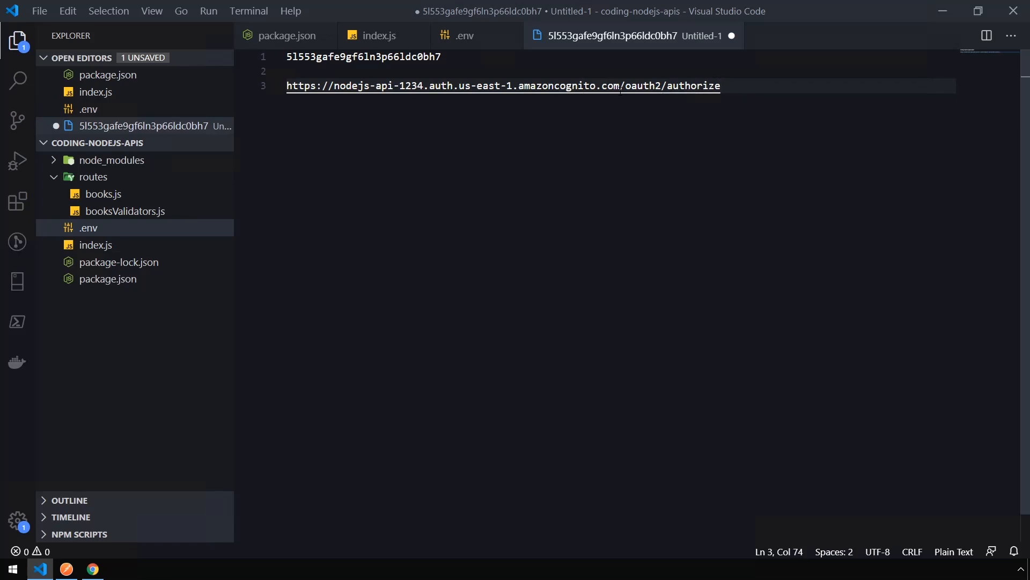
pyautogui.write('?')
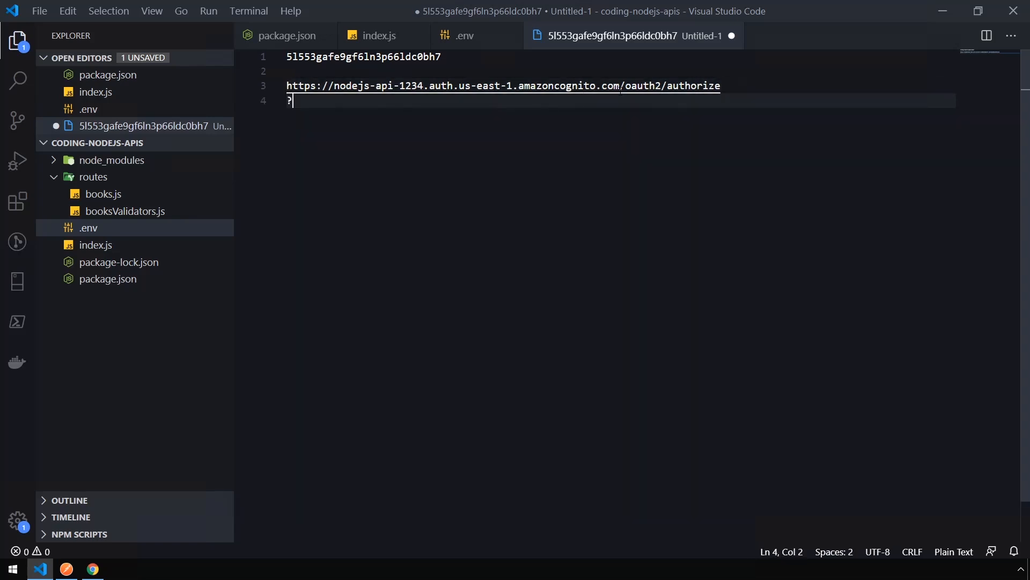
pyautogui.write('n')
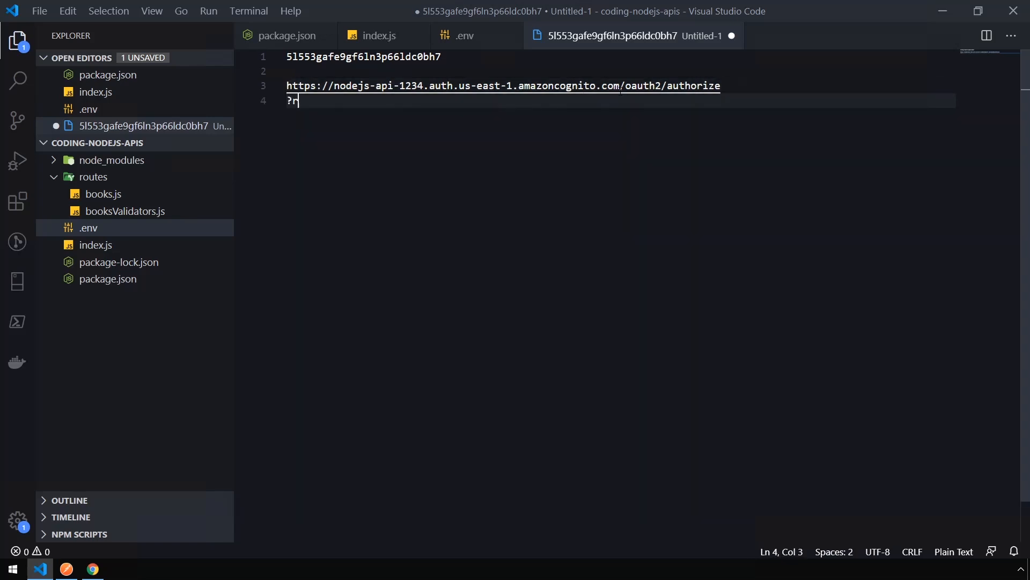
pyautogui.write('esponse_typ')
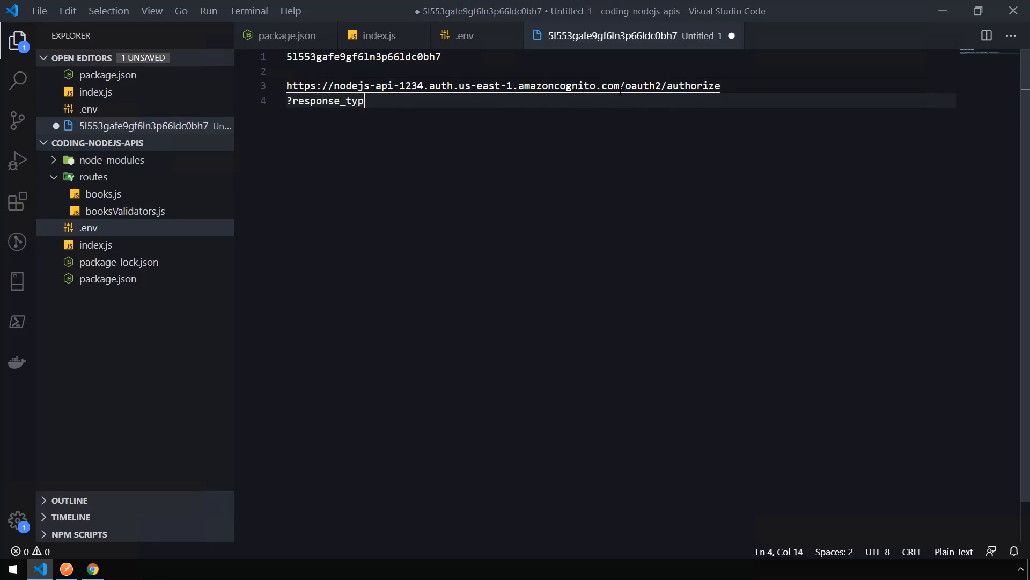
pyautogui.write('e=token')
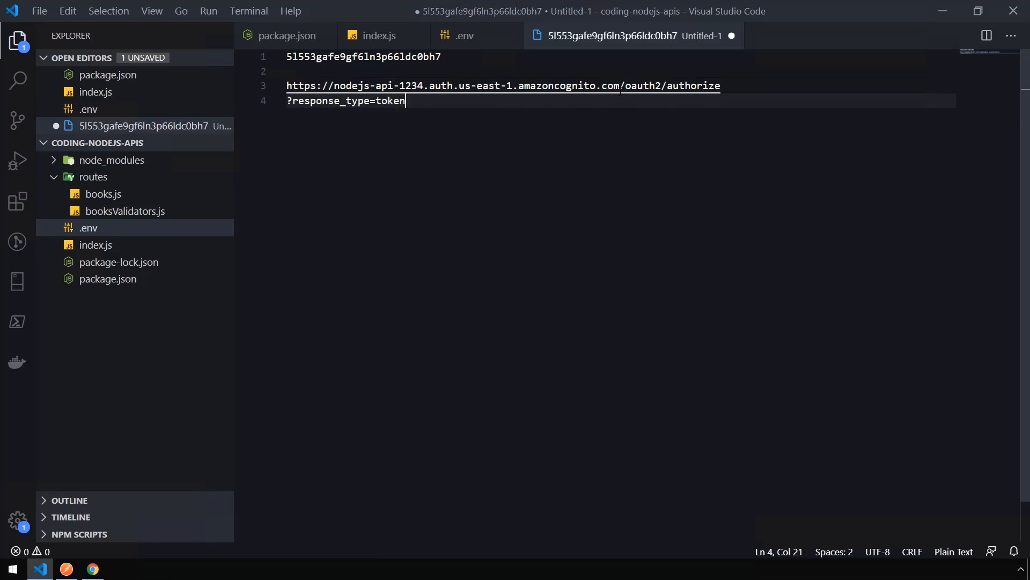
pyautogui.write('&client')
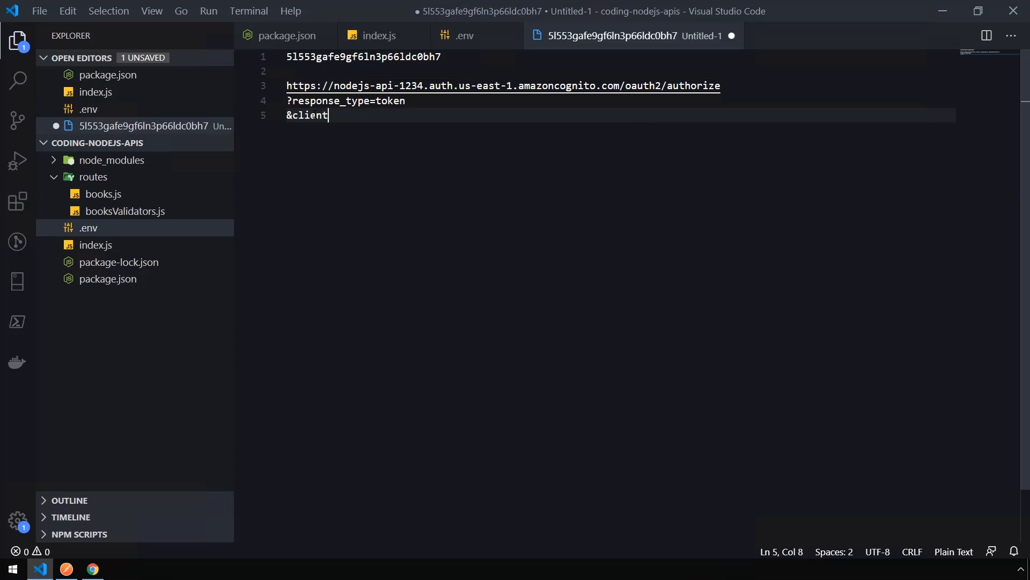
pyautogui.write('_id=')
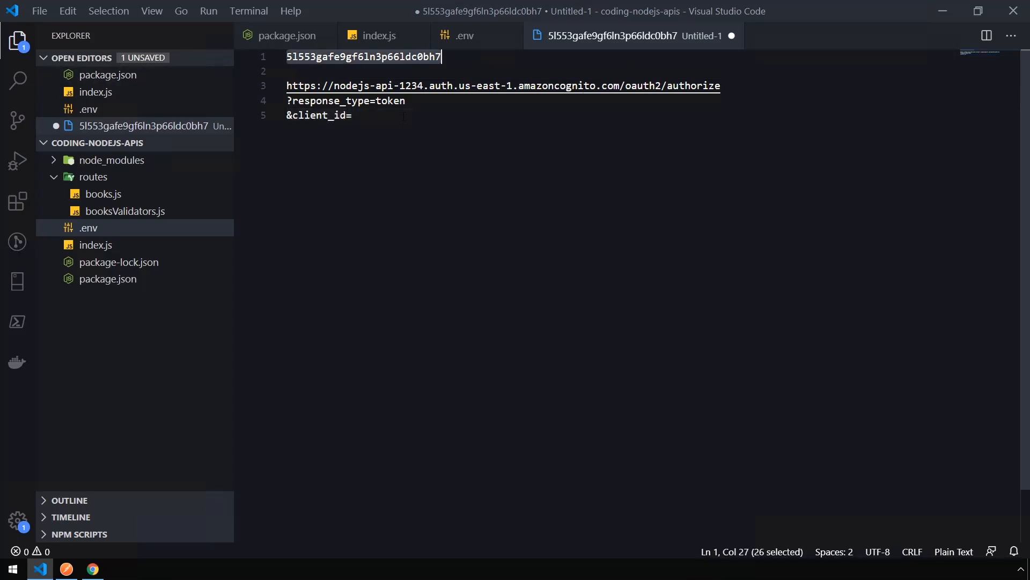
pyautogui.write('5l553gafe9gf6ln3p66ldc0bh7')
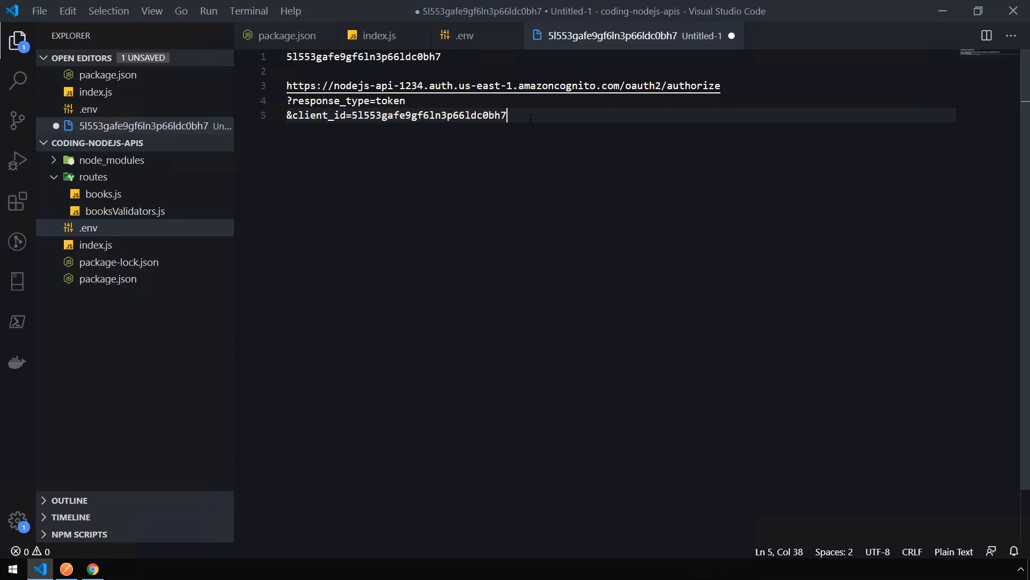
pyautogui.write('&red')
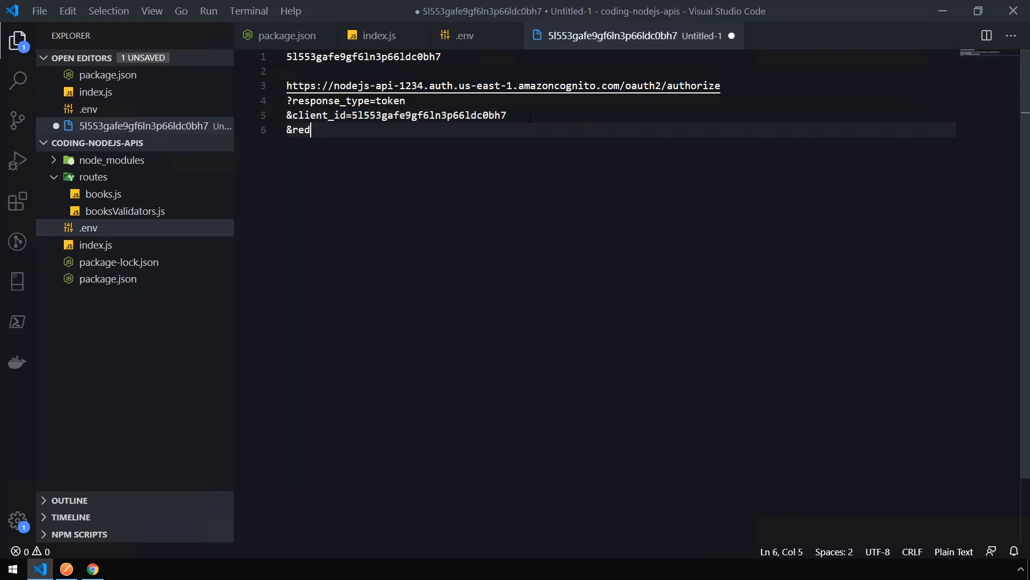
pyautogui.write('irect_uri=')
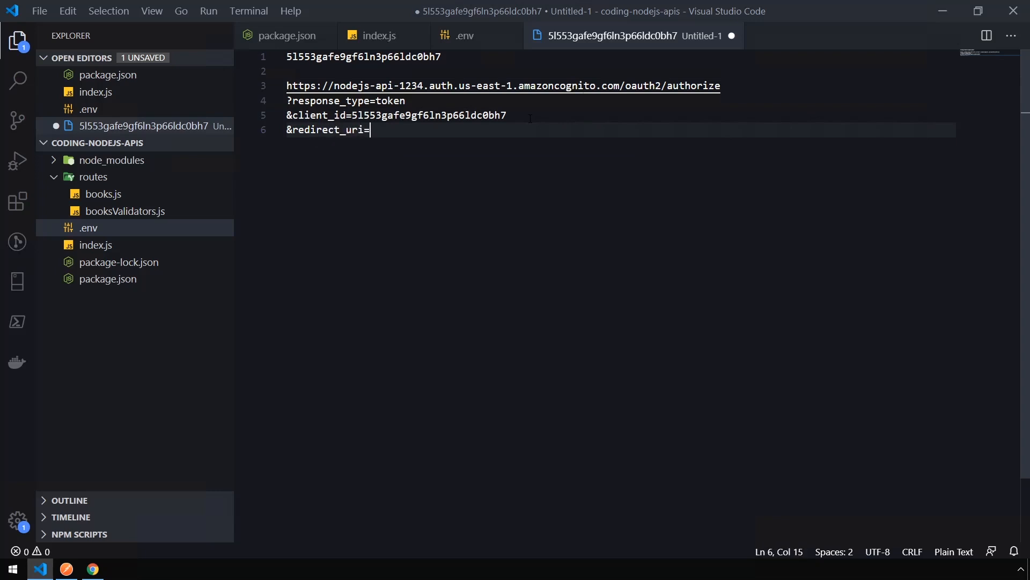
pyautogui.write('http:')
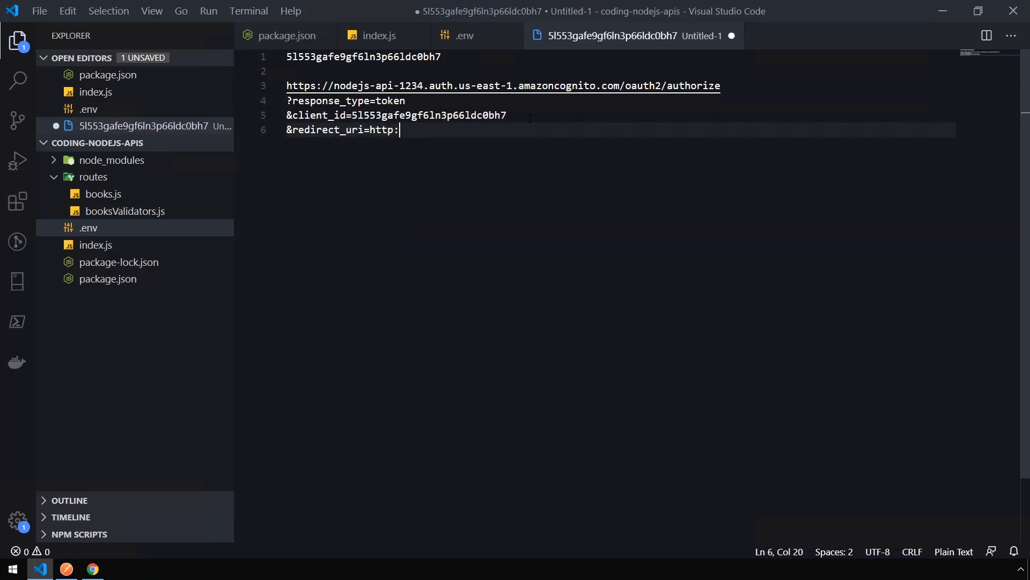
pyautogui.write('//')
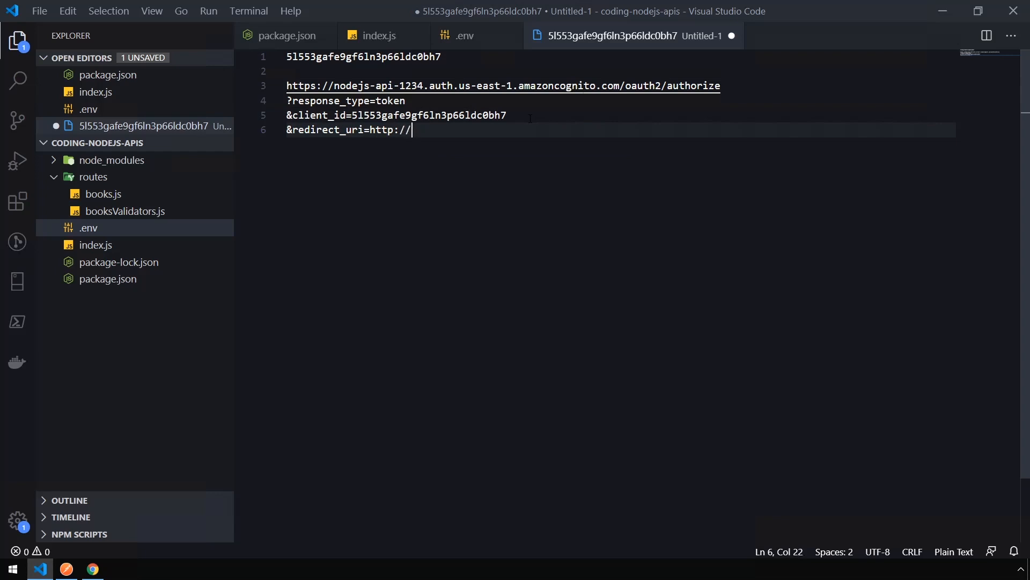
pyautogui.write('localhost')
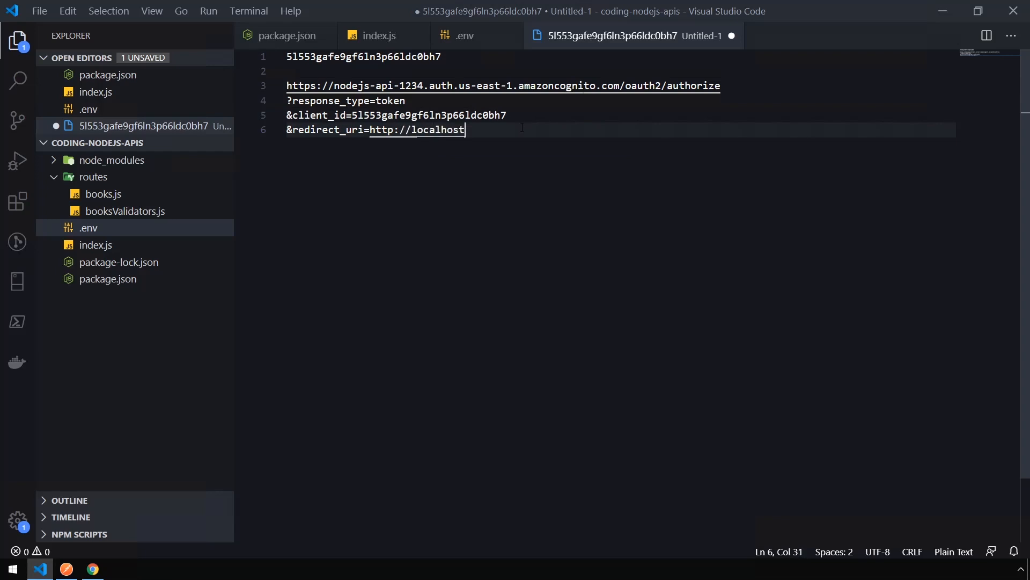
pyautogui.press('Backspace')
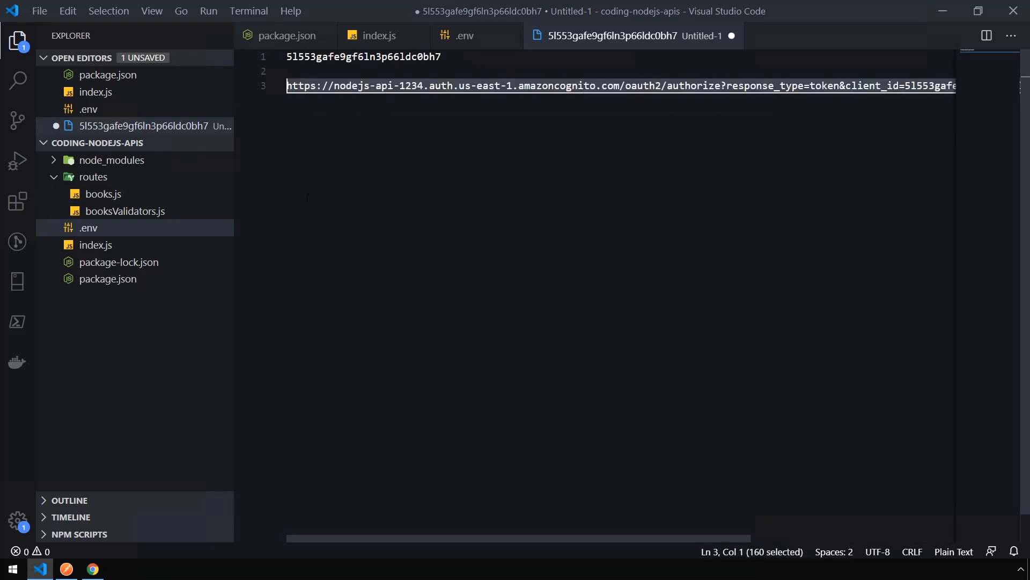
# Load the authorize URL in Chrome and sign in as the test user with the temporary password
pyautogui.click(92, 569)
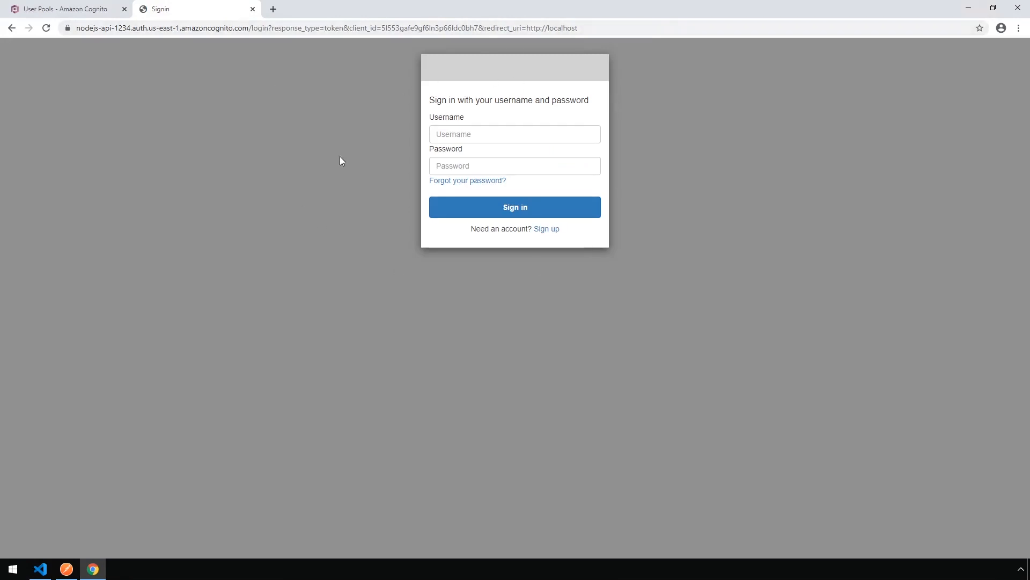
pyautogui.click(514, 208)
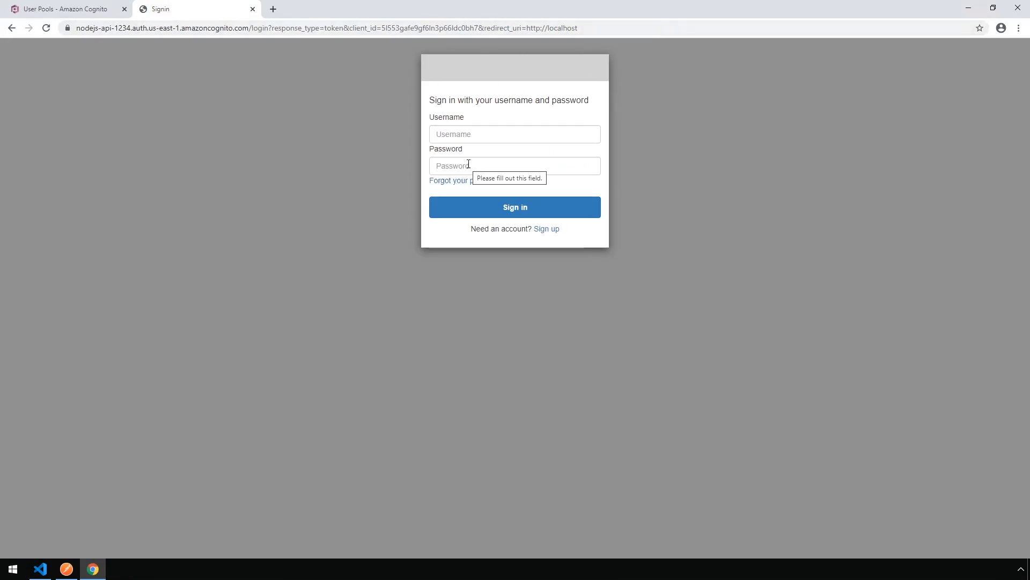
pyautogui.click(514, 134)
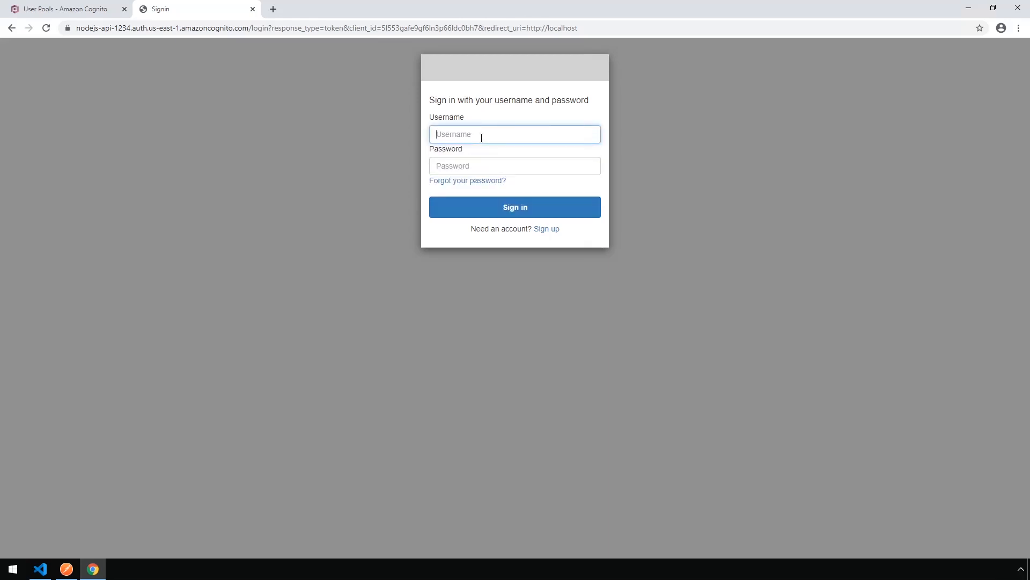
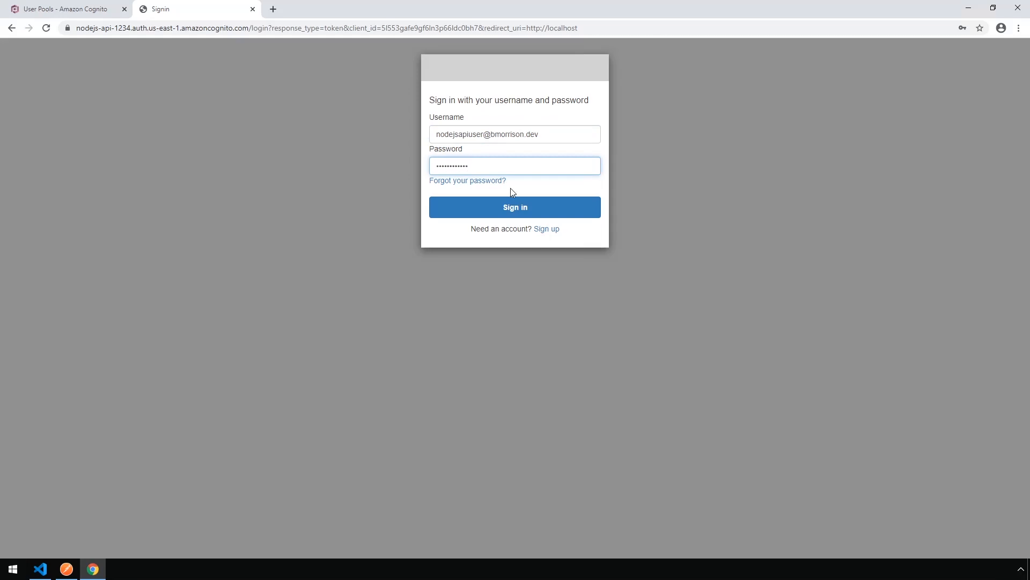
pyautogui.click(514, 208)
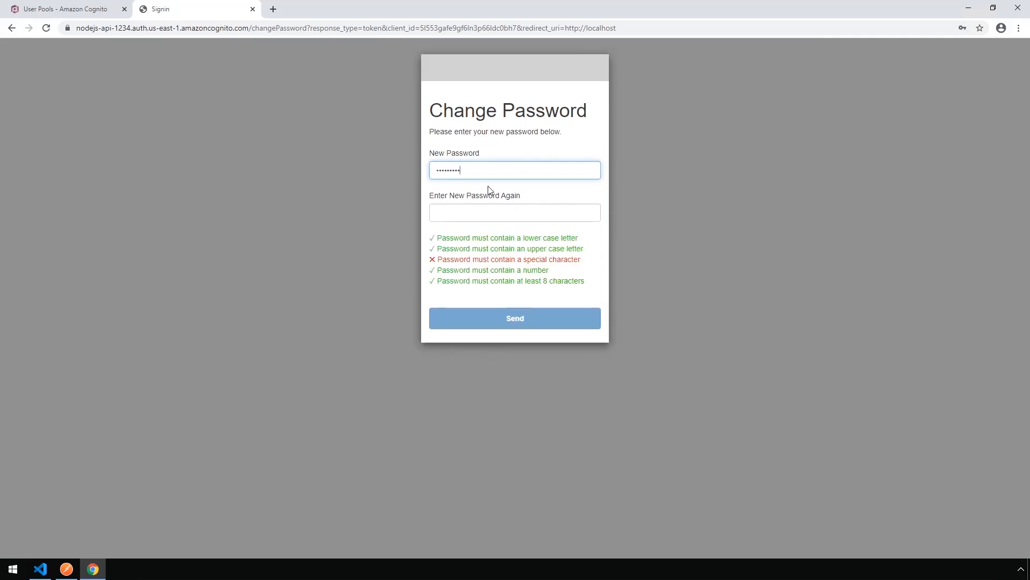
# Enter a new password meeting all five rules in both fields and submit it
pyautogui.write('@')
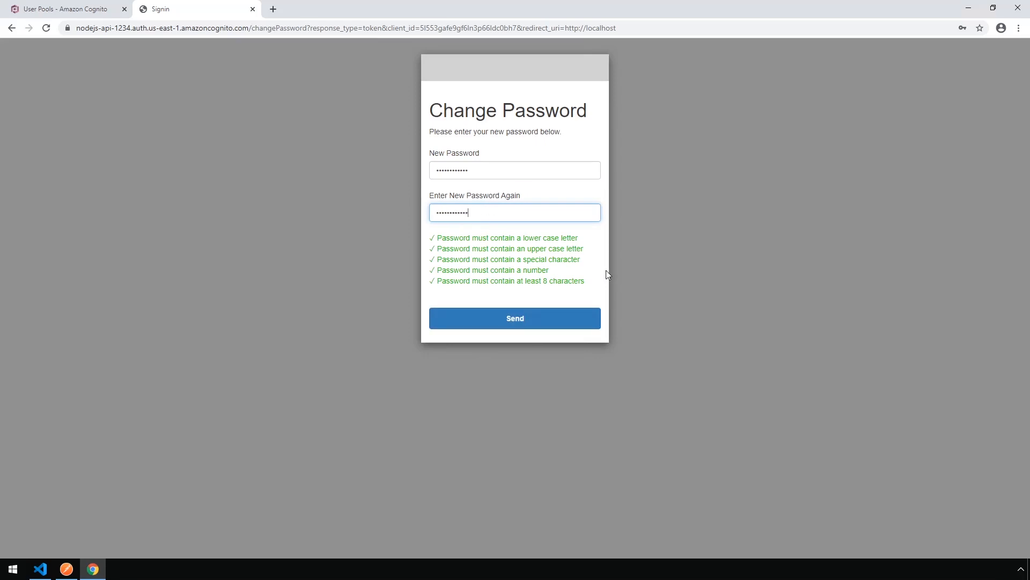
pyautogui.moveTo(432, 238); pyautogui.dragTo(584, 280)
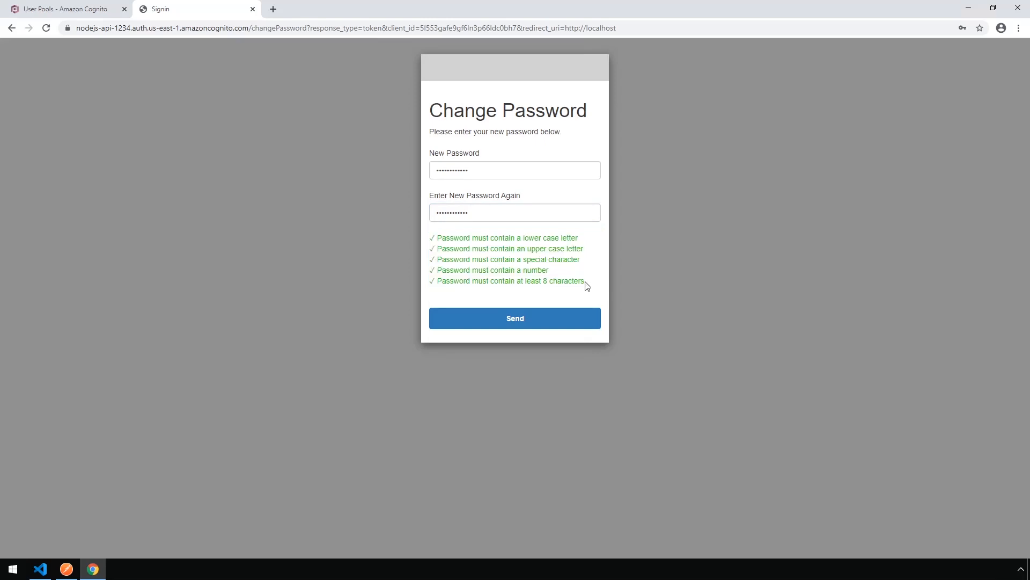
pyautogui.click(515, 317)
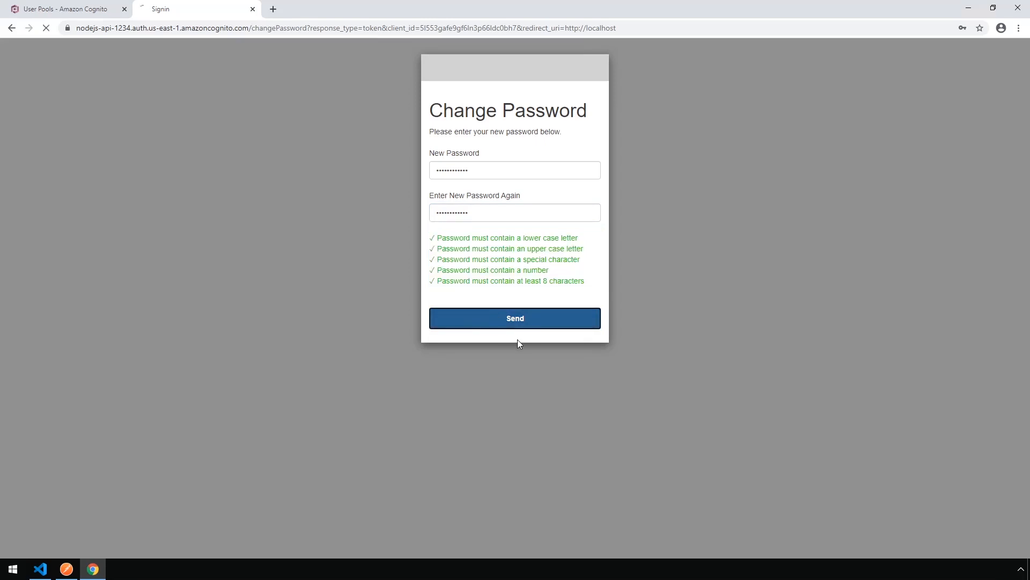
# Finish the password change and select the localhost redirect URL carrying the Cognito tokens
pyautogui.click(514, 318)
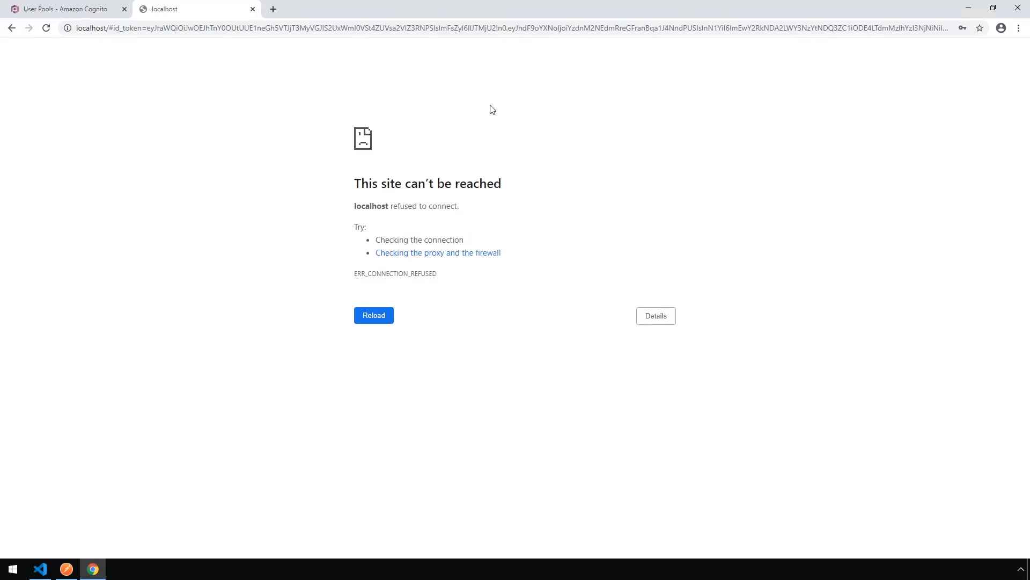
pyautogui.moveTo(508, 309)
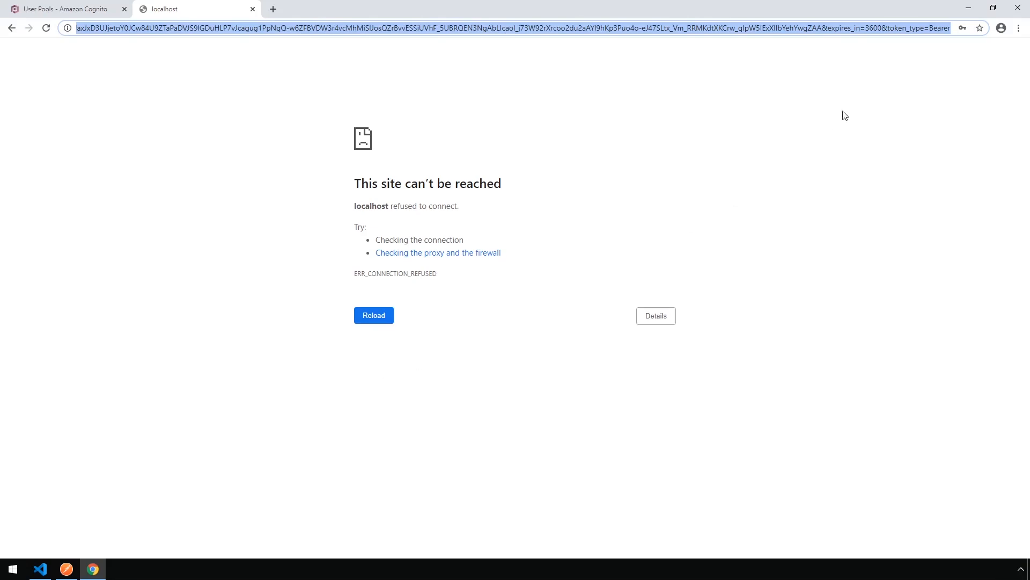
pyautogui.click(40, 573)
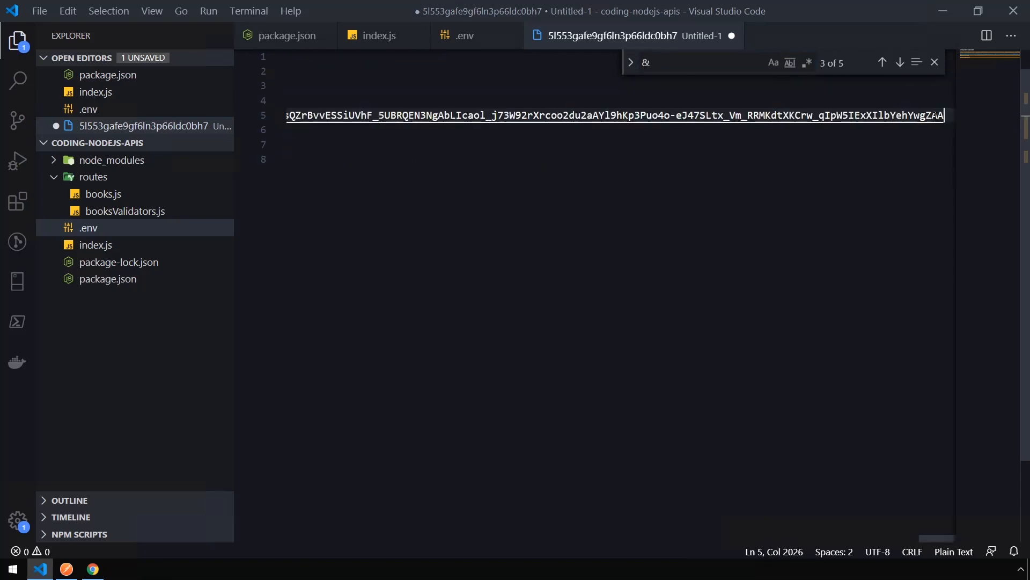
# Split the URL parameters onto separate lines and select the access_token value
pyautogui.click(882, 62)
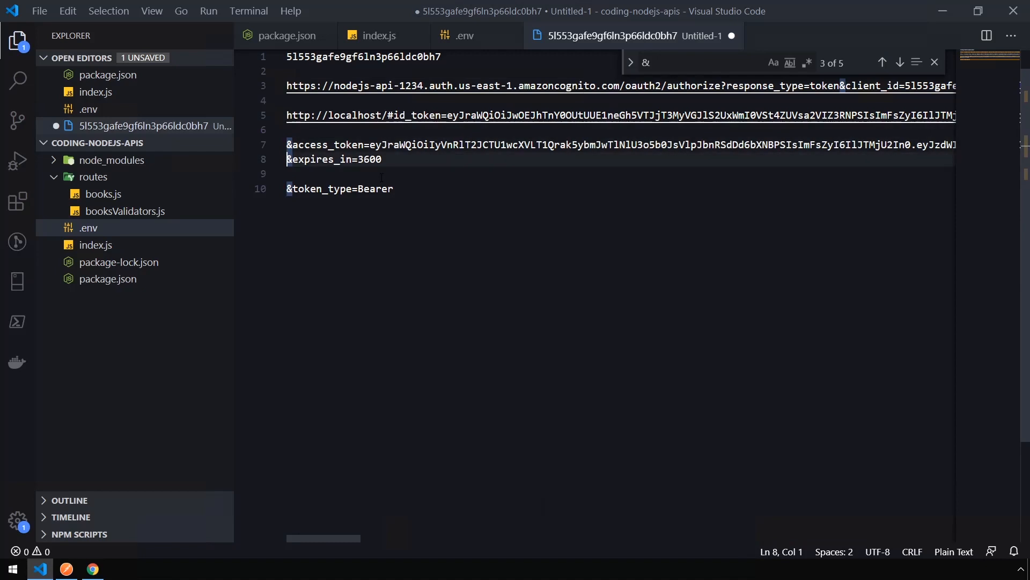
pyautogui.click(899, 62)
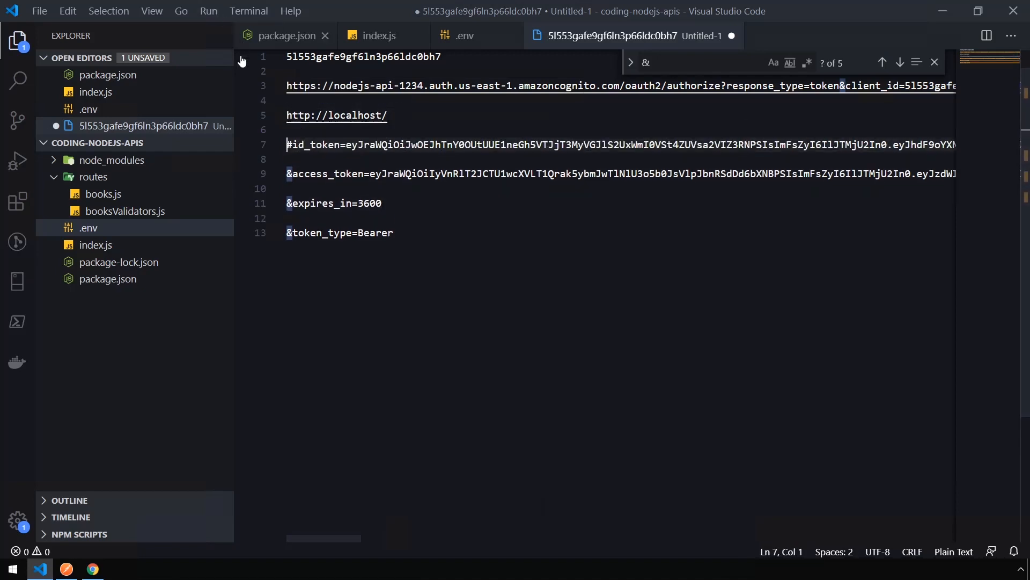
pyautogui.click(151, 10)
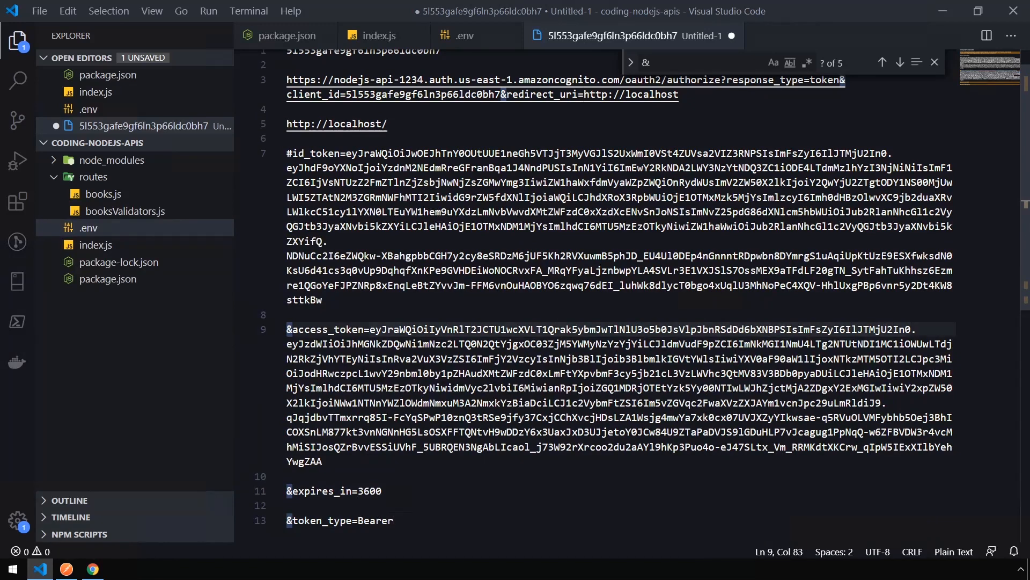
pyautogui.moveTo(368, 328); pyautogui.dragTo(323, 461)
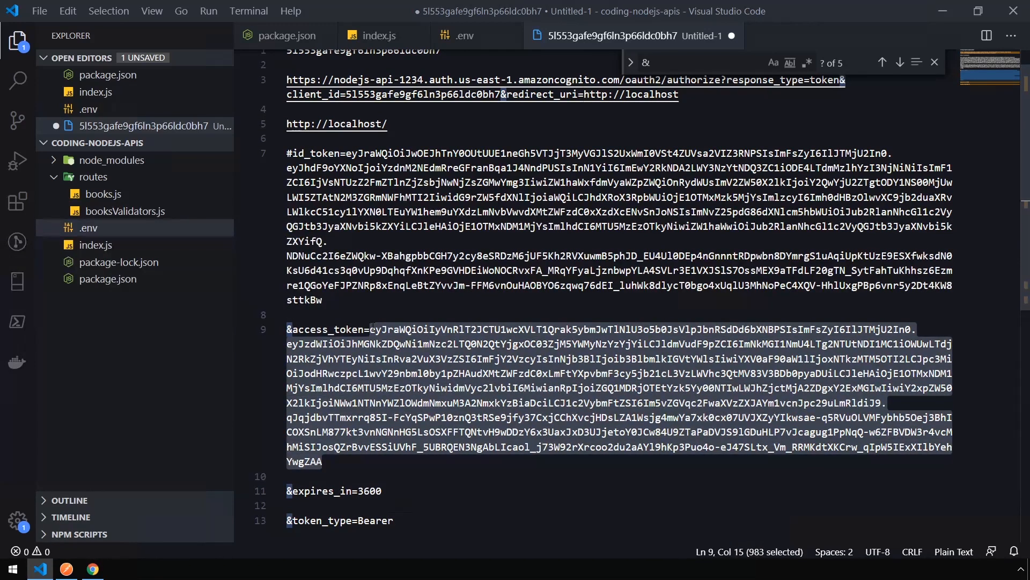
pyautogui.click(380, 35)
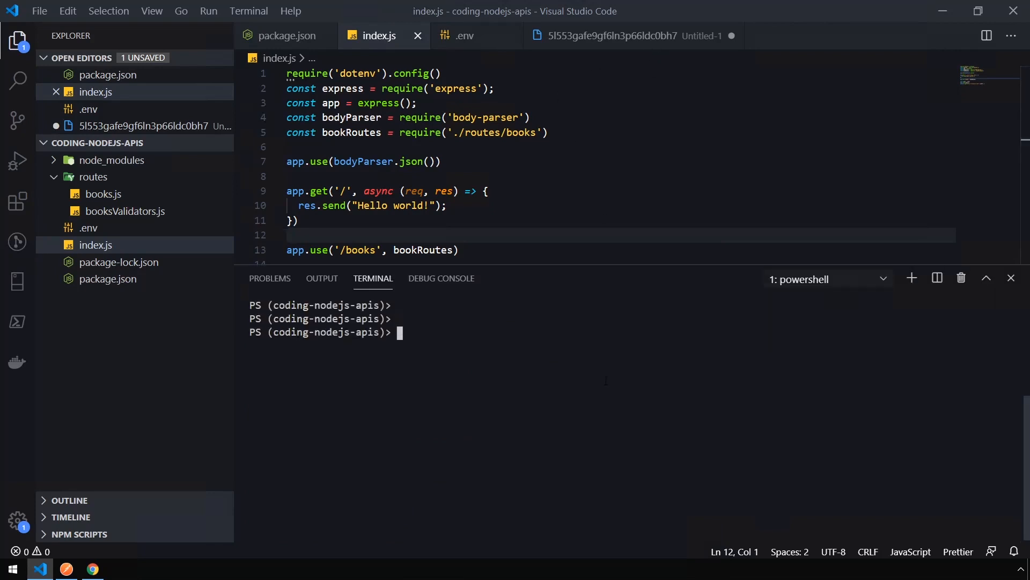
pyautogui.write('npm install cog')
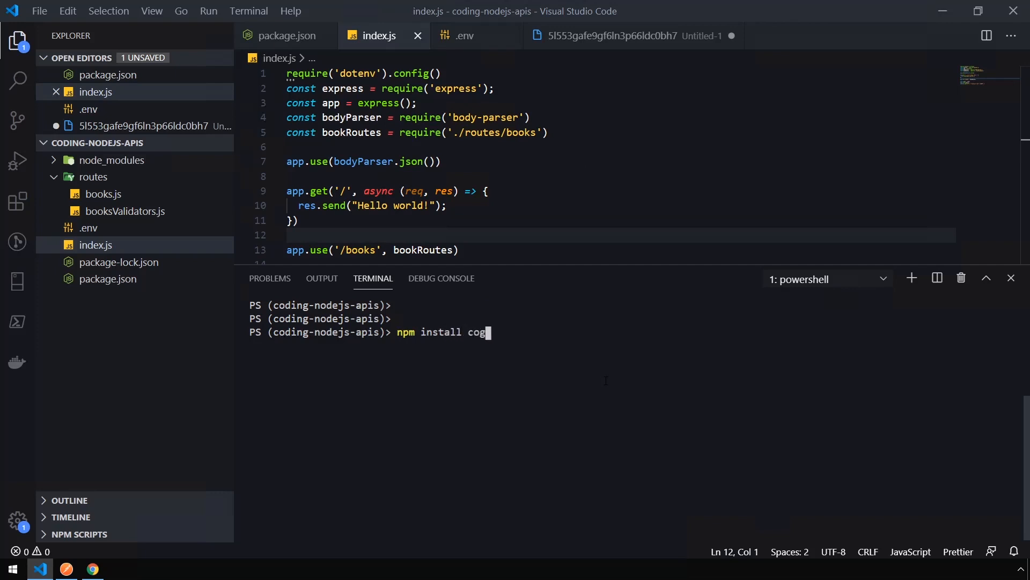
pyautogui.write('nito-ex')
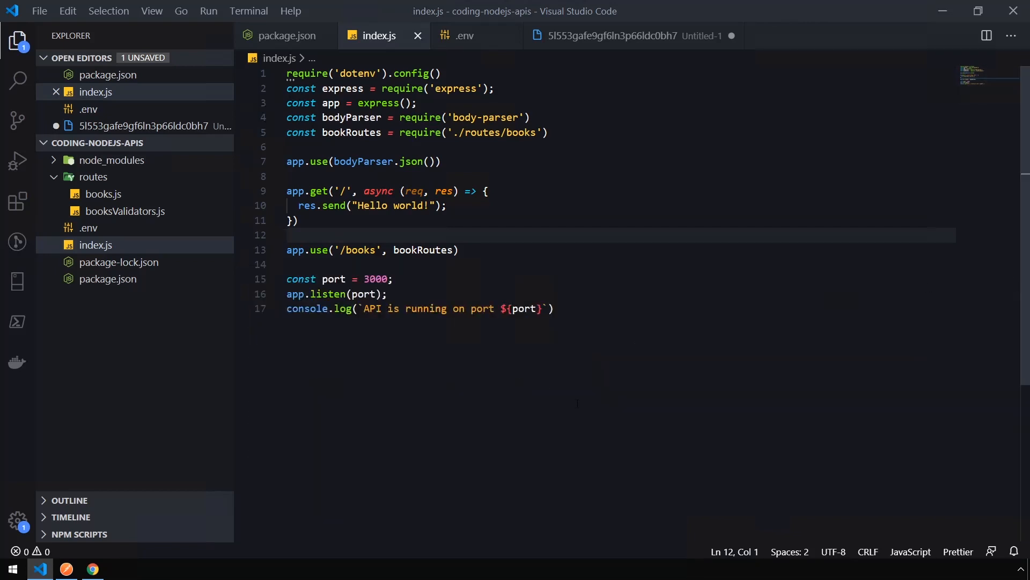
pyautogui.moveTo(160, 155)
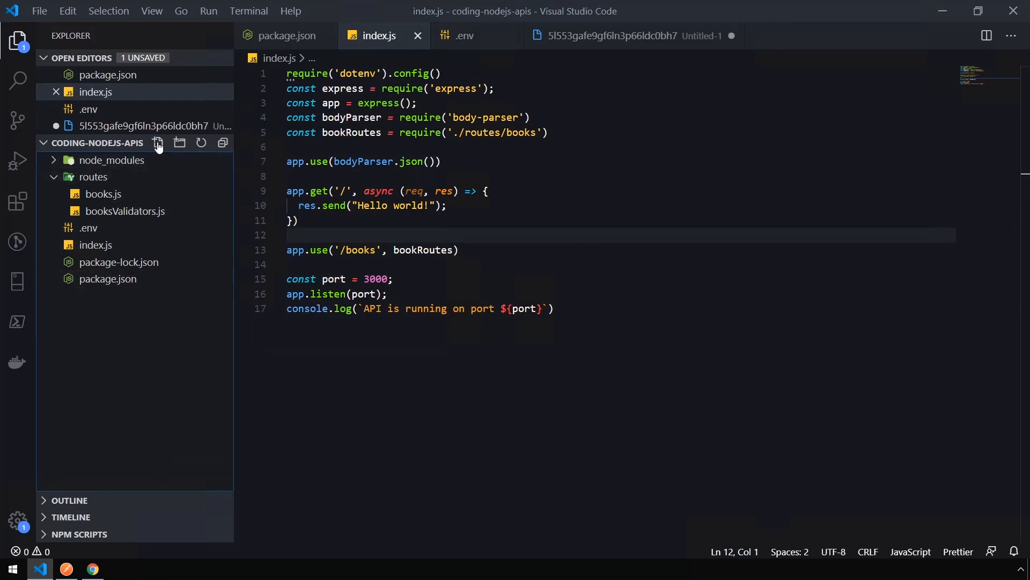
# Create auth.js requiring cognito-express and start a new CognitoExpress instance
pyautogui.click(157, 143)
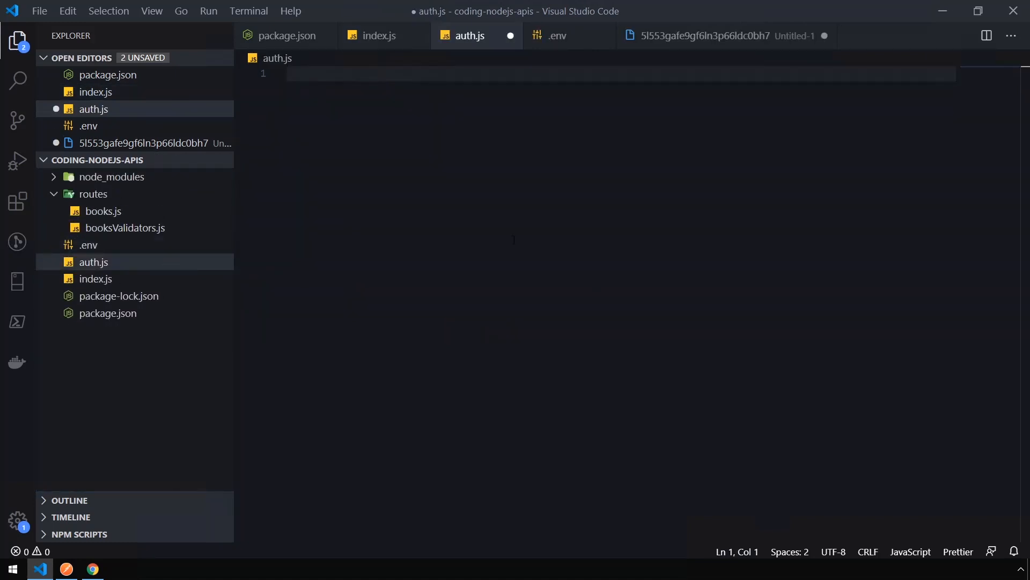
pyautogui.write('const Cog')
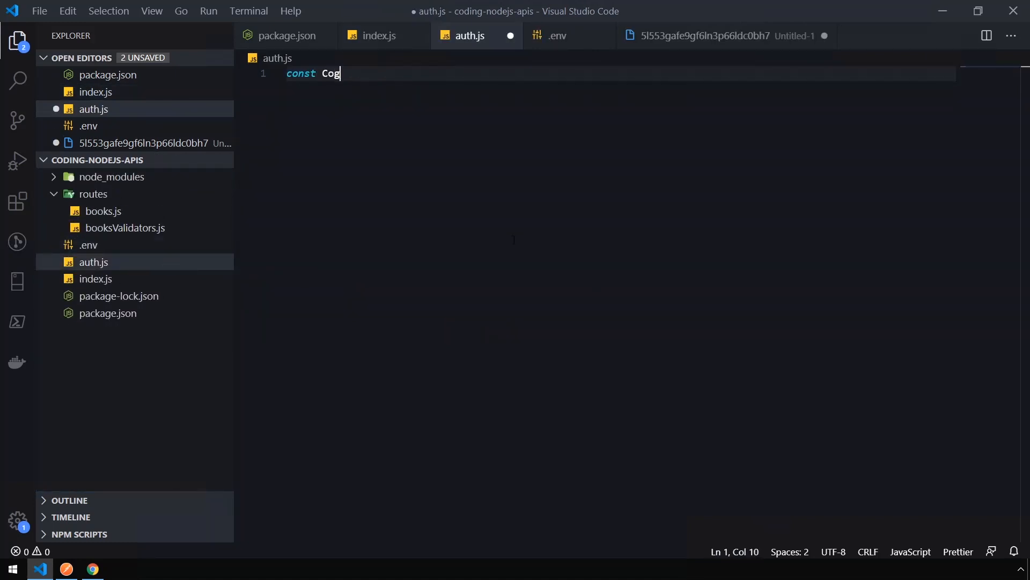
pyautogui.write("nitoExpress = require('cognito-express")
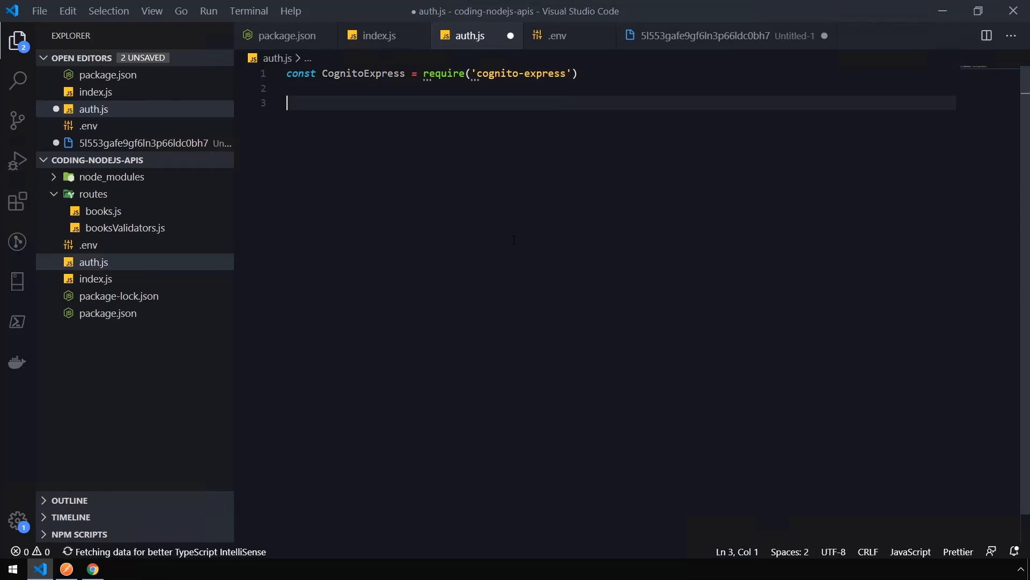
pyautogui.write('const cognitoExpress =')
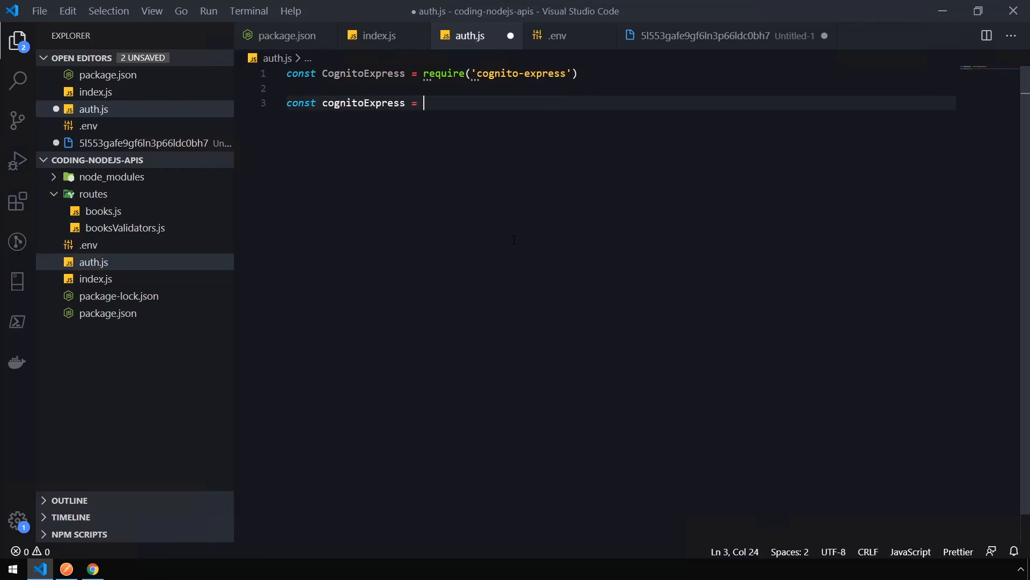
pyautogui.write('new CognitoExpress')
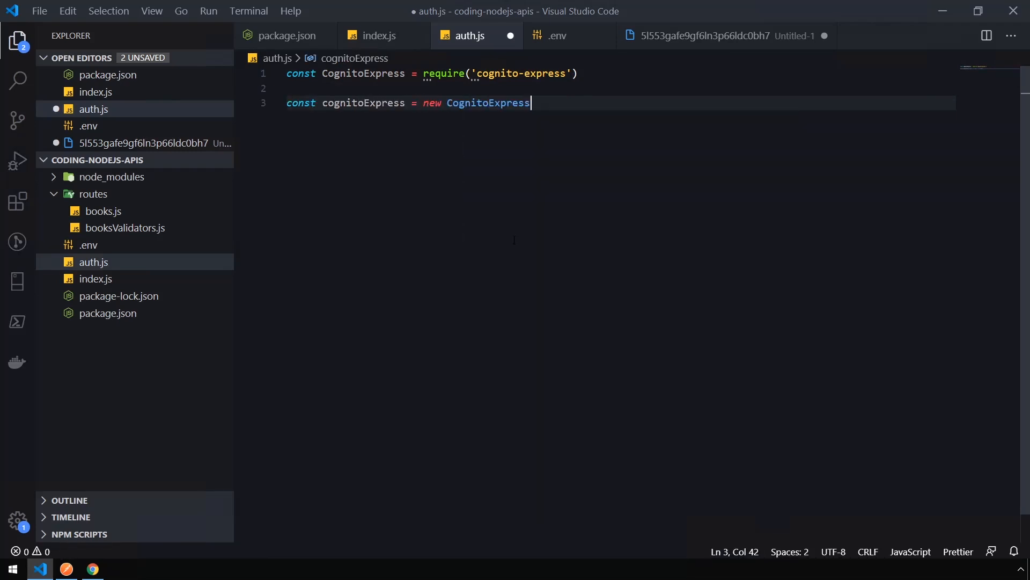
pyautogui.write('()')
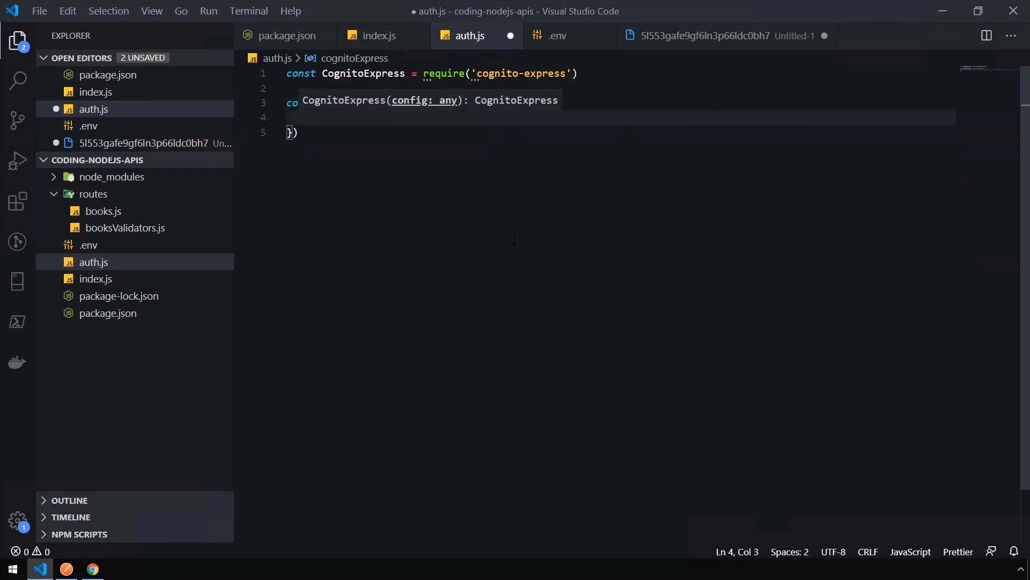
pyautogui.write('reqion: process.env.')
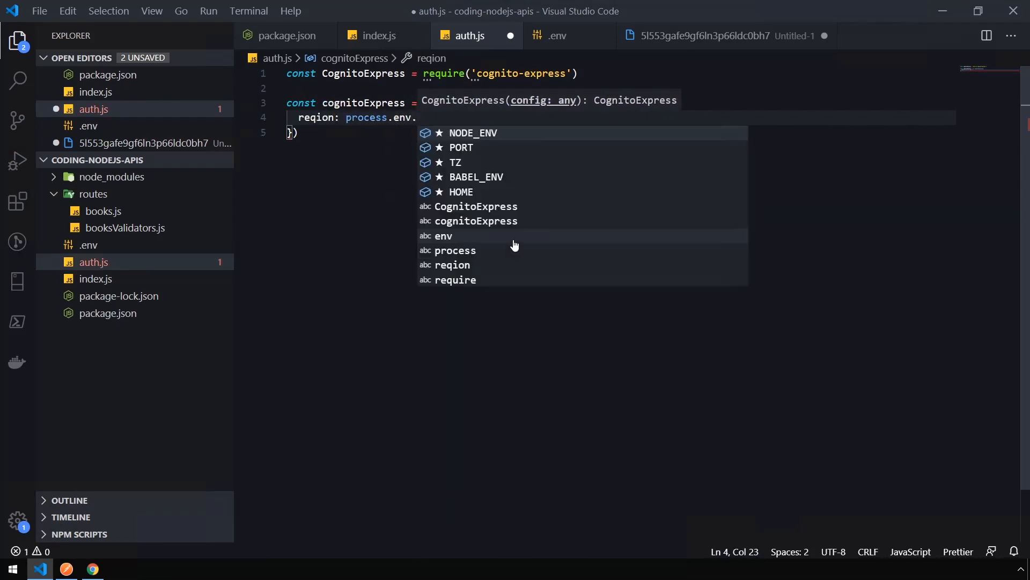
# Configure it with AWS_DEFAULT_REGION, USER_POOL id, access tokenUse and 3600 tokenExpiration
pyautogui.write('AWS_')
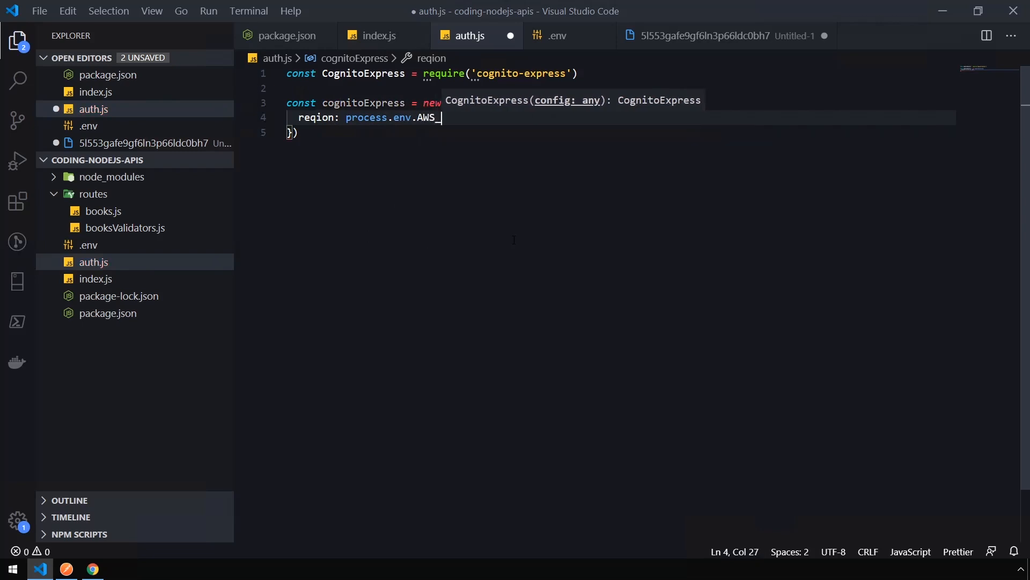
pyautogui.write('DEFAULT_RE')
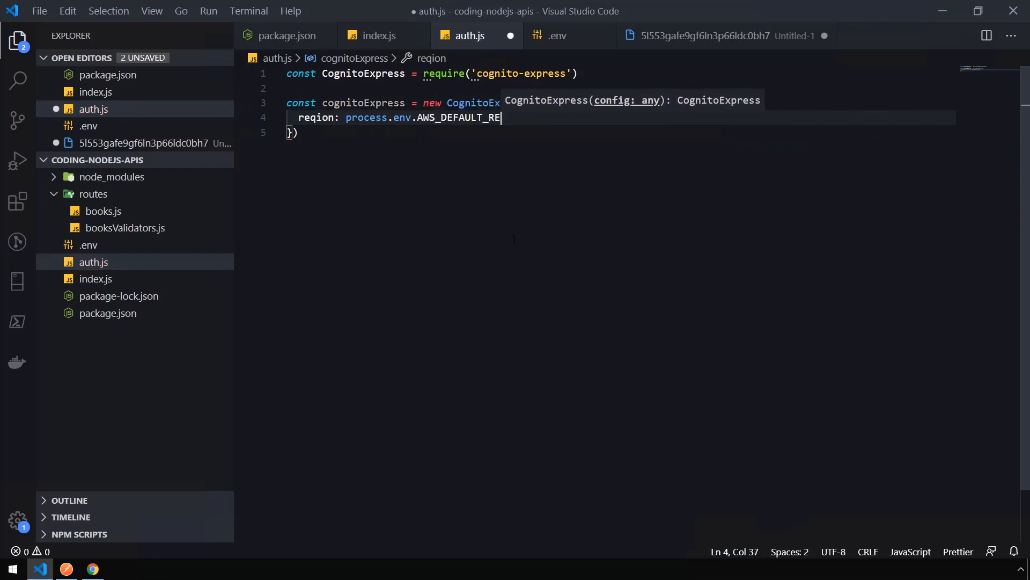
pyautogui.write('GION,')
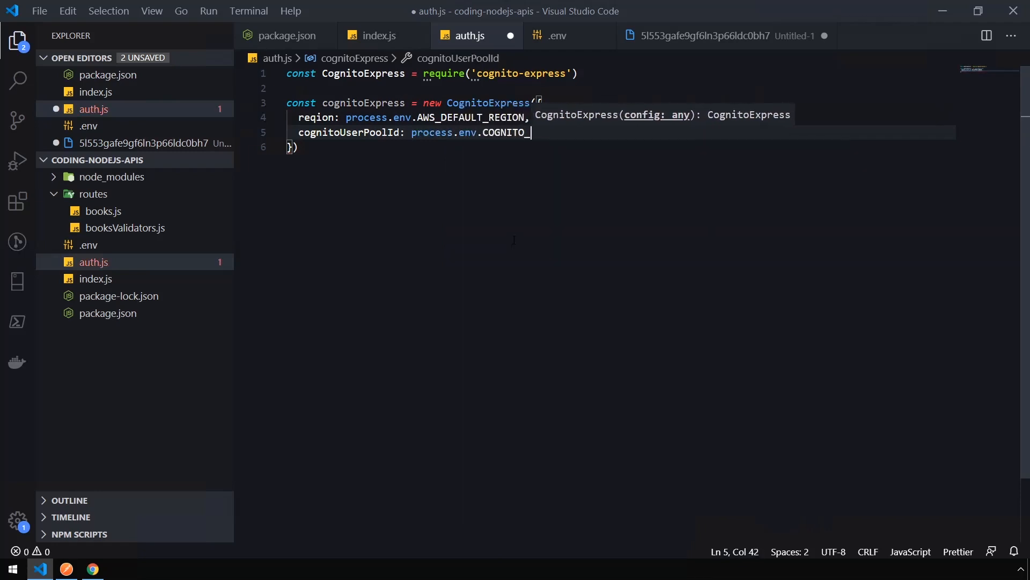
pyautogui.write('USER_POOL')
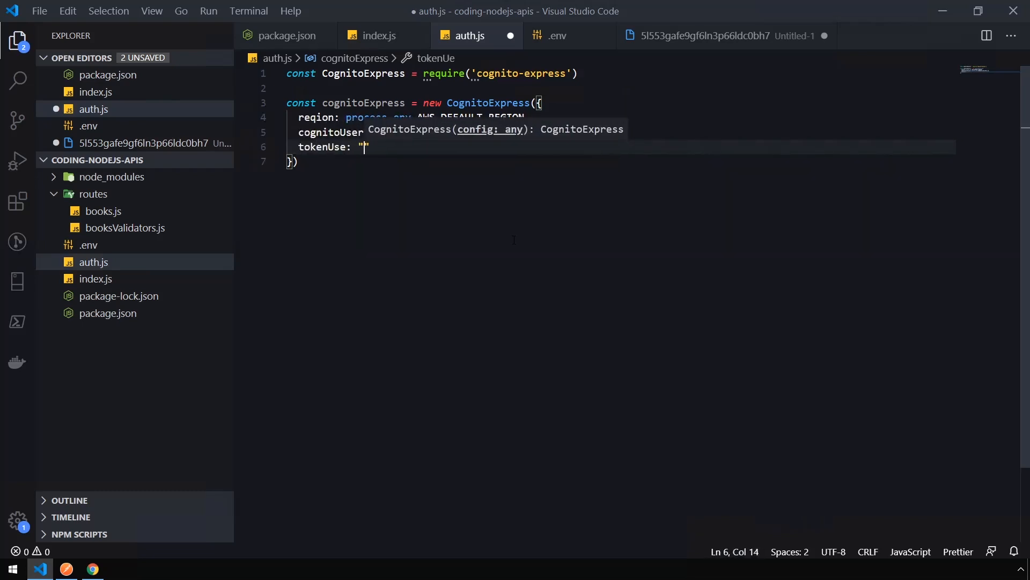
pyautogui.write('access')
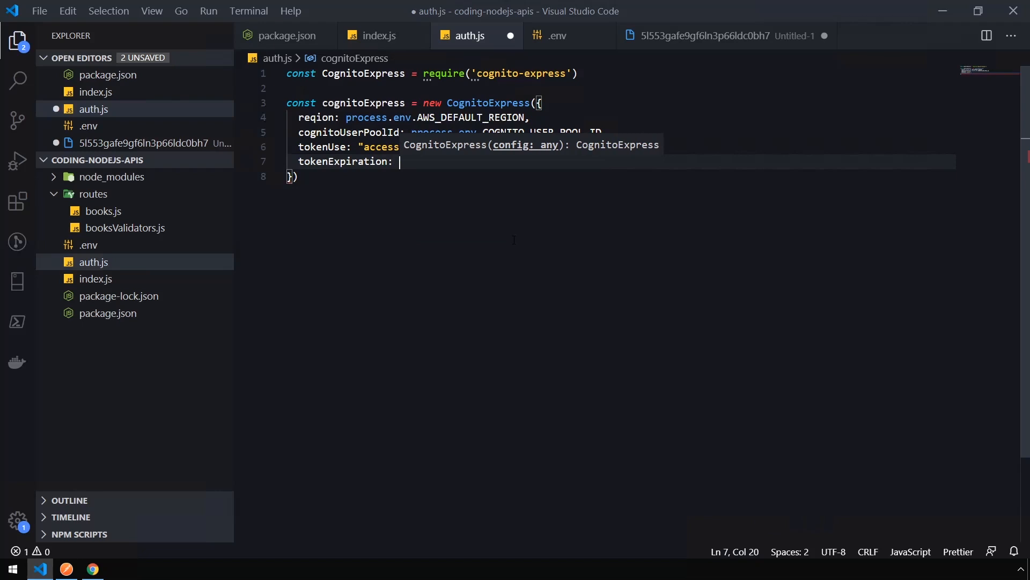
pyautogui.write('3600')
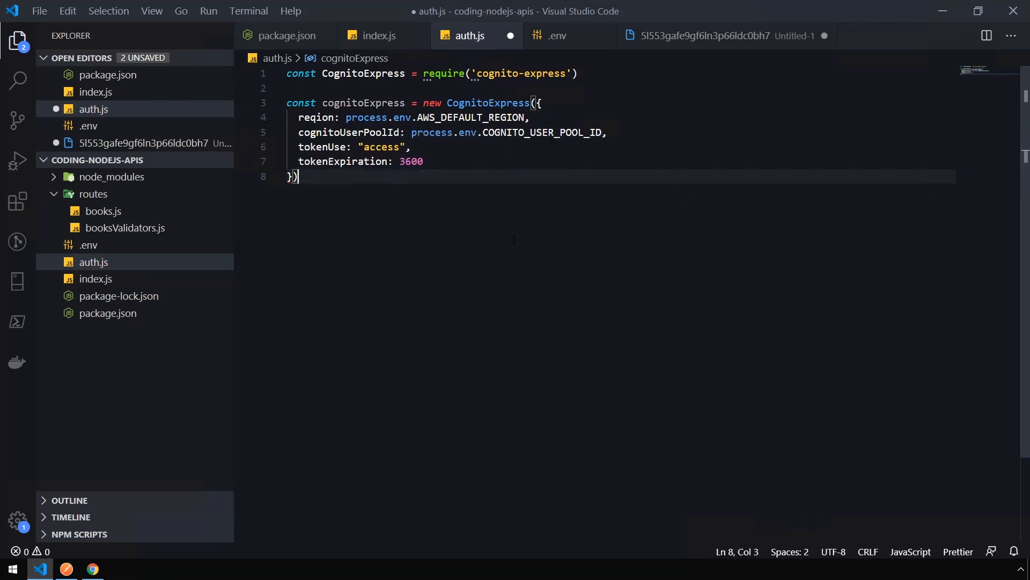
pyautogui.press('Enter')
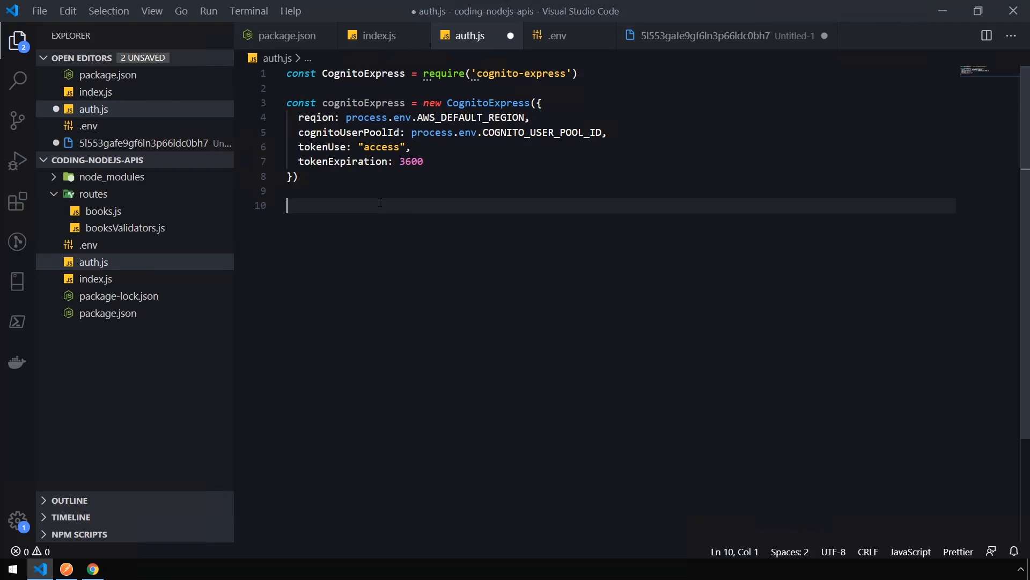
# Export a validateAuth middleware taking req, res and next
pyautogui.write('exports.validateA')
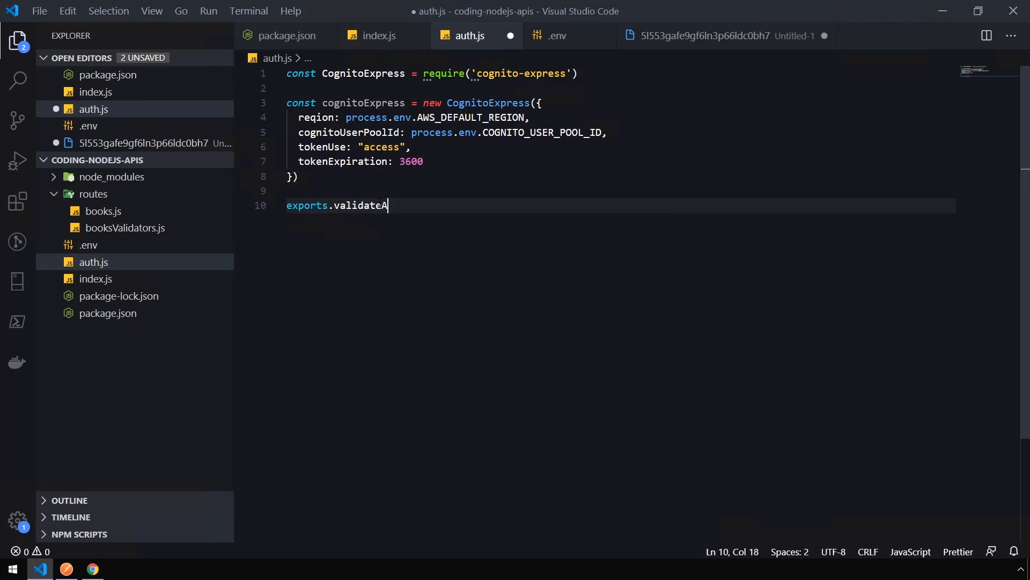
pyautogui.write('uth = (r')
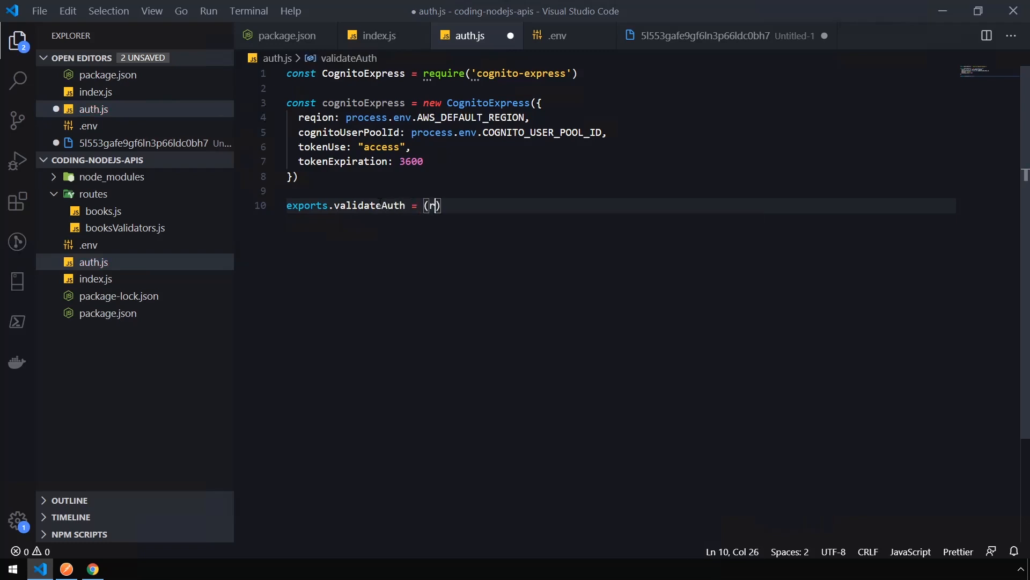
pyautogui.write('eq,')
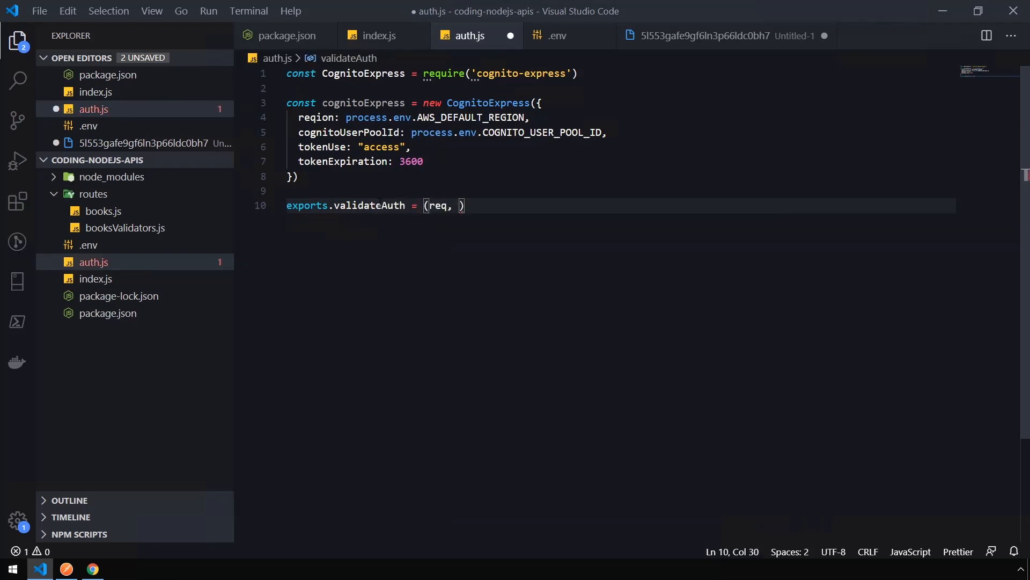
pyautogui.write('res,')
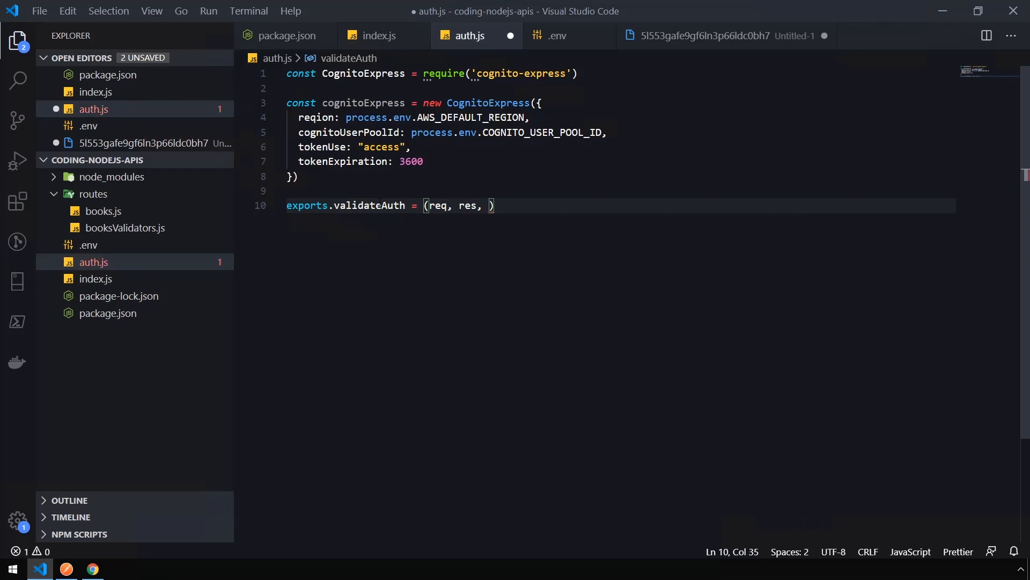
pyautogui.write('next')
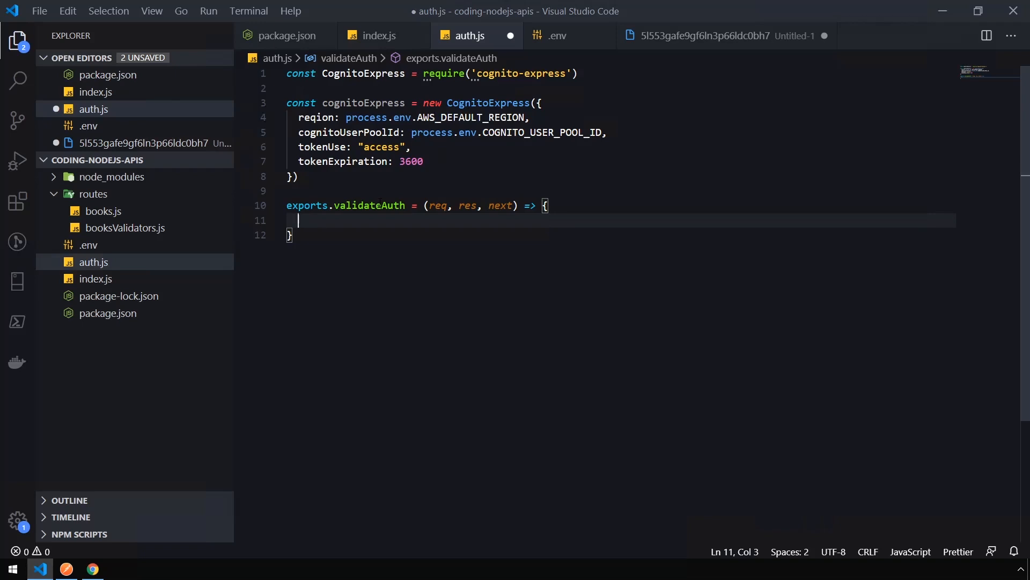
# Add an if condition requiring req.headers.authorization whose first split(' ') word equals "Bearer"
pyautogui.write('if(')
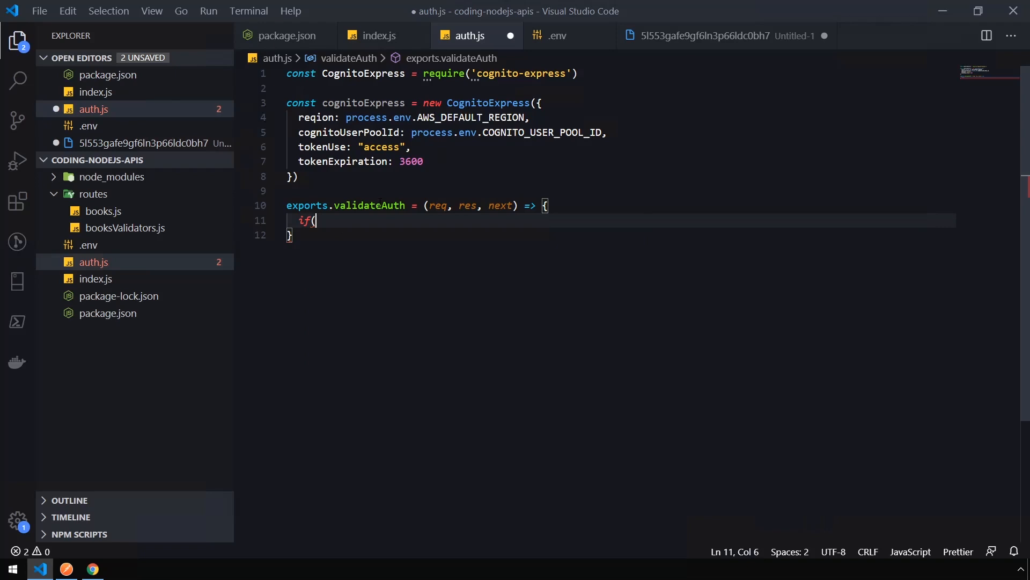
pyautogui.write('req.')
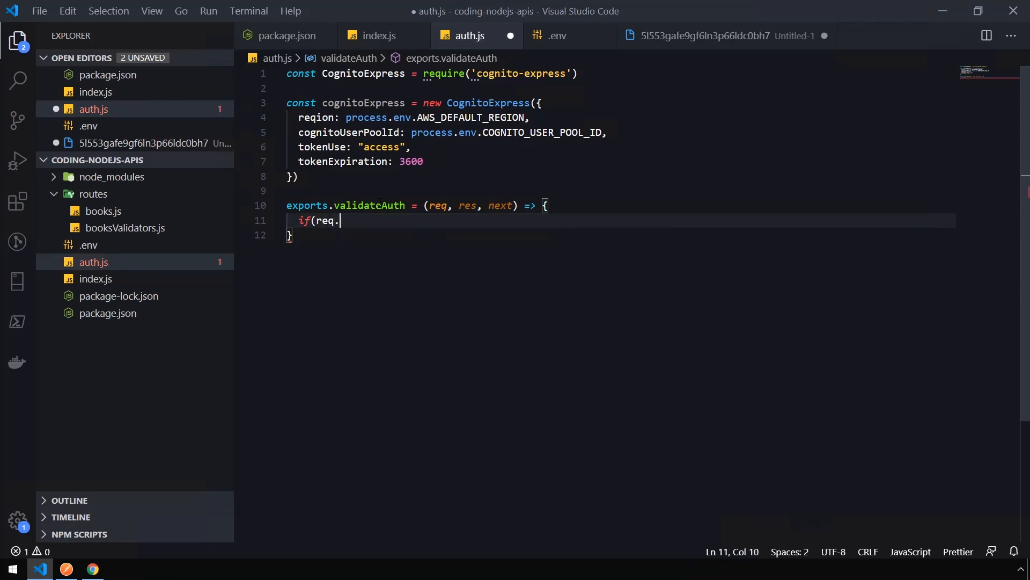
pyautogui.write('headers.')
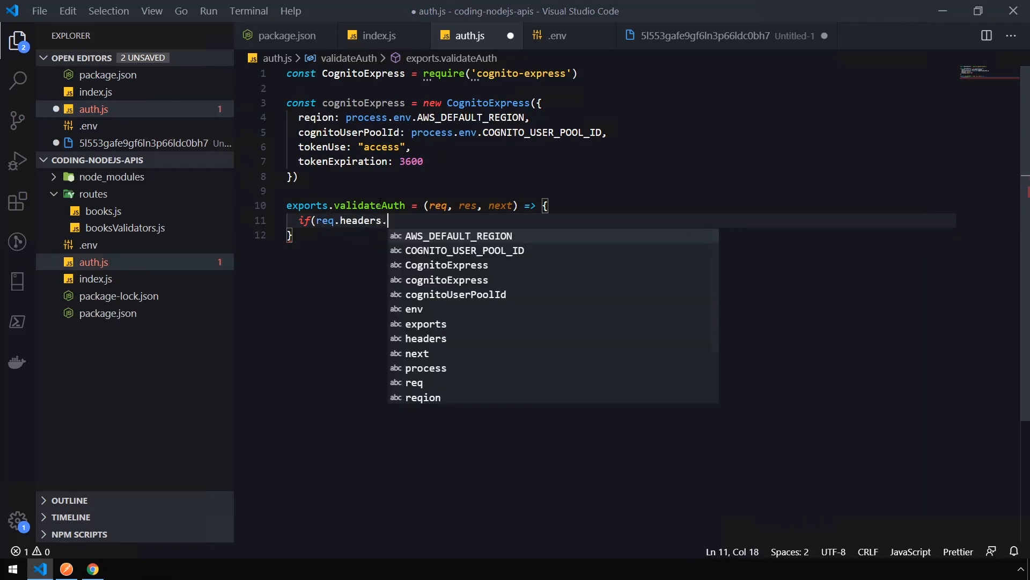
pyautogui.write('author')
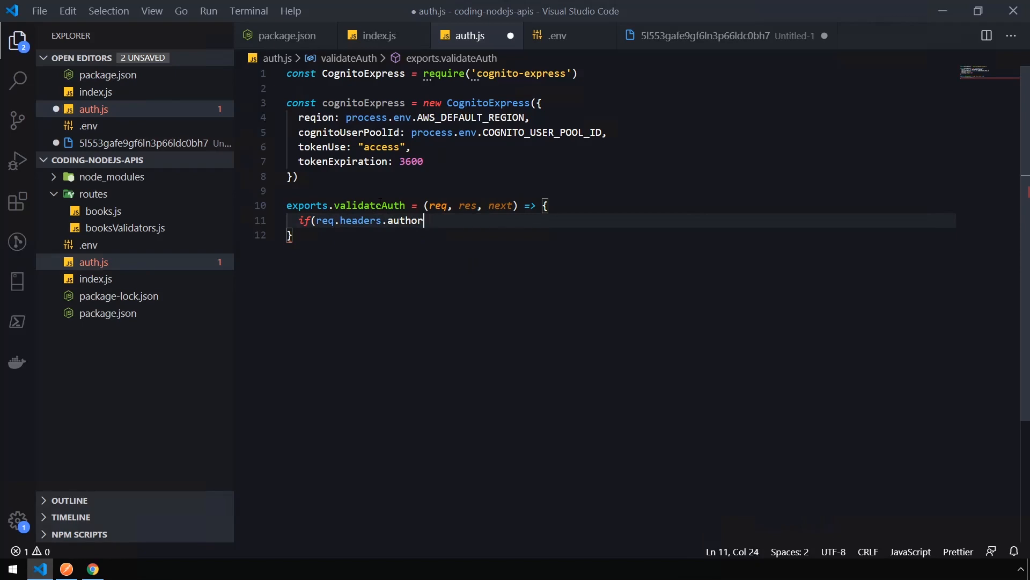
pyautogui.write('ization &&')
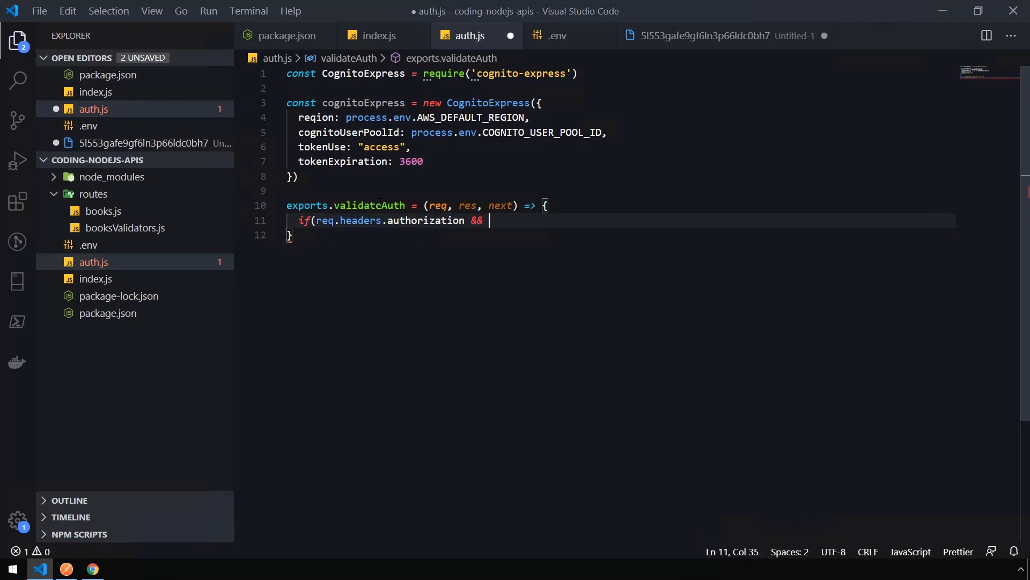
pyautogui.write('req.headers.authorization')
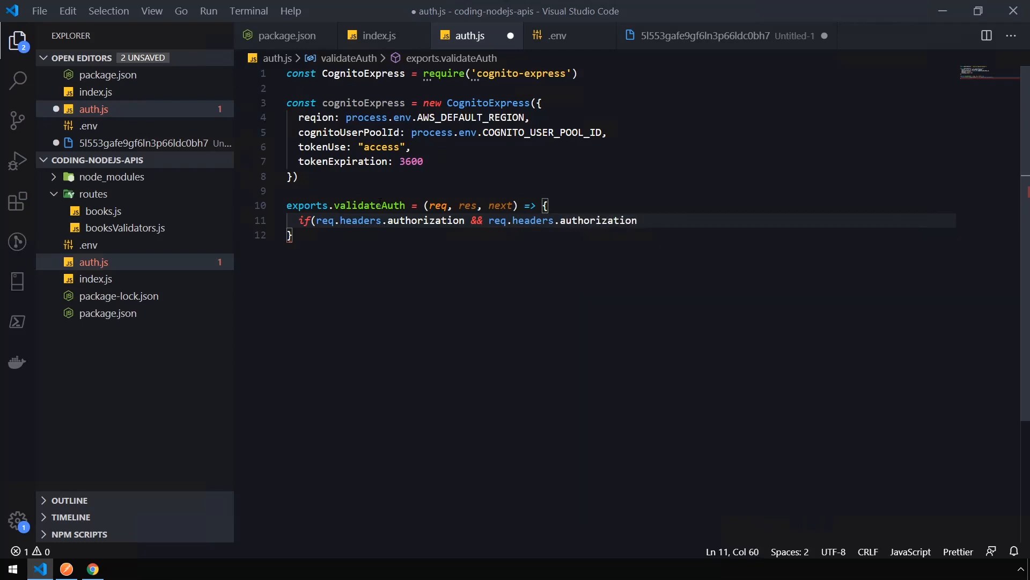
pyautogui.write('.split')
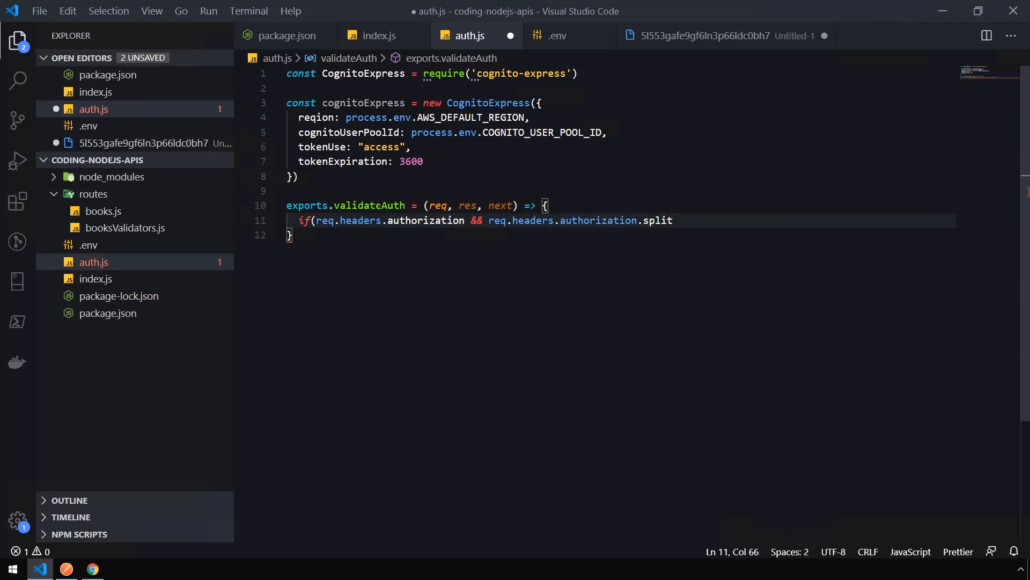
pyautogui.write("('')")
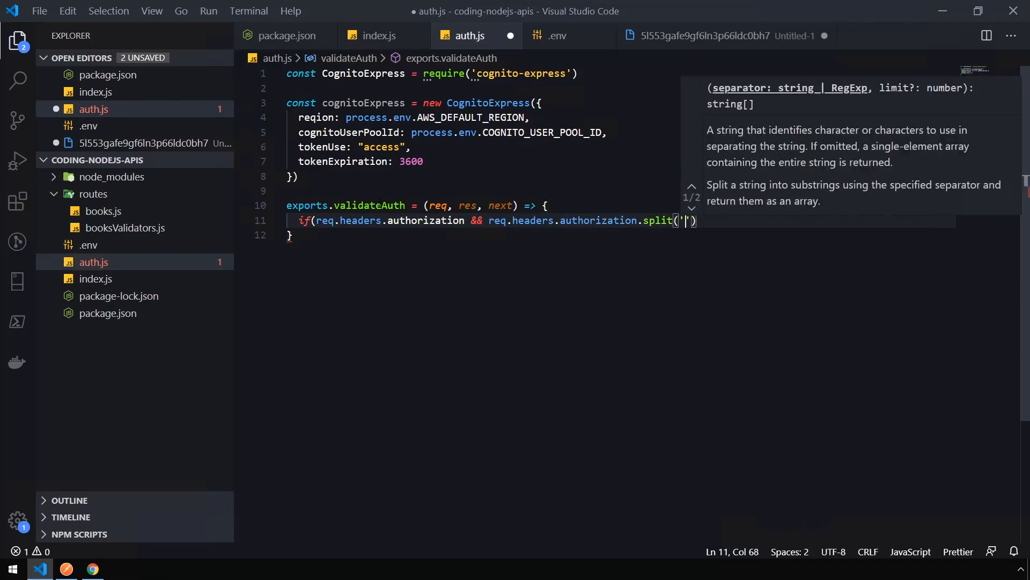
pyautogui.write('" "')
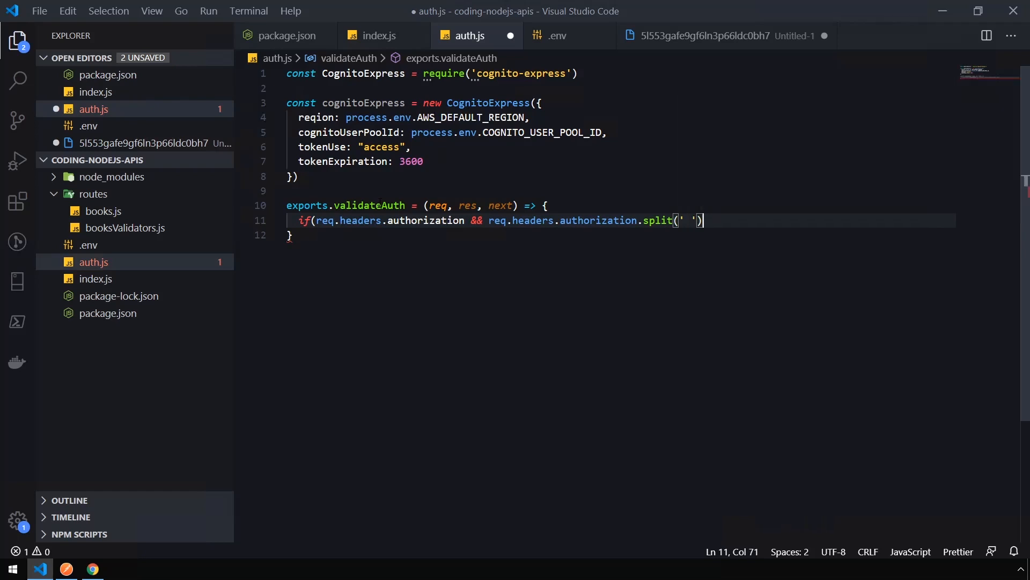
pyautogui.write('[]')
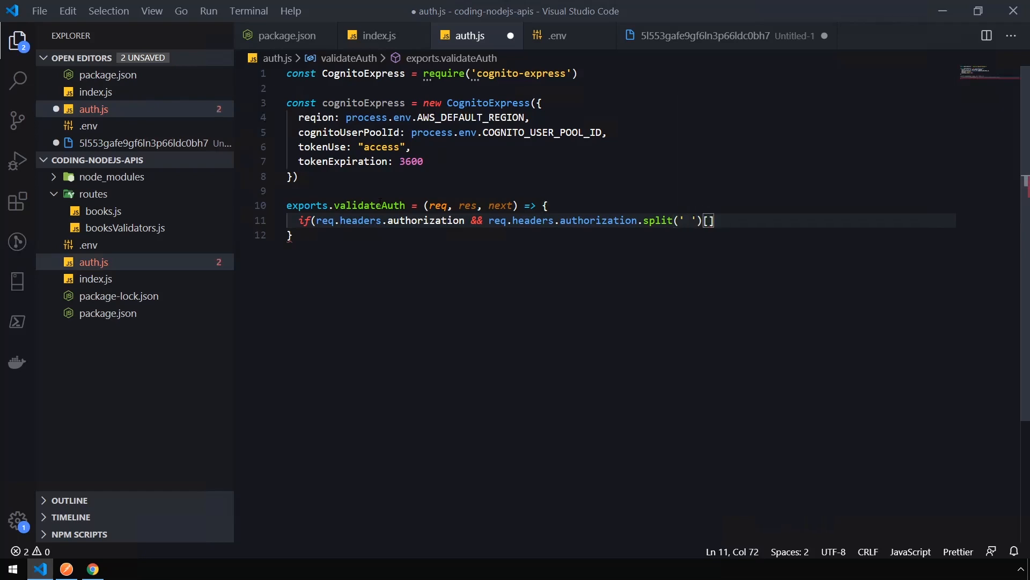
pyautogui.write('0')
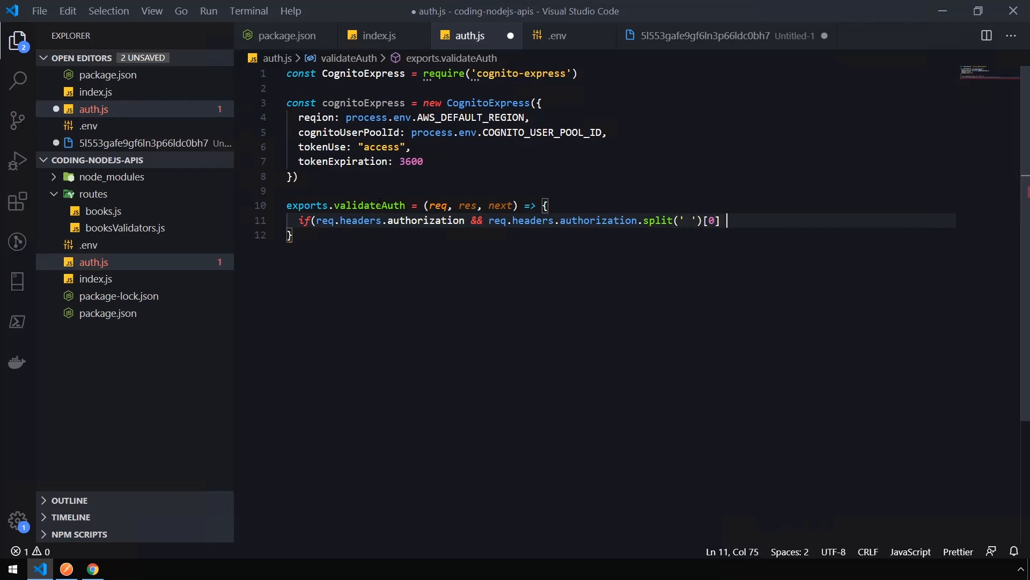
pyautogui.write('=== "')
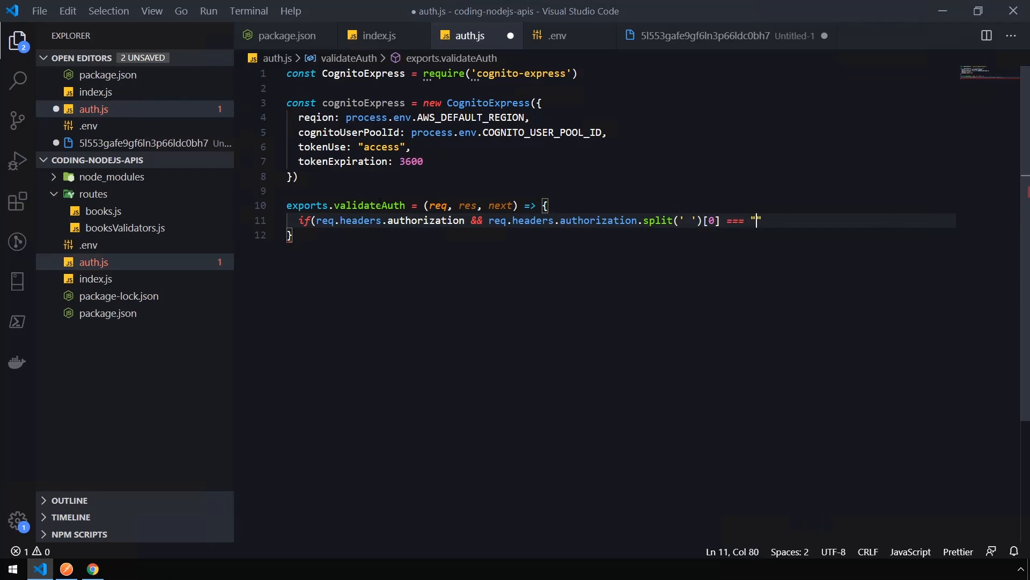
pyautogui.write('Bea')
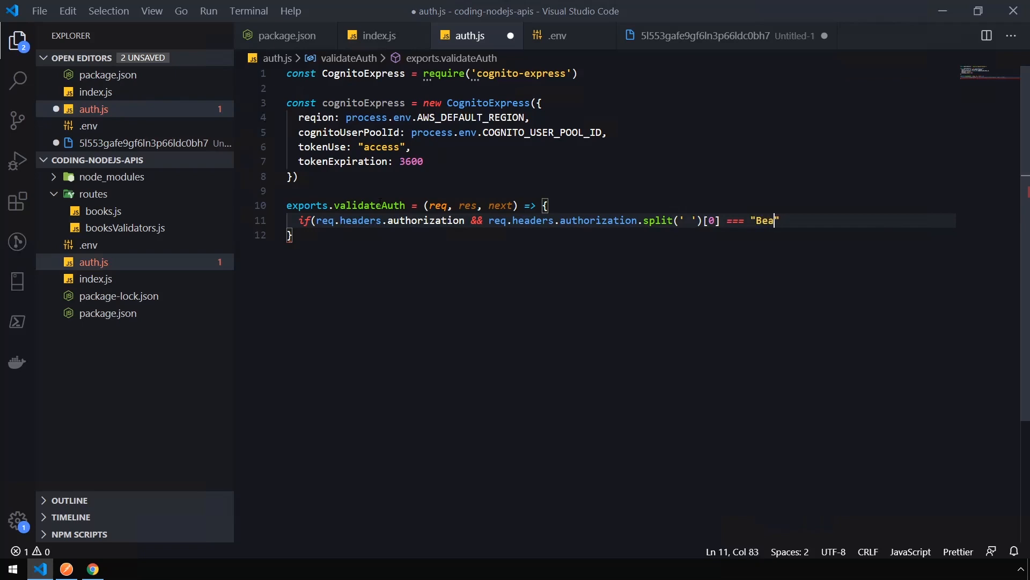
pyautogui.write('rer")')
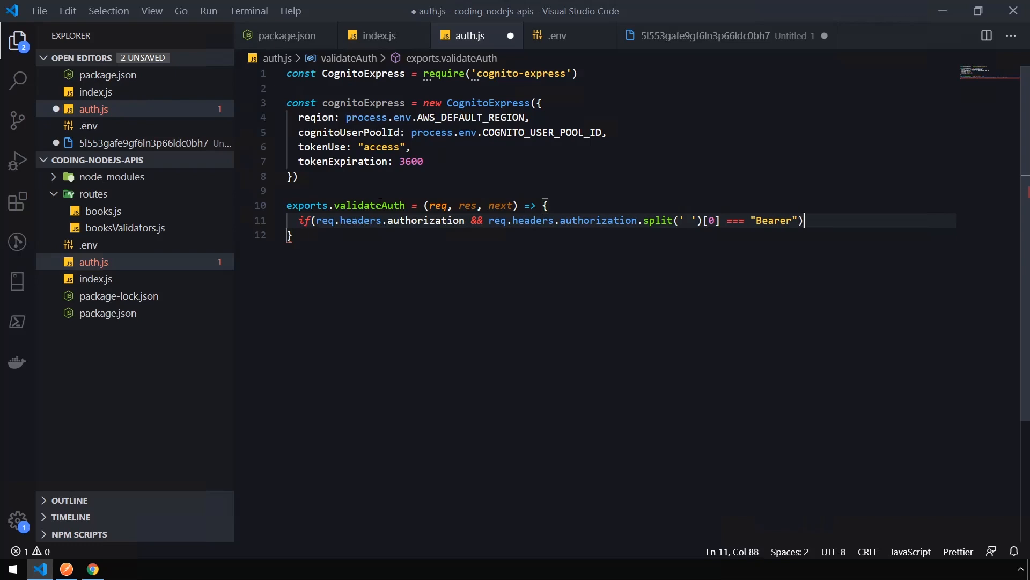
pyautogui.write('{')
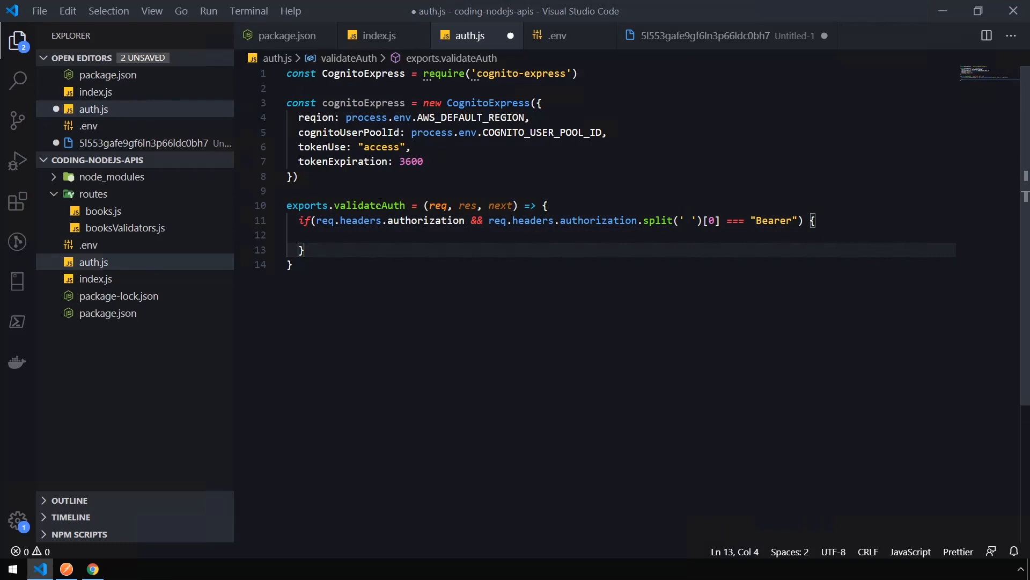
# Add an else branch responding with res.status(401).send()
pyautogui.write('else')
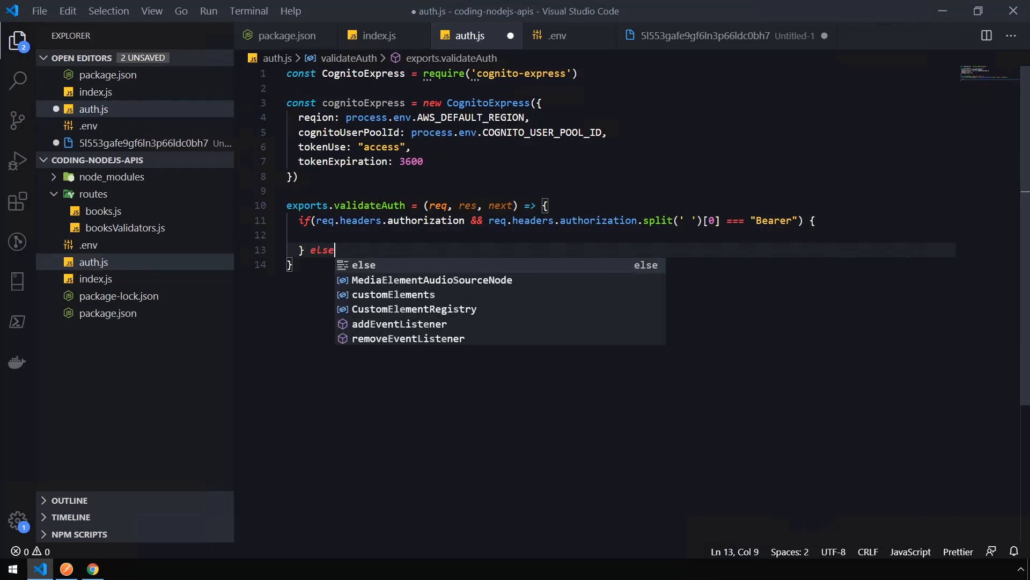
pyautogui.write('{')
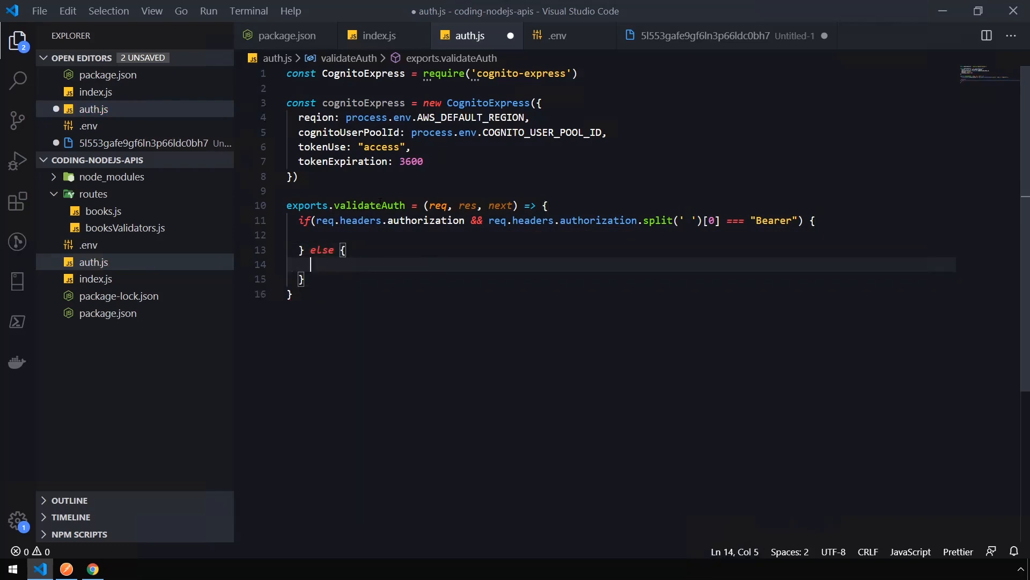
pyautogui.write('res')
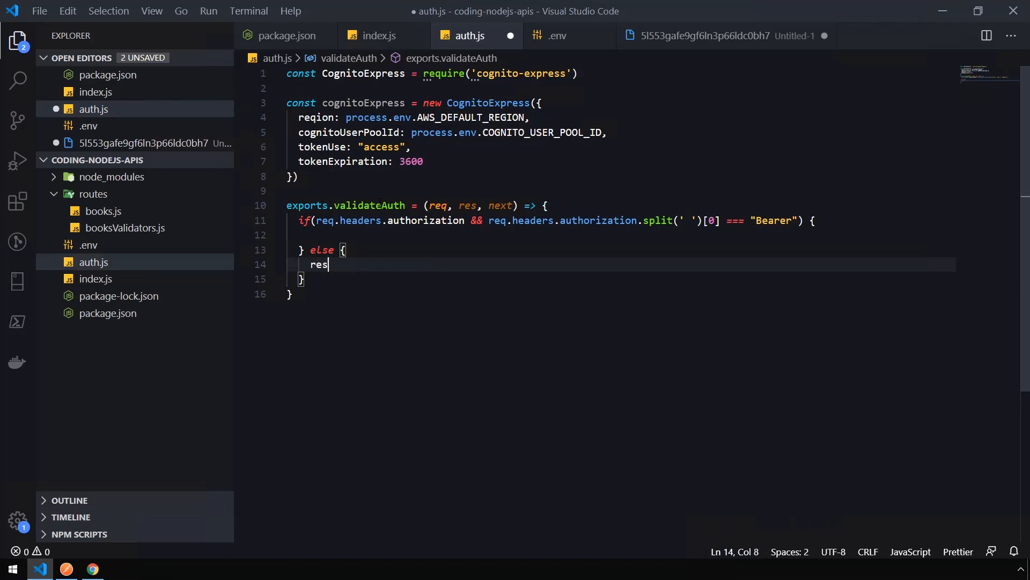
pyautogui.write('.st')
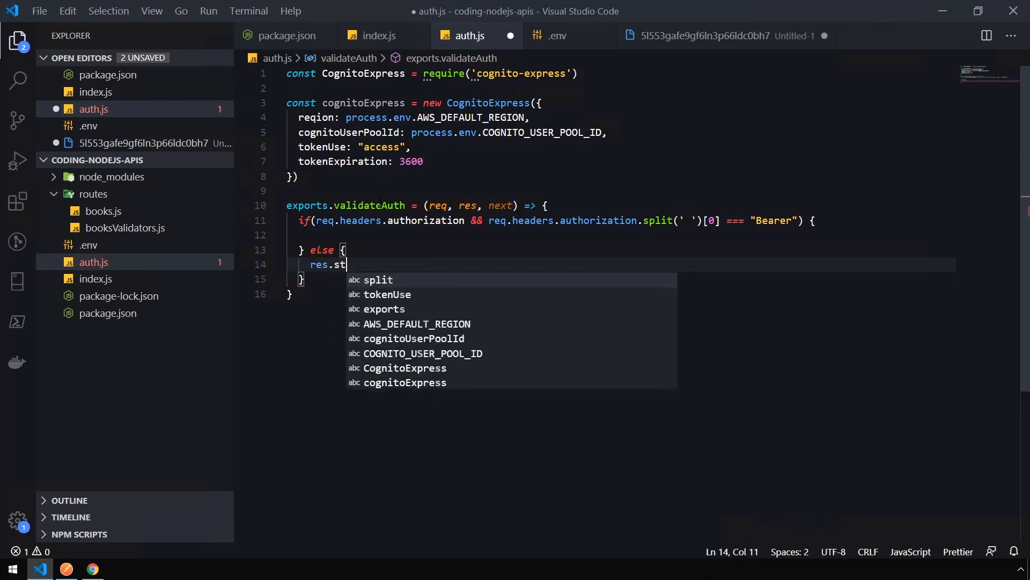
pyautogui.write('atus(401')
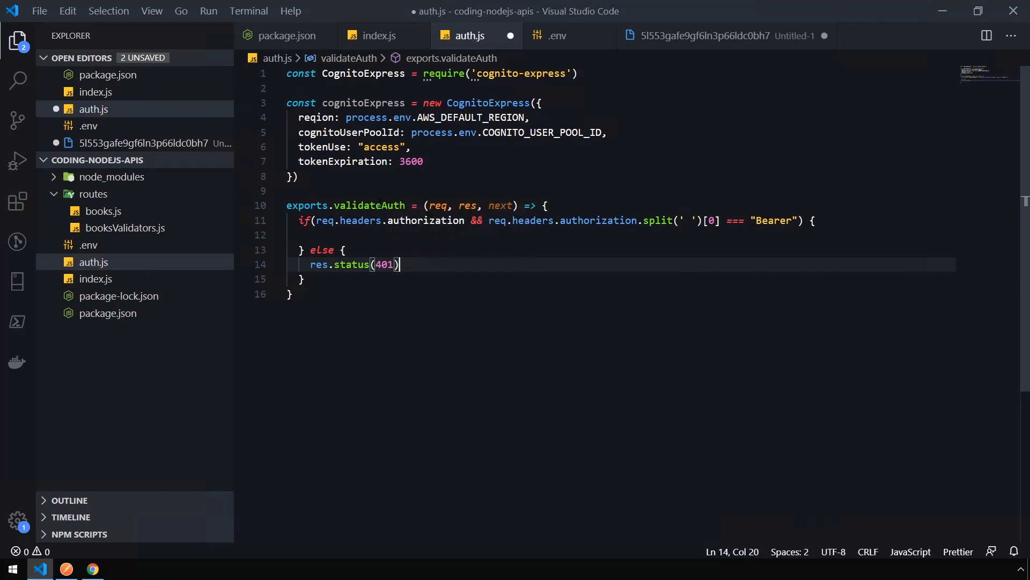
pyautogui.write('.send();')
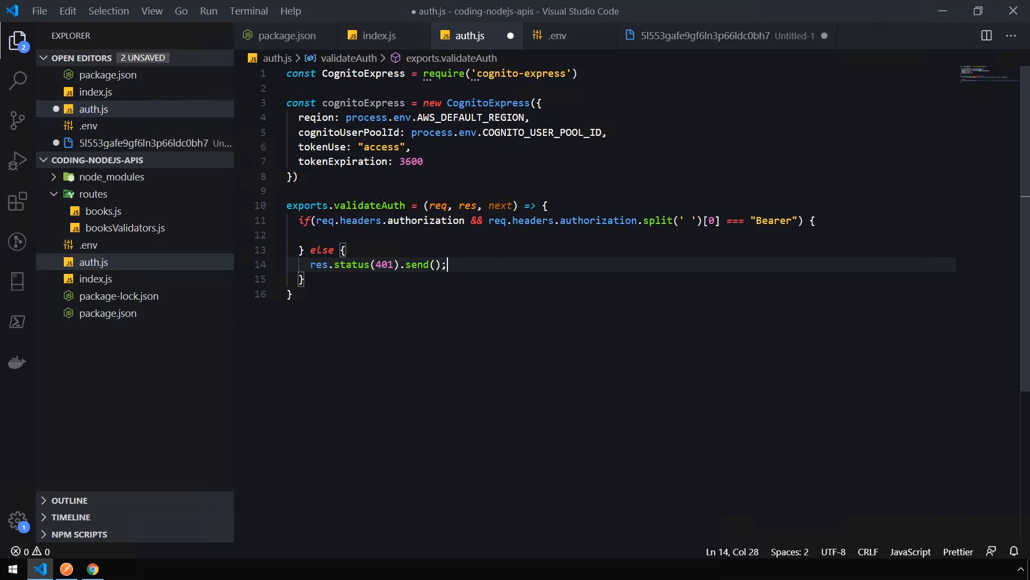
# In the Bearer branch extract the token and pass it to cognitoExpress.validate with an (err) callback
pyautogui.click(407, 236)
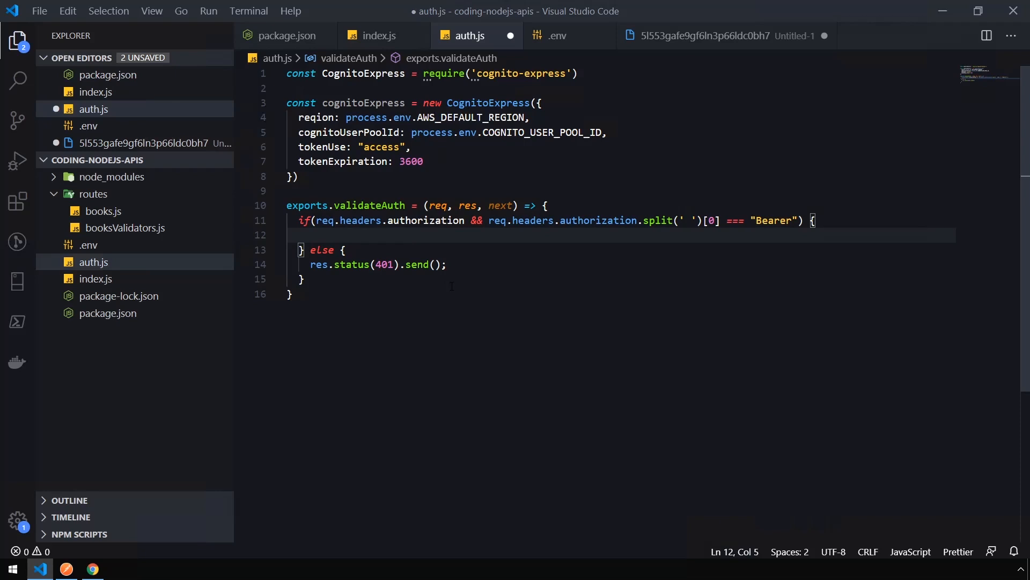
pyautogui.write('const token')
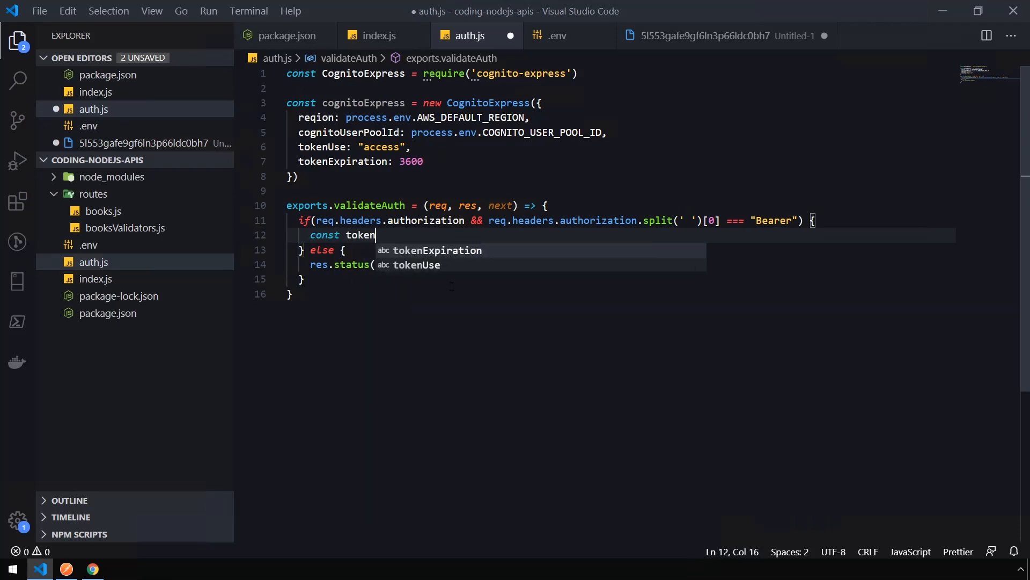
pyautogui.write('= req.heade')
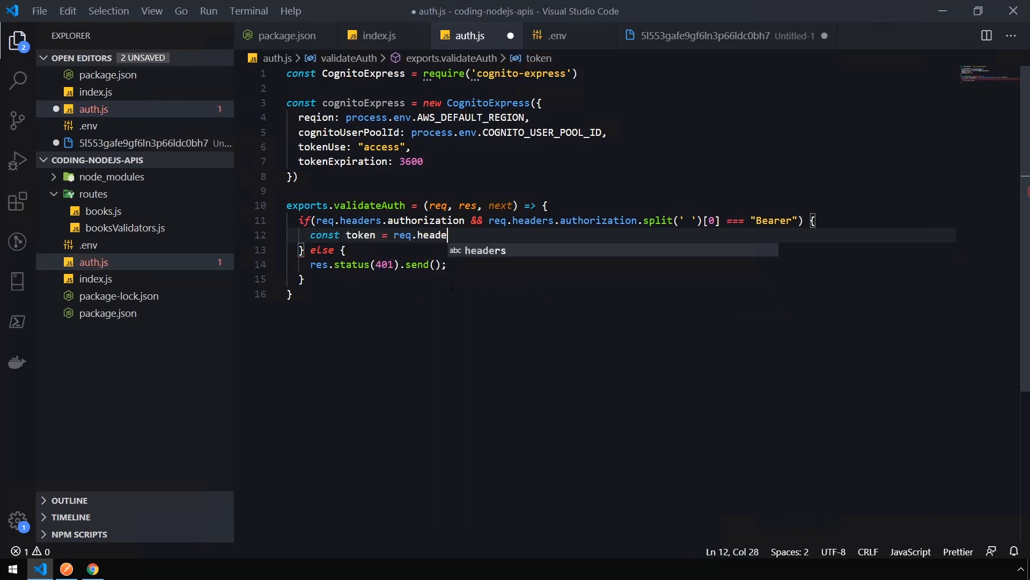
pyautogui.write('rs.authorization.')
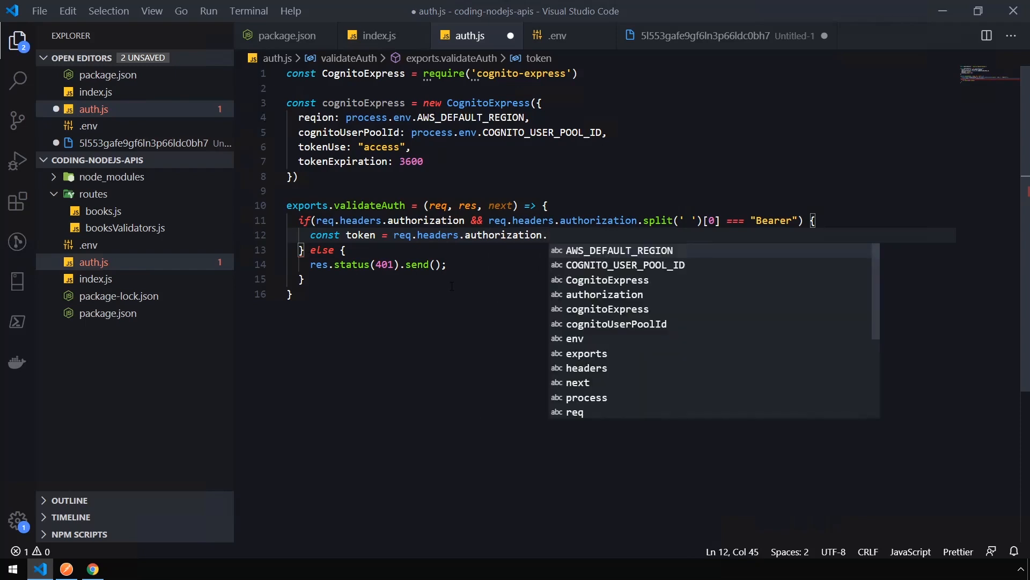
pyautogui.write(".split(' ')[1")
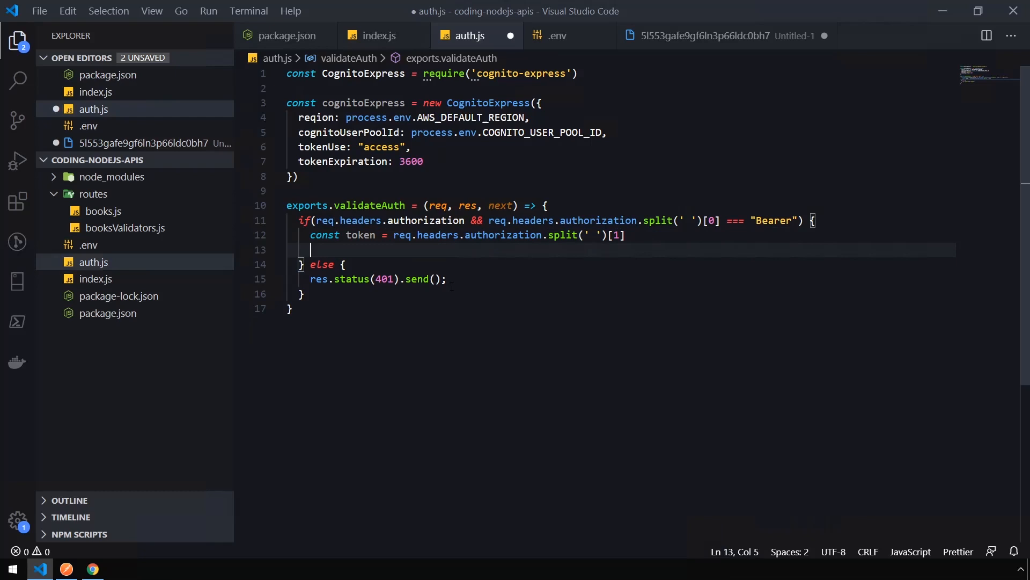
pyautogui.write('cognitoExpress.validate')
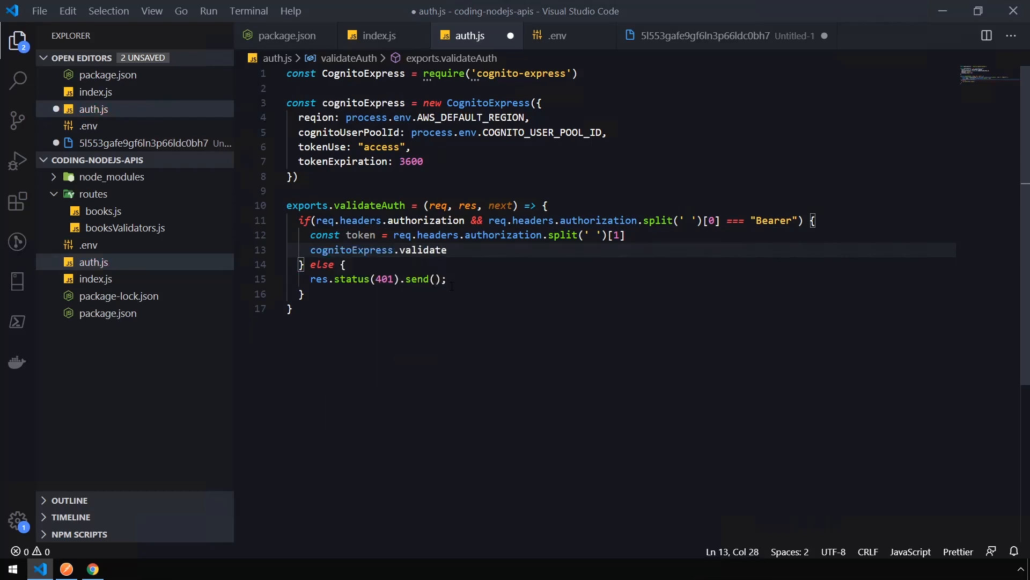
pyautogui.write('(token,. )')
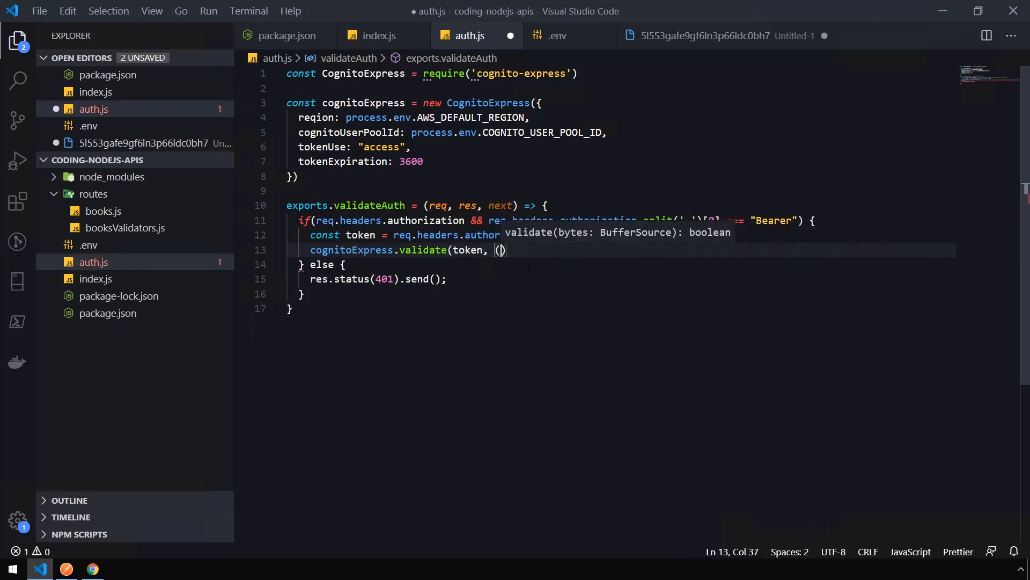
pyautogui.write('(err) => {')
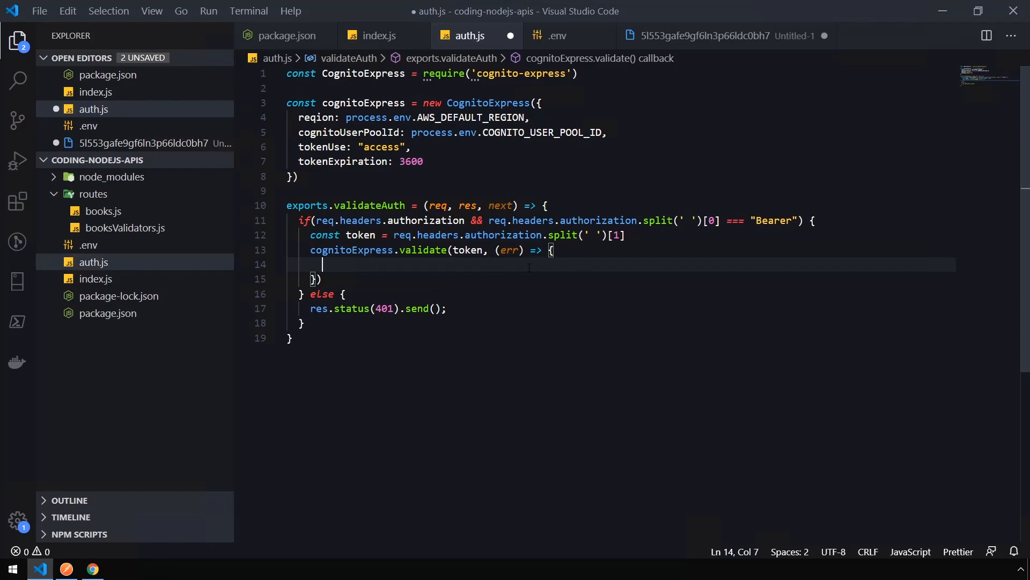
# Respond 401 on err, otherwise call next(), and save auth.js
pyautogui.write('if(err) {')
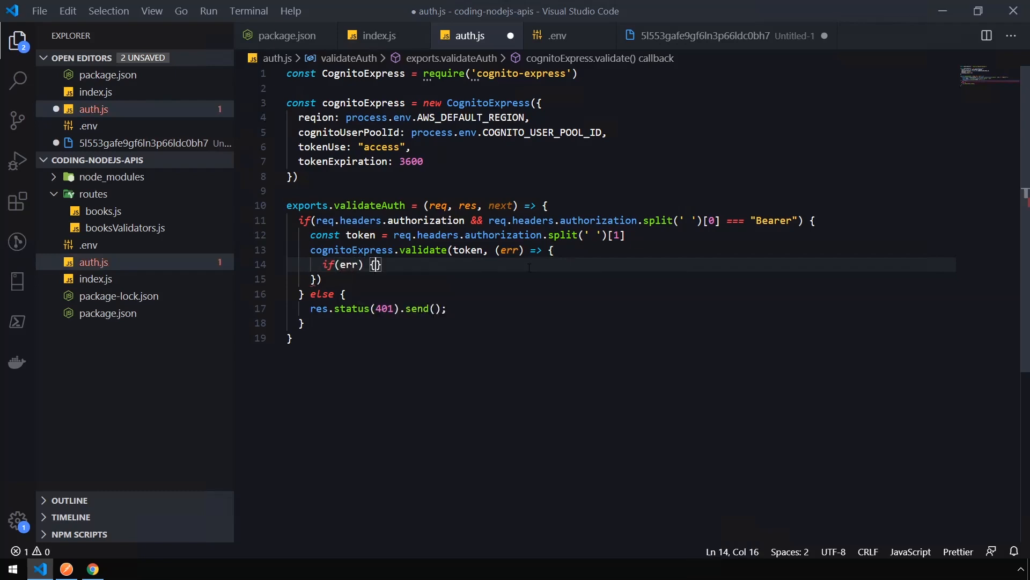
pyautogui.write('res')
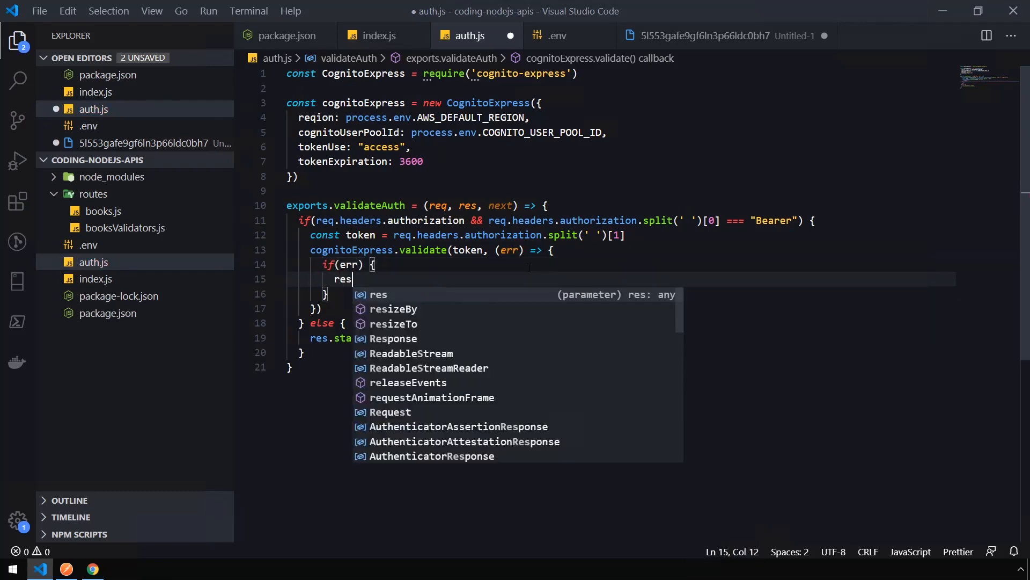
pyautogui.write('.status(401).send(')
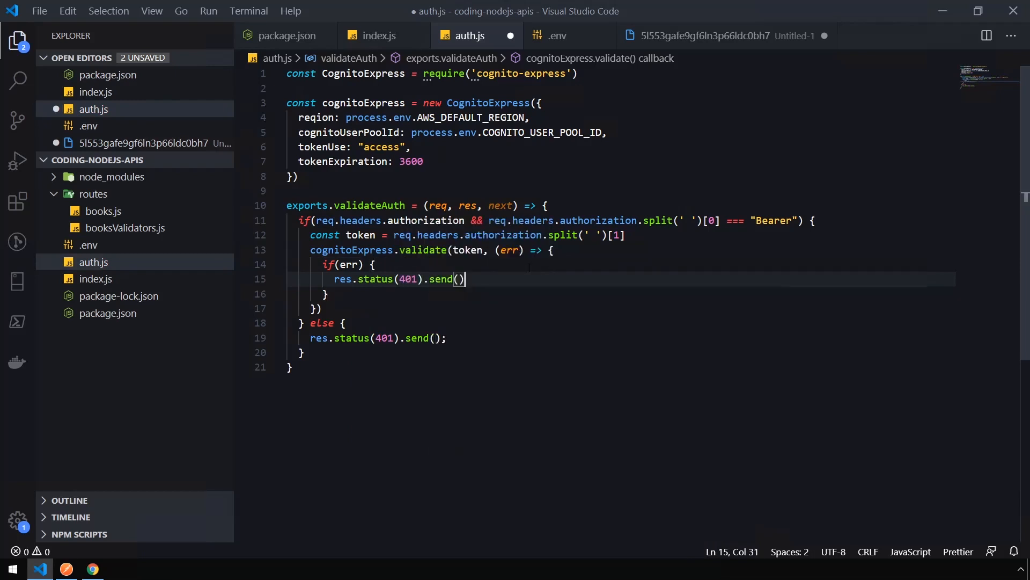
pyautogui.write('else {')
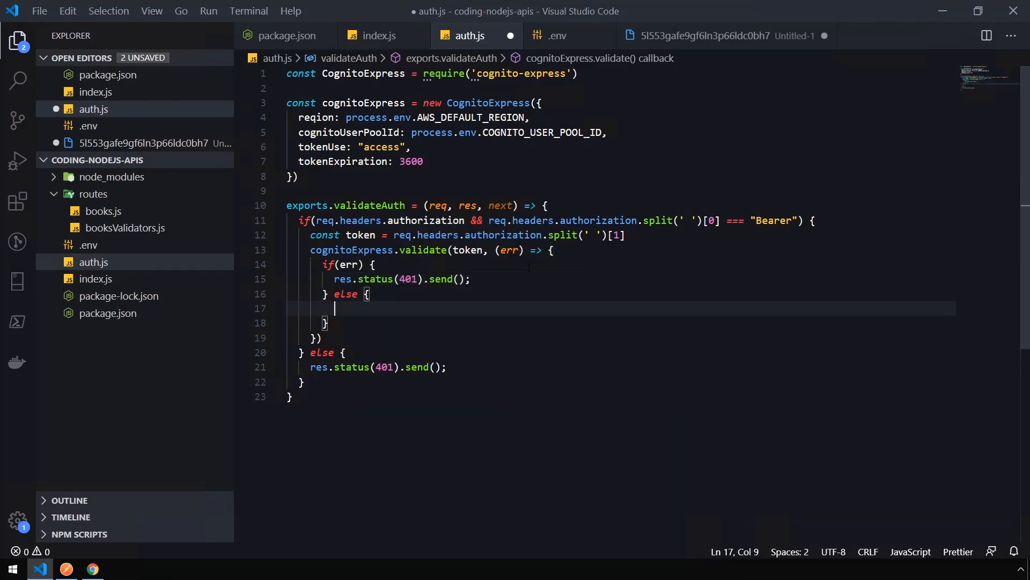
pyautogui.write('next()')
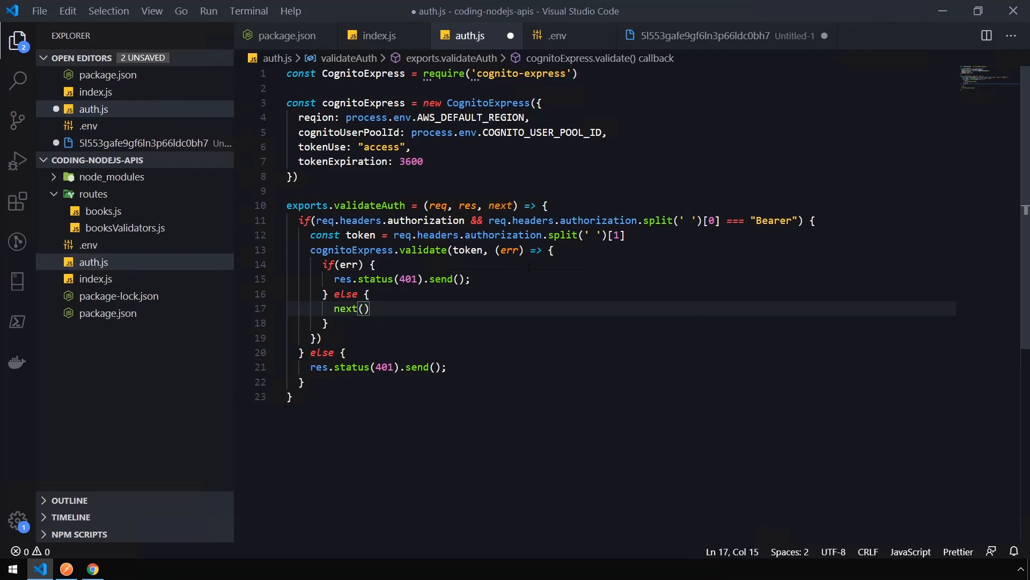
pyautogui.write(';')
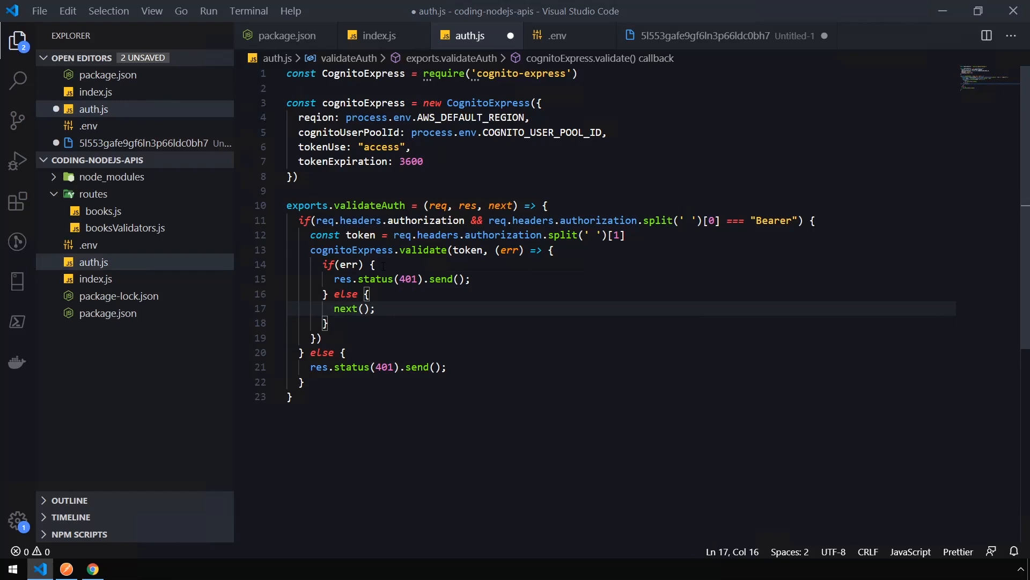
pyautogui.press('ctrl+s')
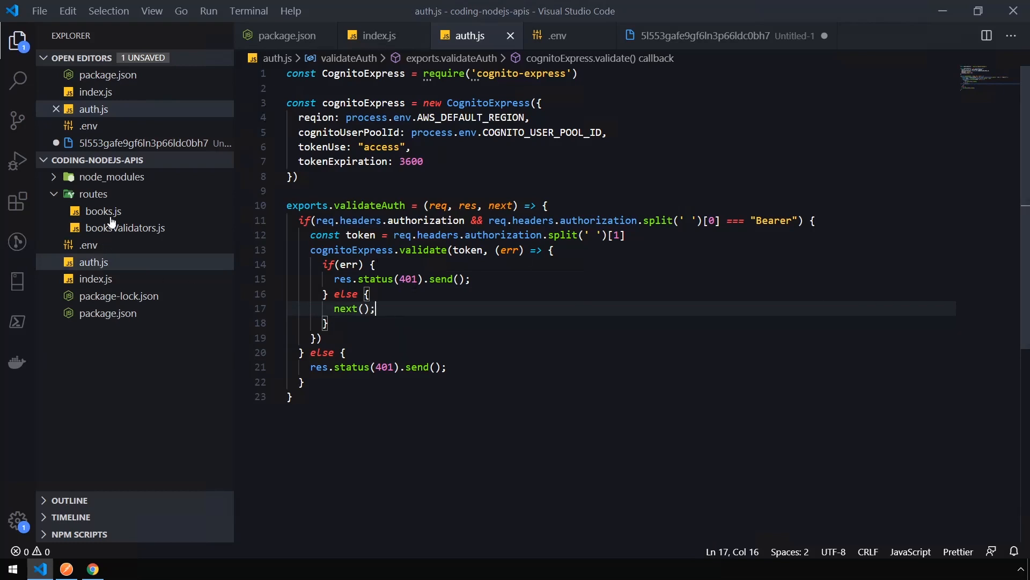
# In books.js add const { validateAuth } = require('../auth')
pyautogui.click(103, 211)
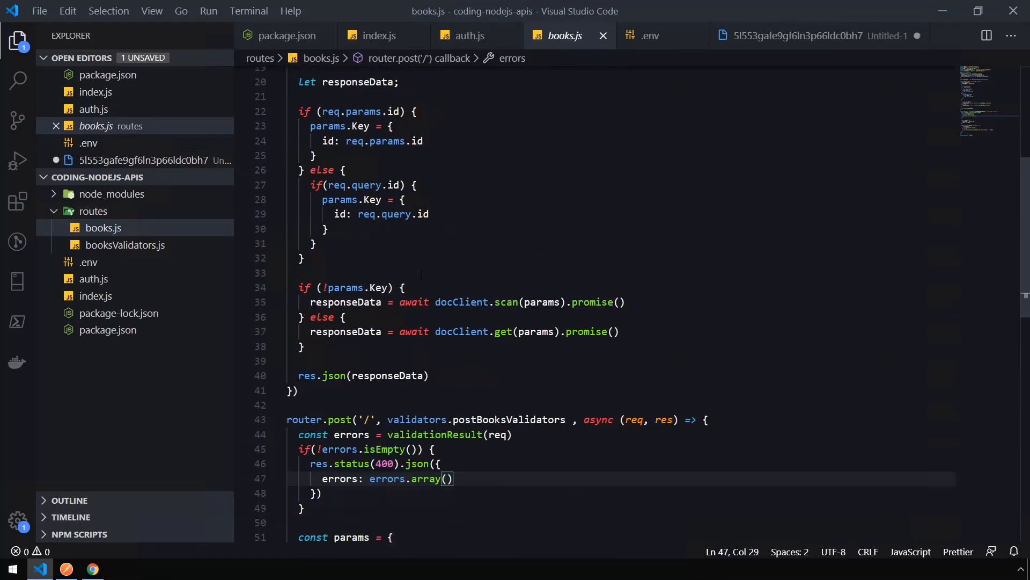
pyautogui.scroll(-3)
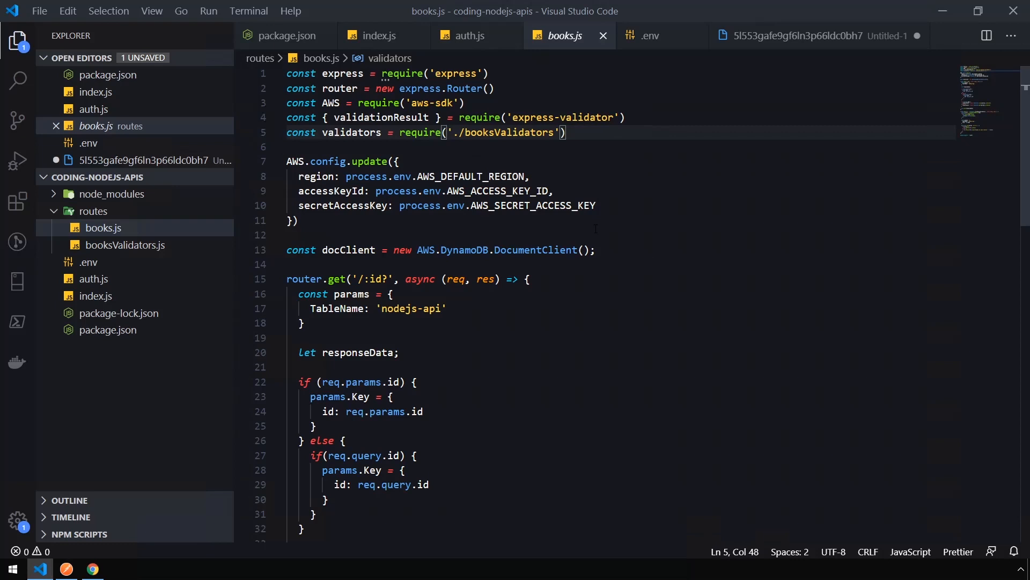
pyautogui.write('const')
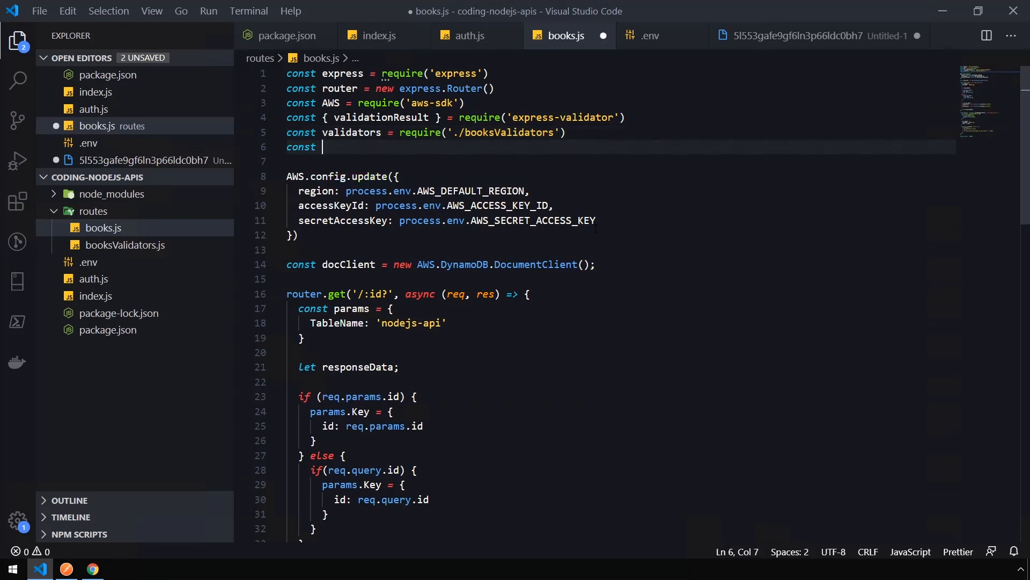
pyautogui.write('{ va')
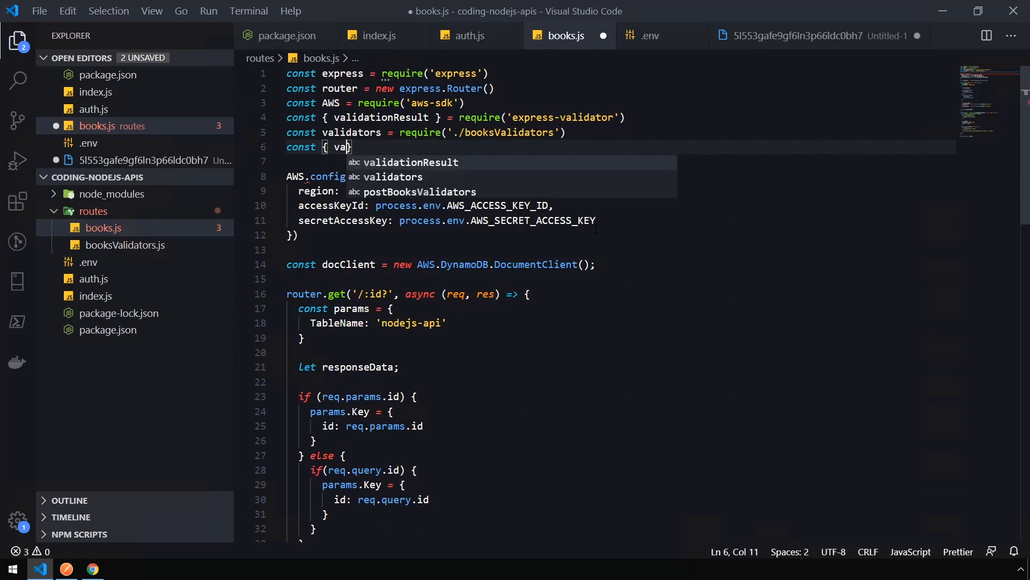
pyautogui.write('lidateAuth')
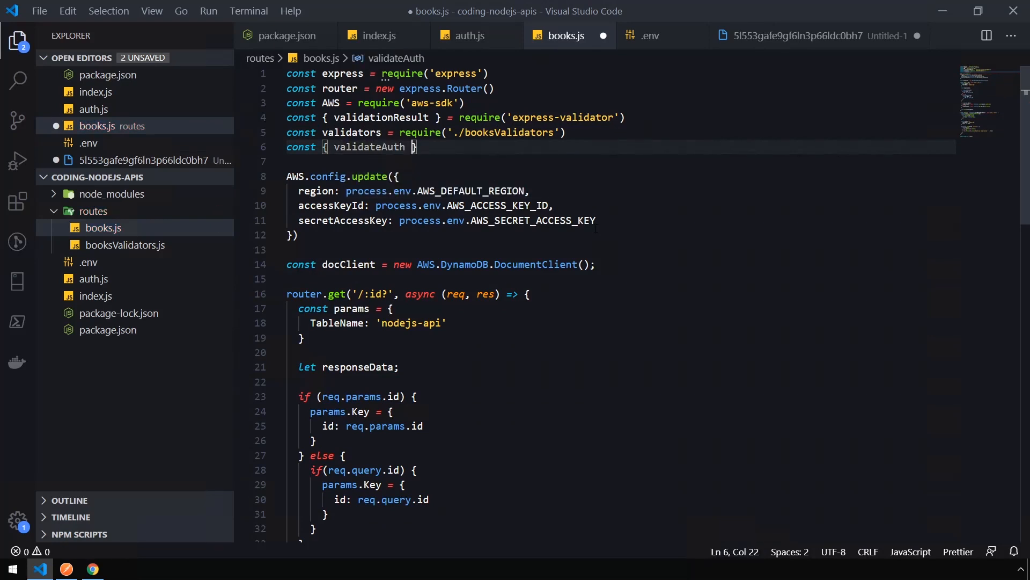
pyautogui.write("= require('./")
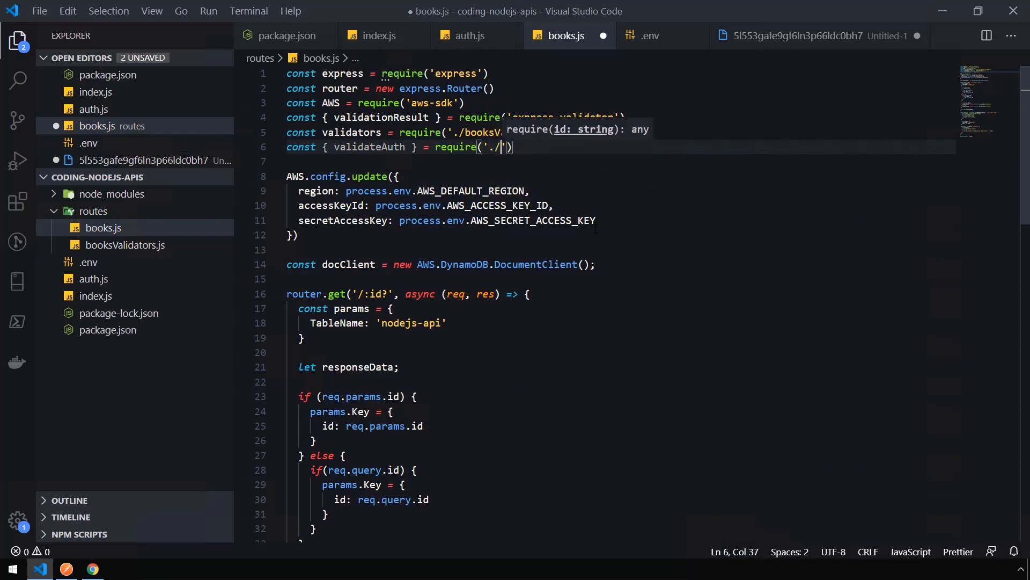
pyautogui.write('./auth')
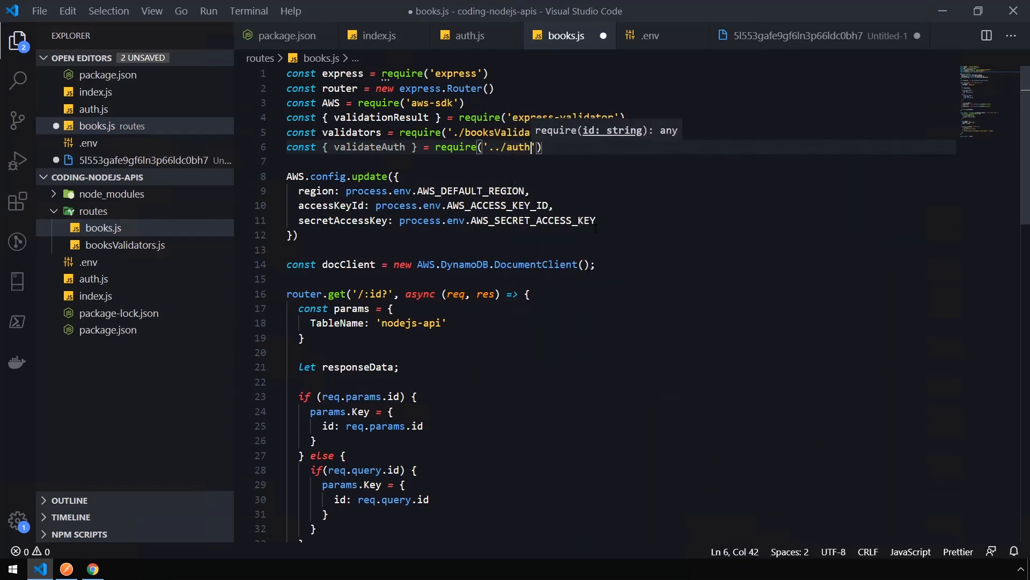
# Wrap the POST middleware as [validateAuth, ...validators] and start the server with npm run
pyautogui.doubleClick(370, 147)
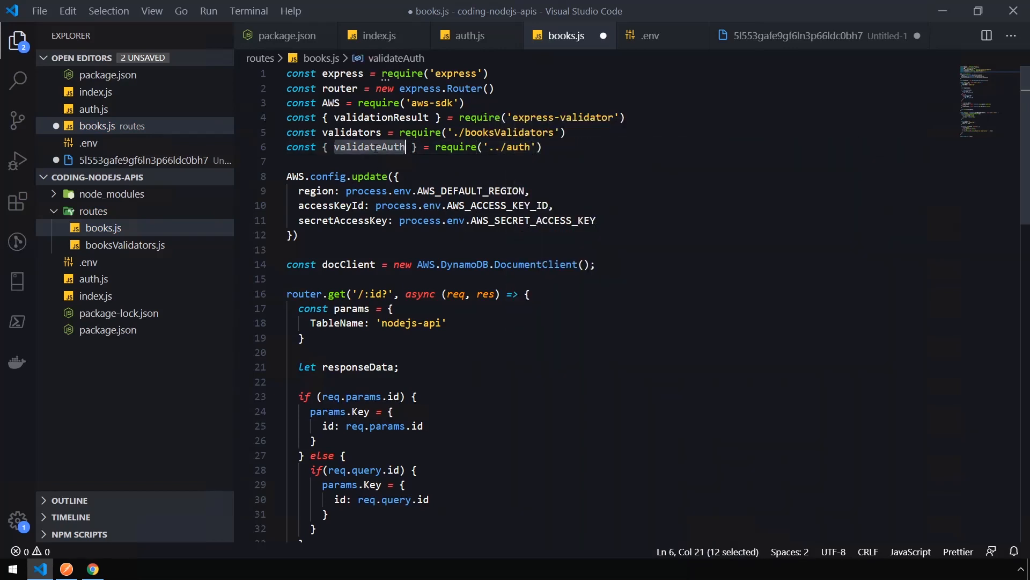
pyautogui.scroll(-3)
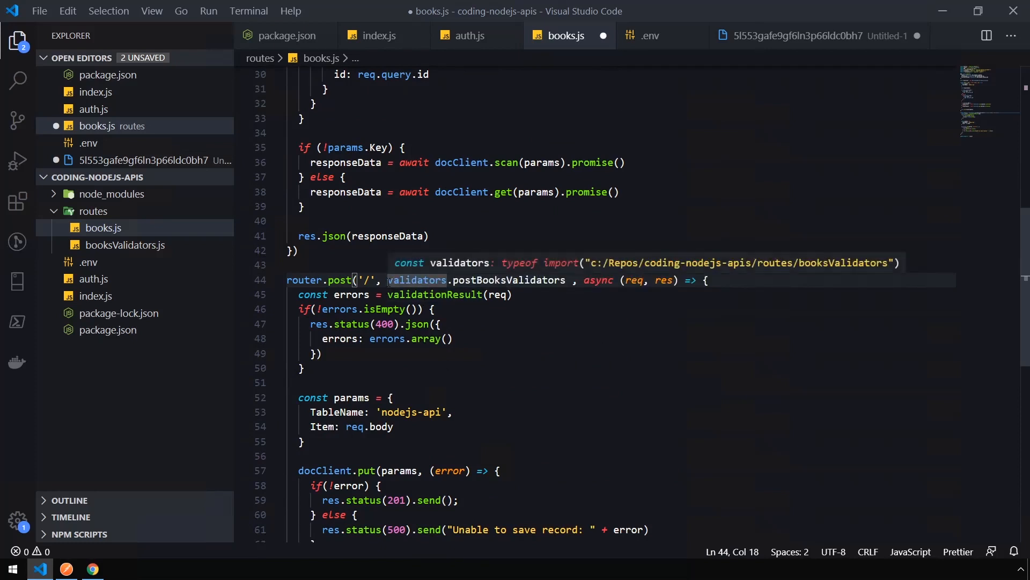
pyautogui.write('[')
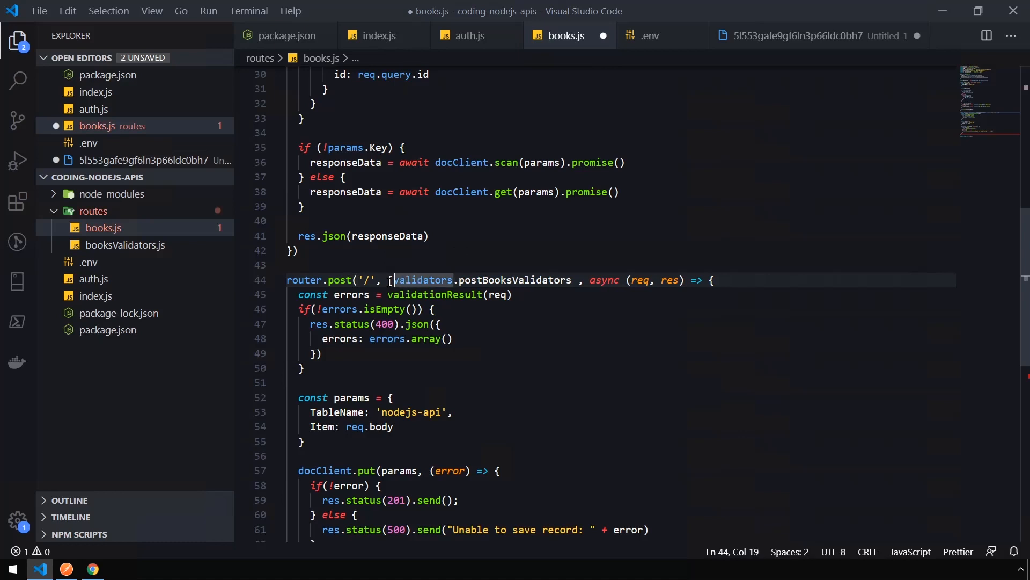
pyautogui.write('validateAuth,')
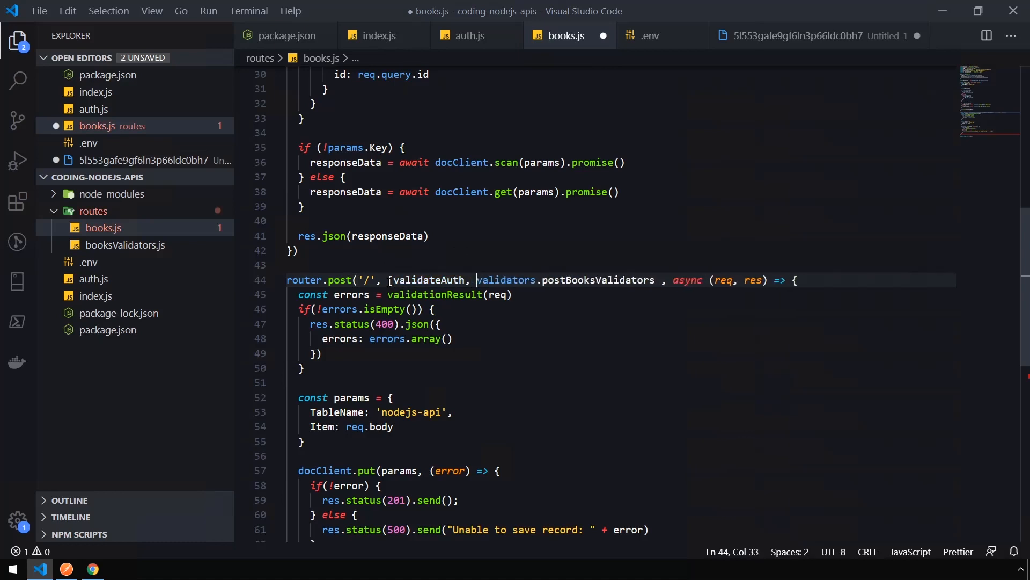
pyautogui.write('..')
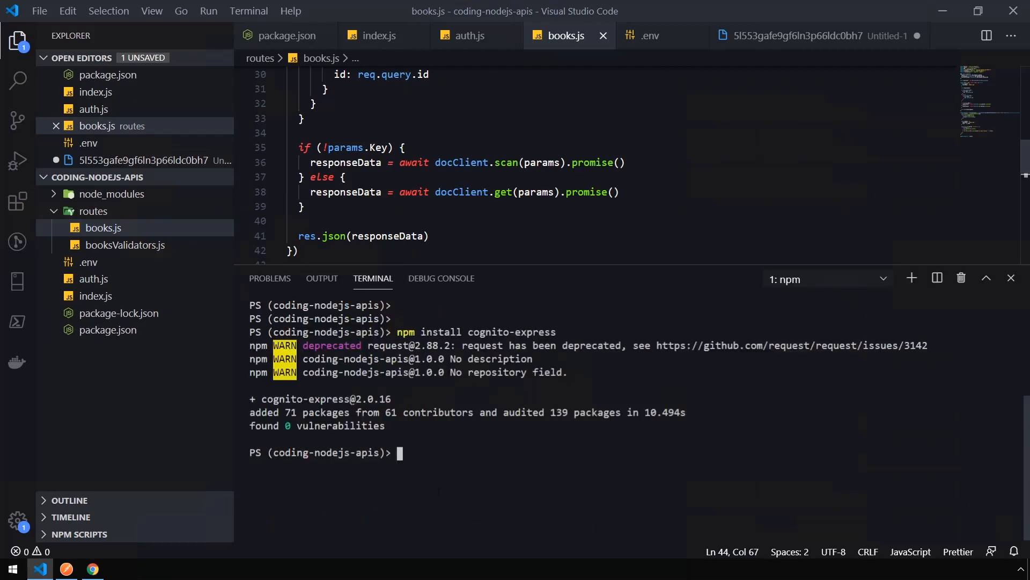
pyautogui.write('npm run')
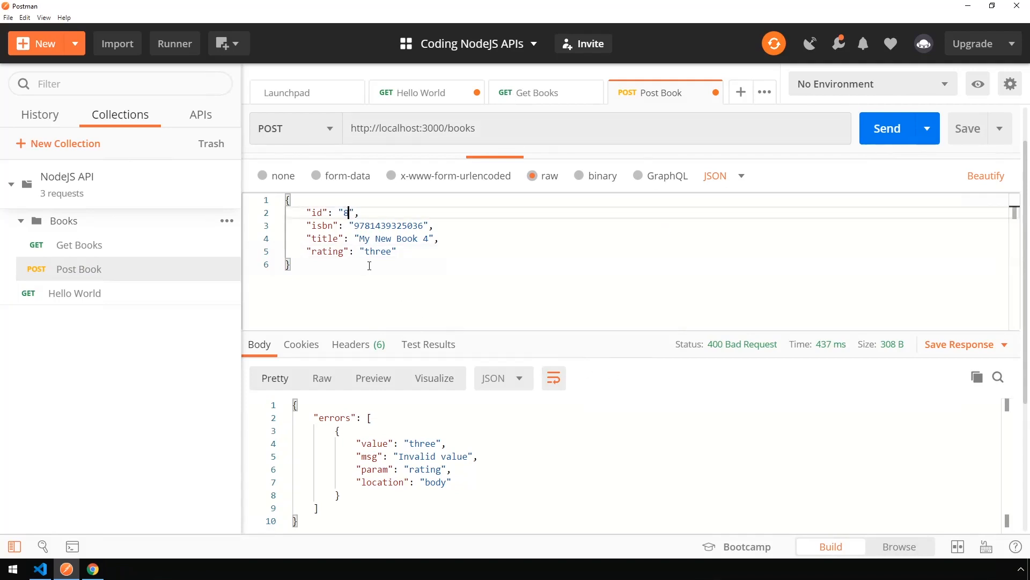
# Set the body id to 9 and send the Post Book request without a token, getting 401 Unauthorized
pyautogui.write('9')
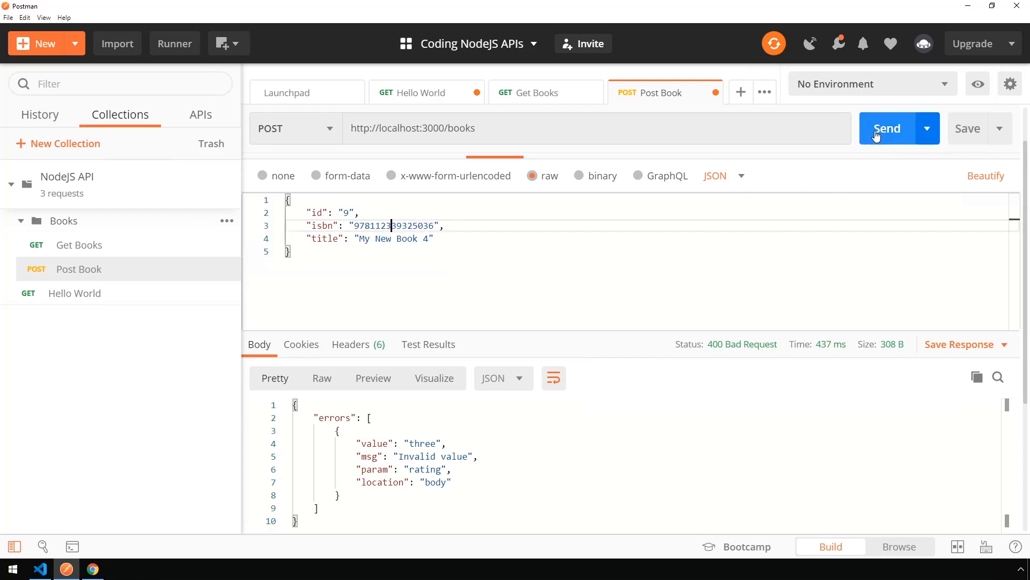
pyautogui.click(887, 127)
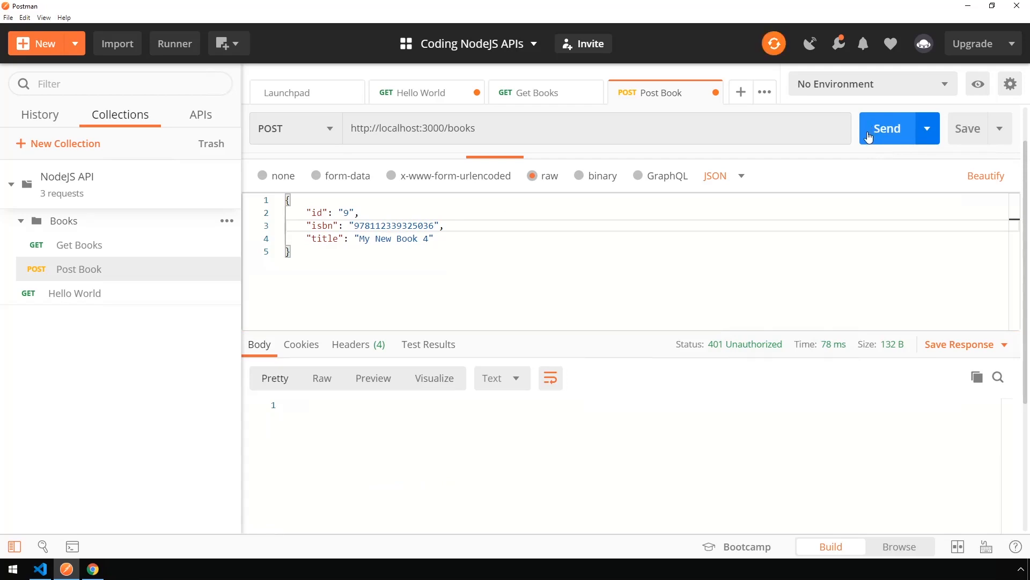
pyautogui.moveTo(744, 343)
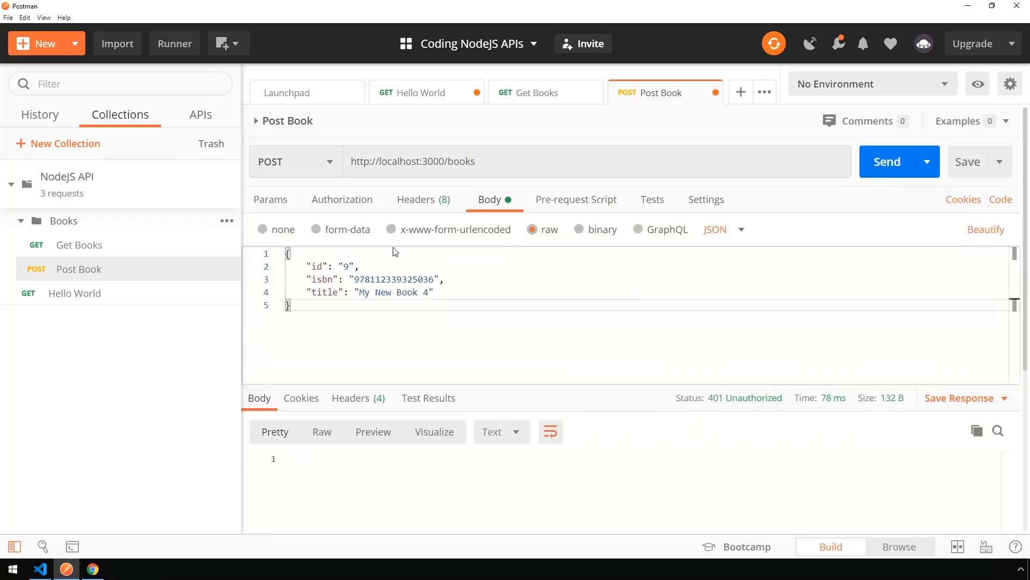
# Set the Post Book request's authorization type to Bearer Token
pyautogui.click(341, 199)
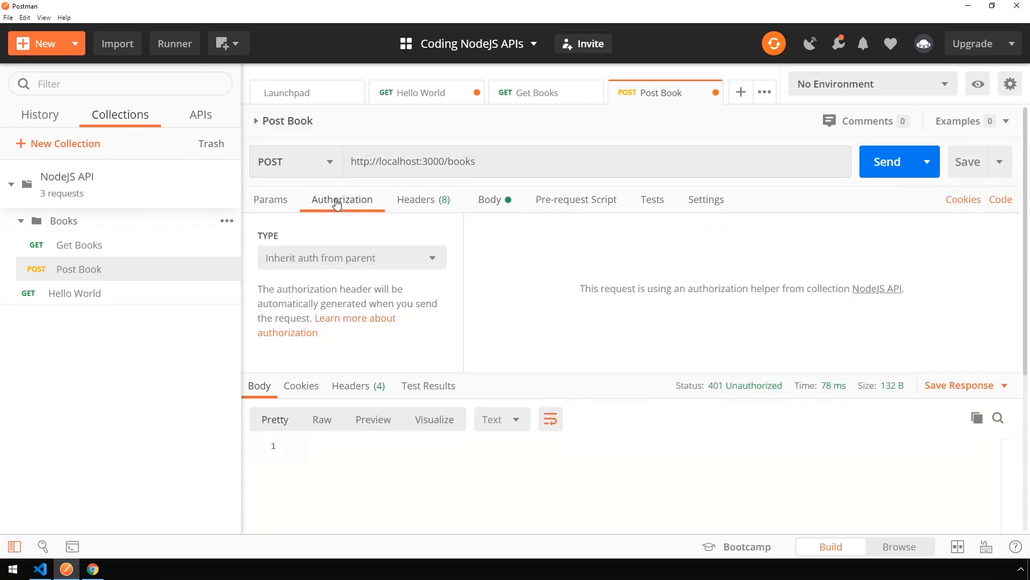
pyautogui.click(351, 256)
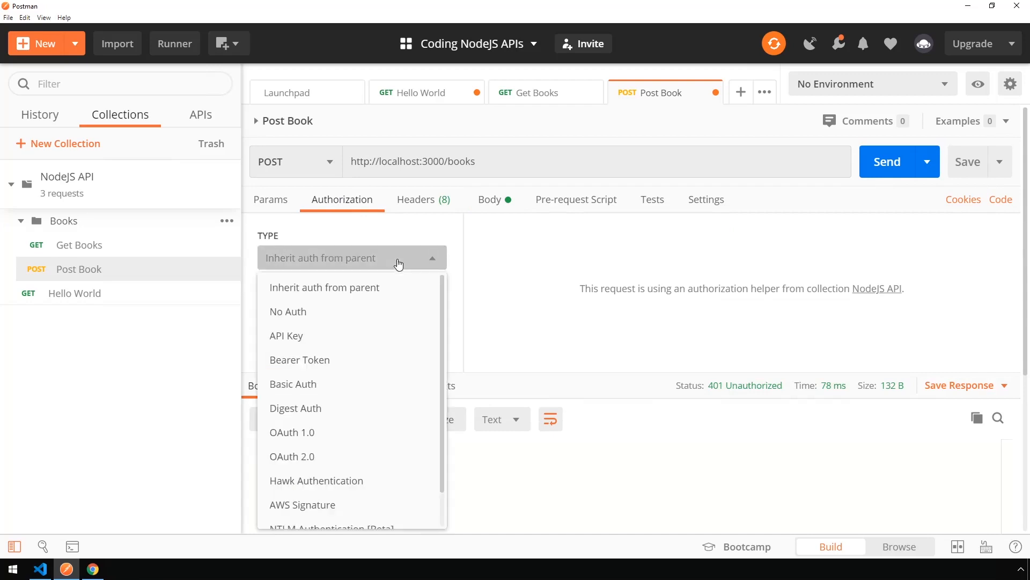
pyautogui.click(299, 360)
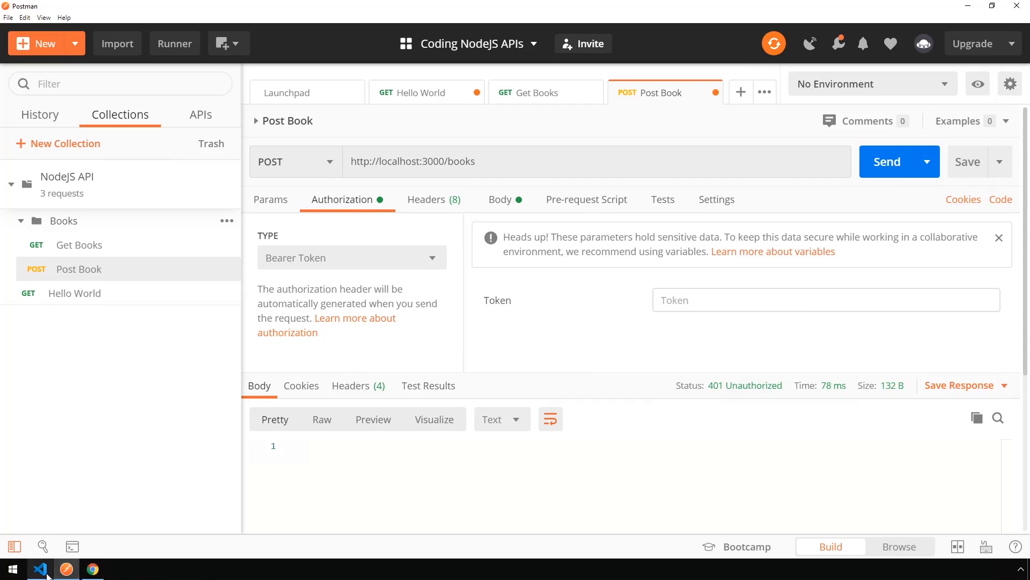
# Paste the Cognito access token from the editor and check the resulting Authorization header
pyautogui.click(39, 569)
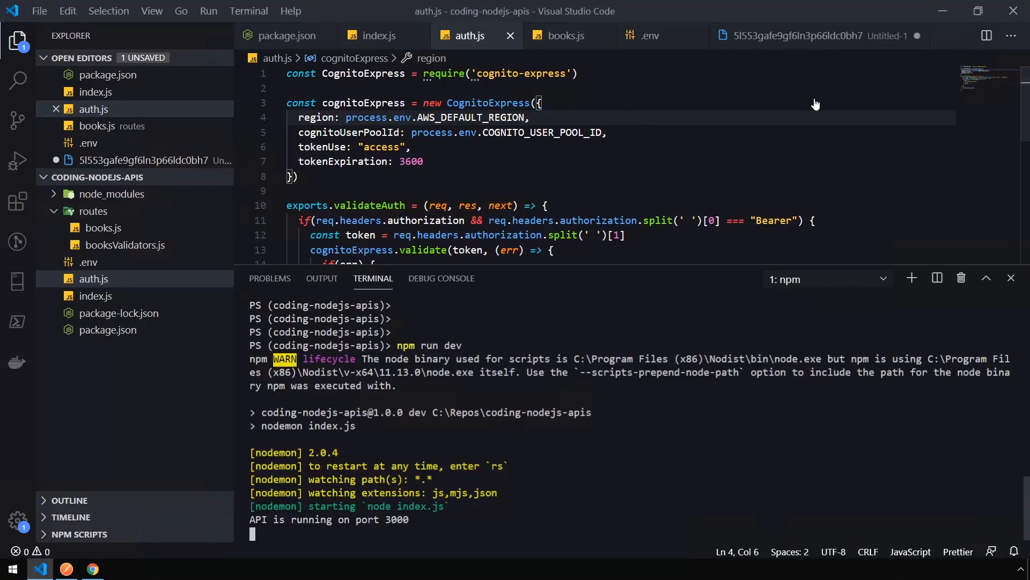
pyautogui.click(818, 35)
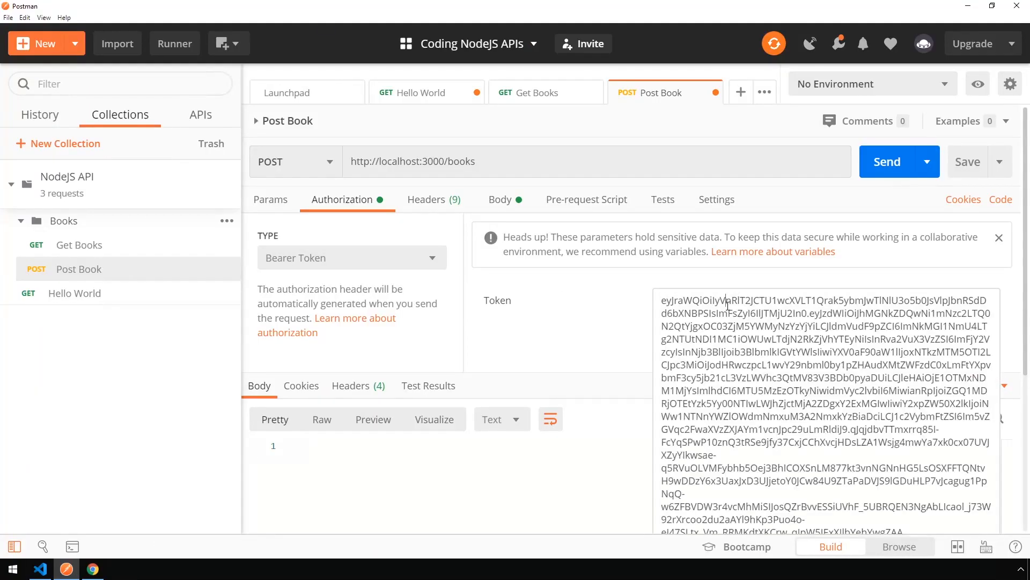
pyautogui.click(887, 161)
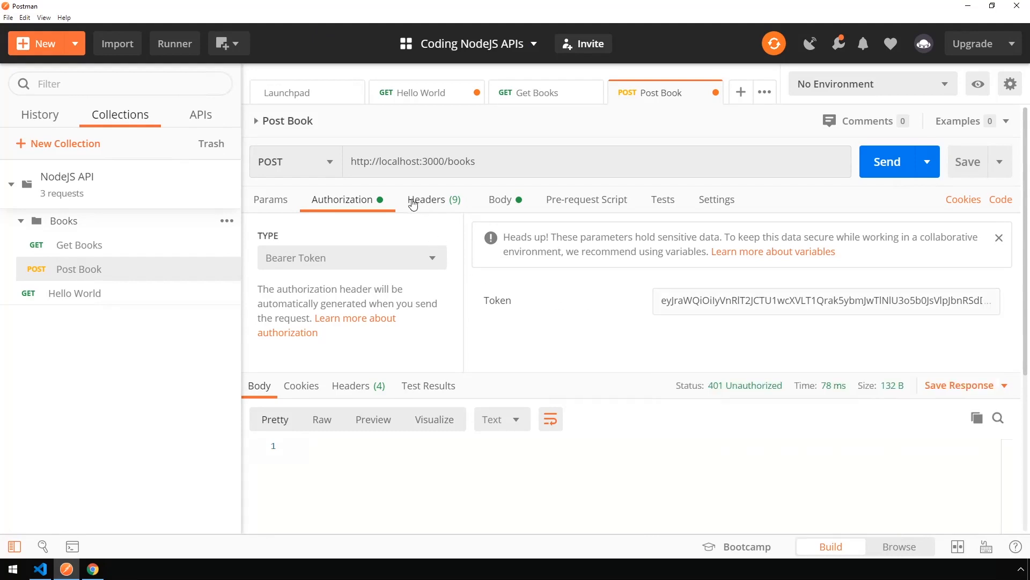
pyautogui.click(429, 200)
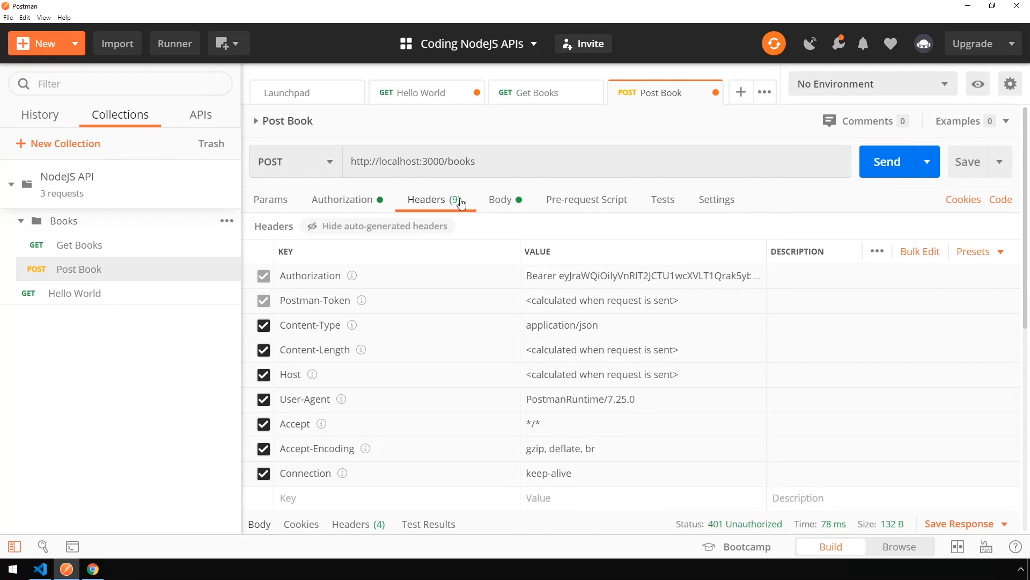
# Send with the token (400), add "rating": 4 to the body and resend for 201 Created
pyautogui.click(501, 199)
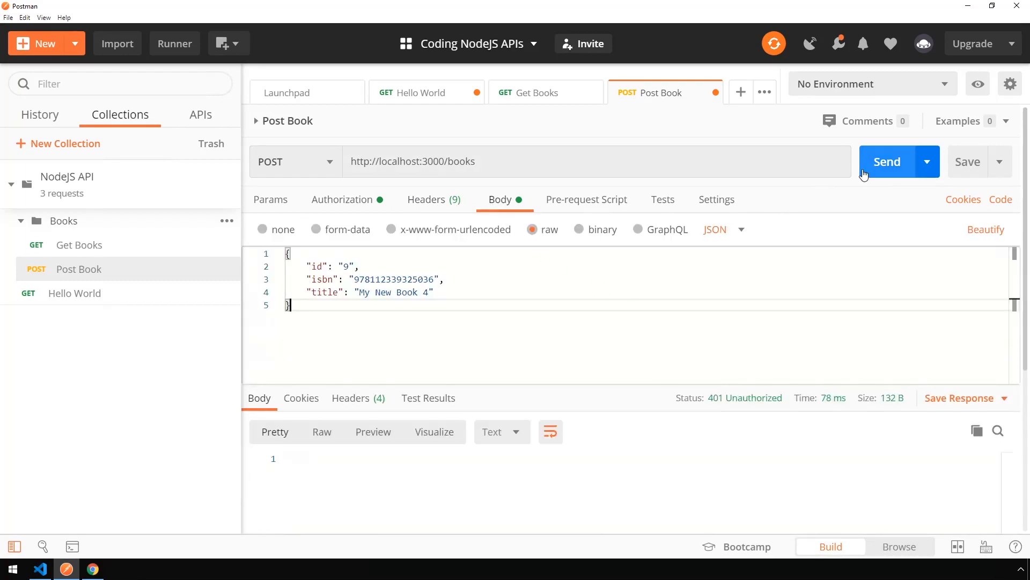
pyautogui.click(887, 161)
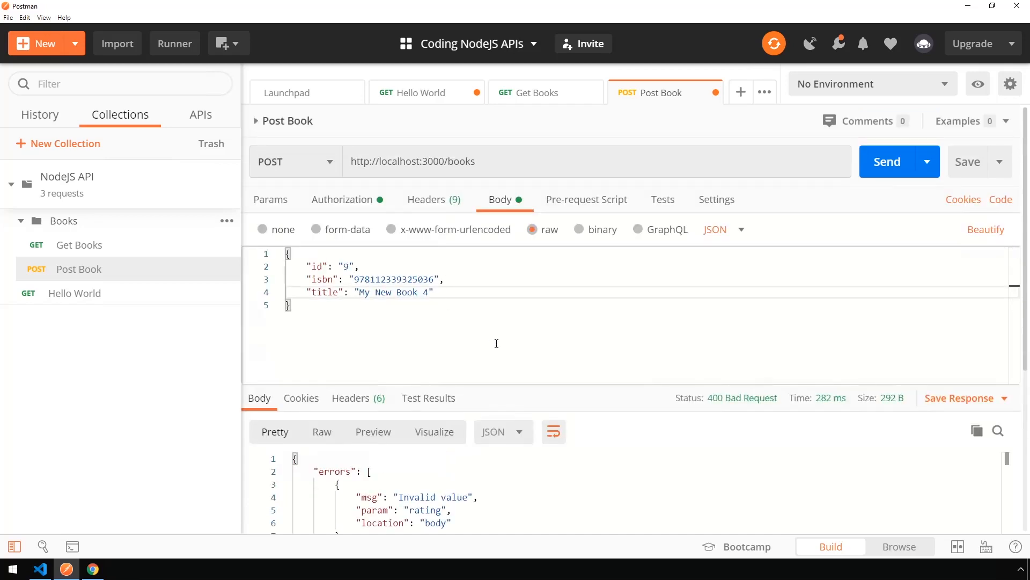
pyautogui.write('"rati')
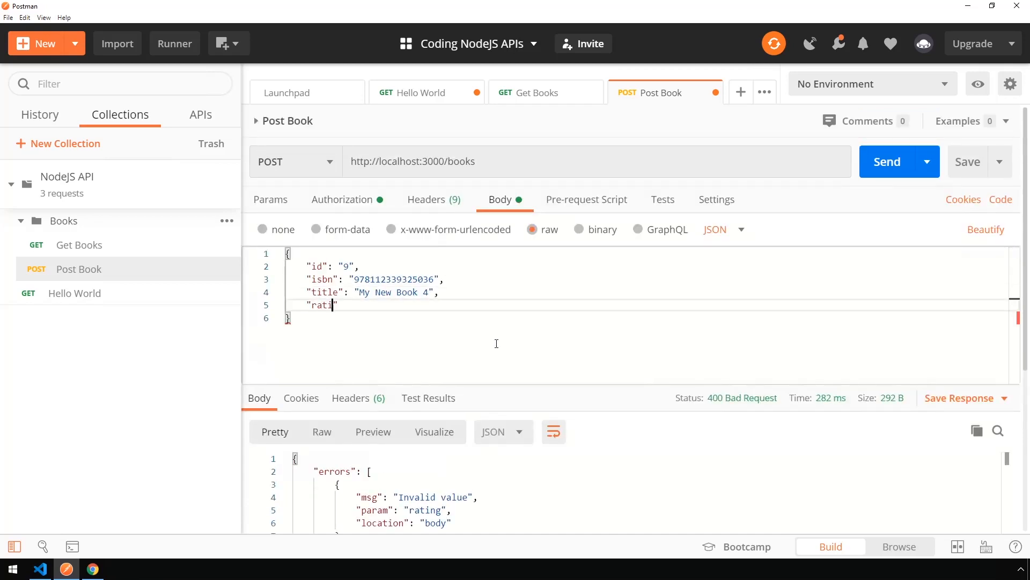
pyautogui.write('ng":')
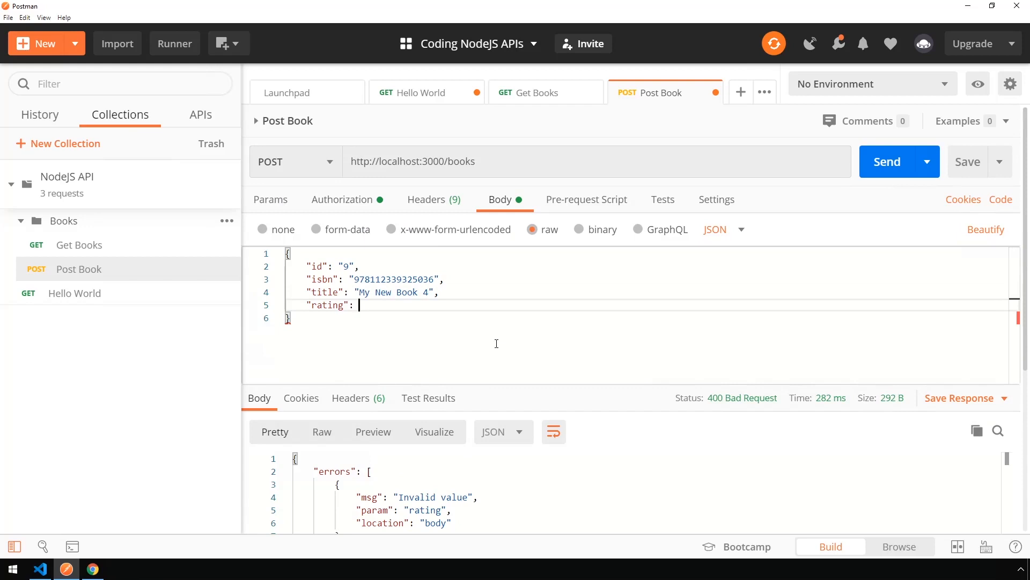
pyautogui.write('4')
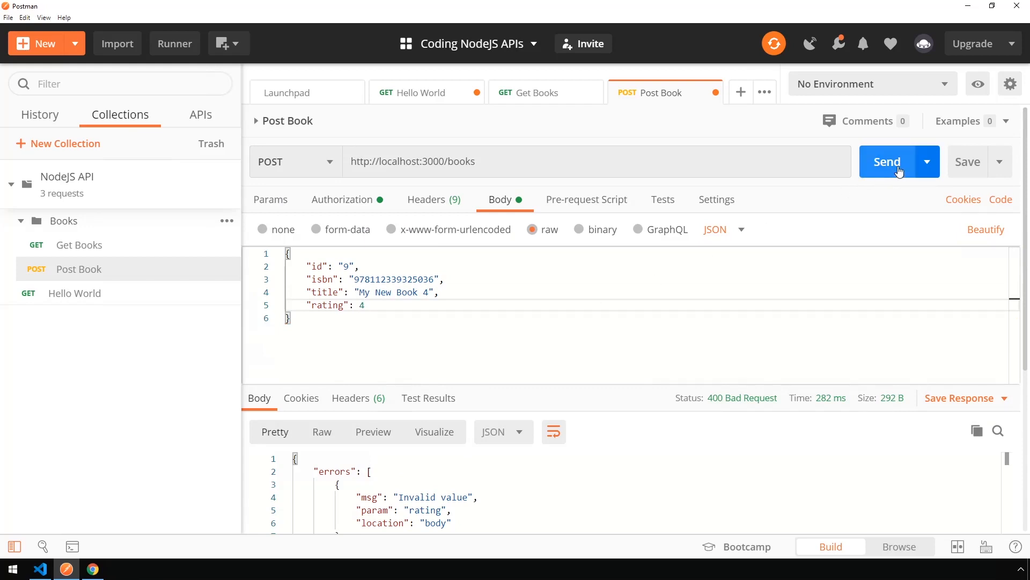
pyautogui.click(887, 162)
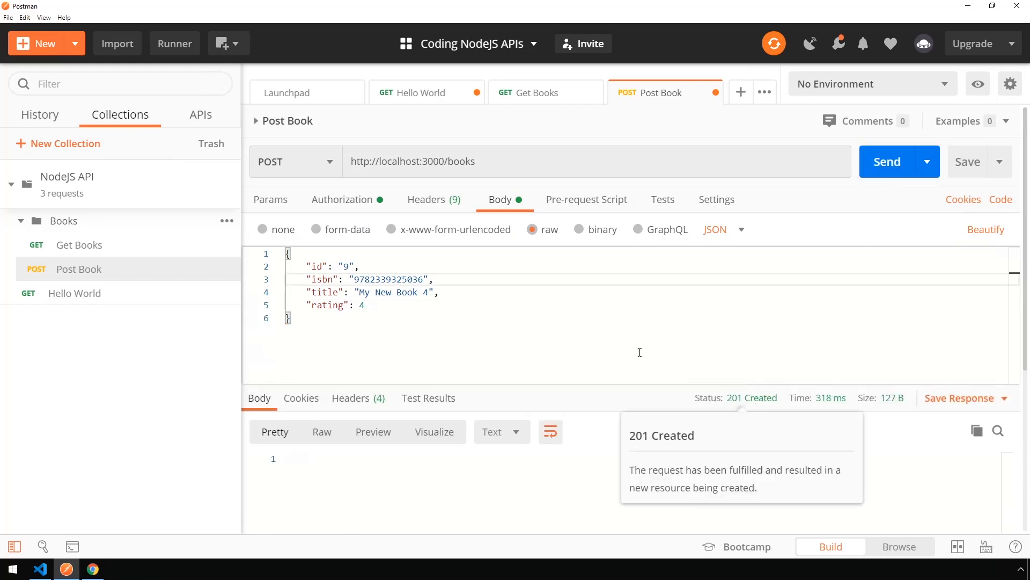
pyautogui.doubleClick(390, 279)
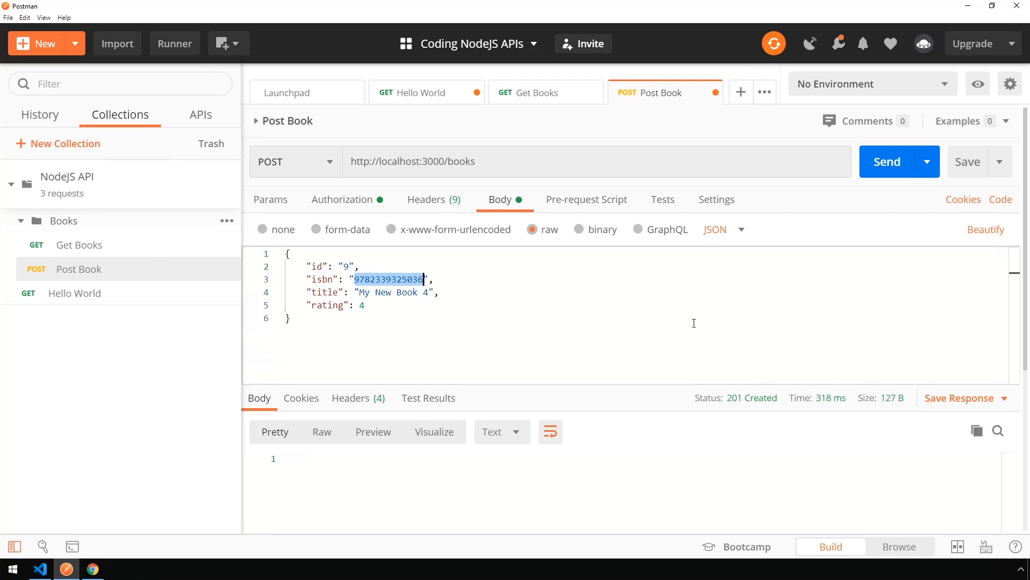
pyautogui.moveTo(751, 397)
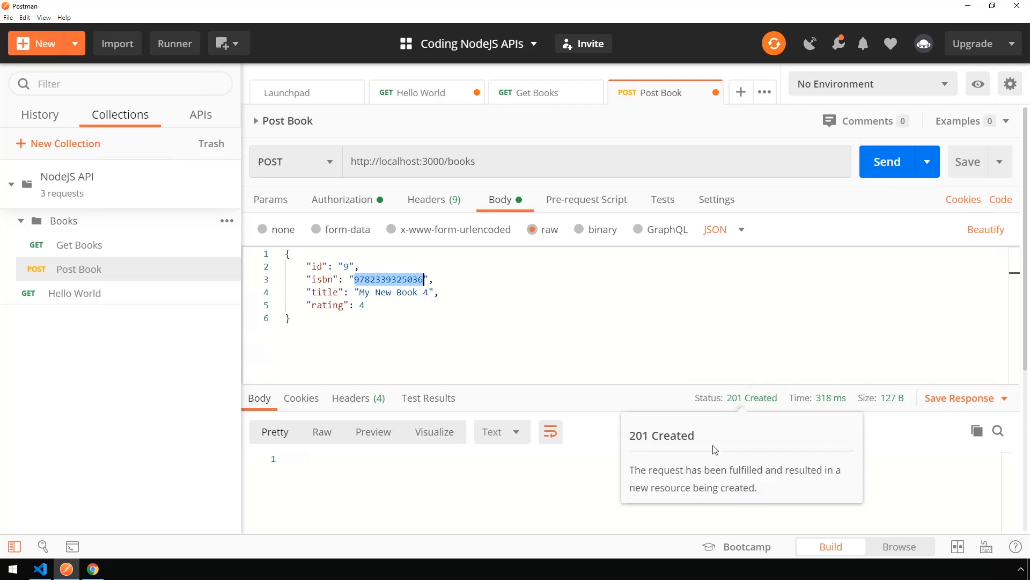
# Review the headers and bearer token, then resend the Post Book request
pyautogui.click(426, 200)
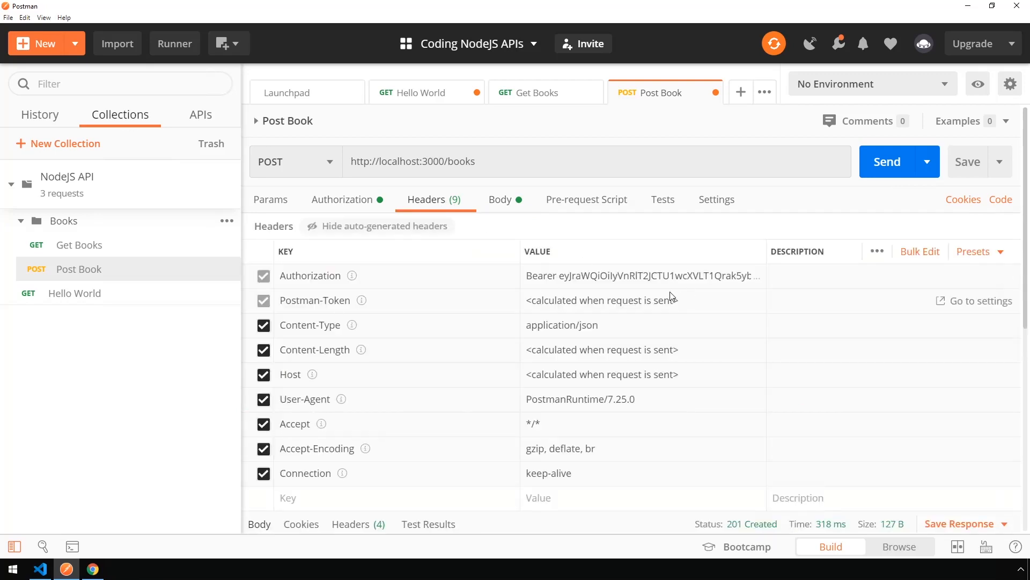
pyautogui.click(341, 200)
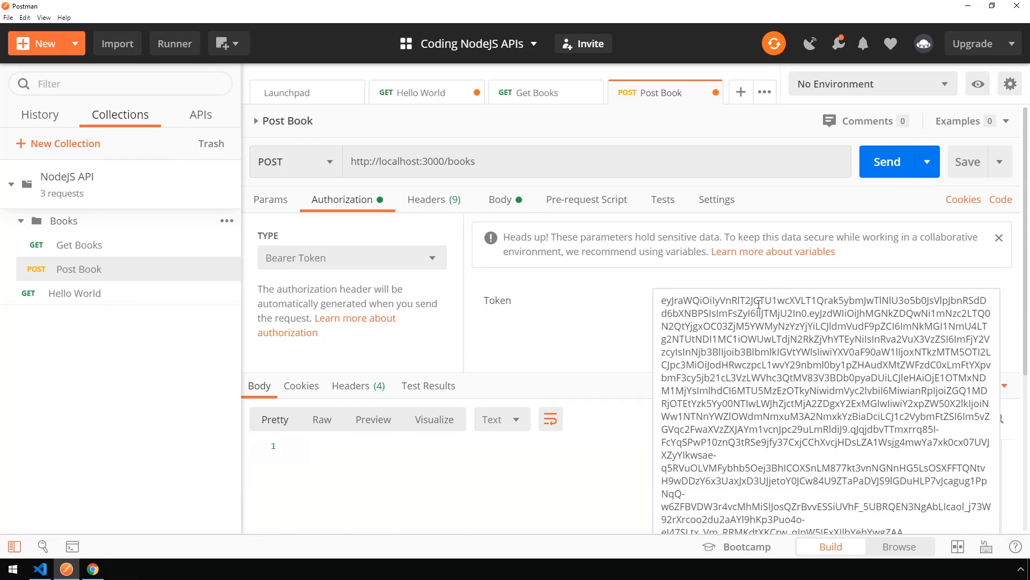
pyautogui.click(887, 161)
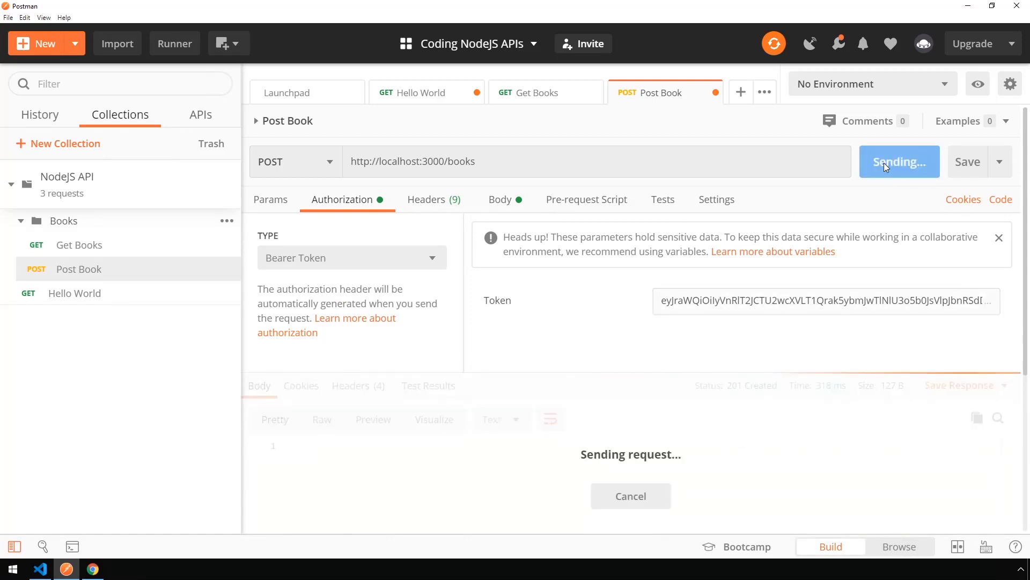